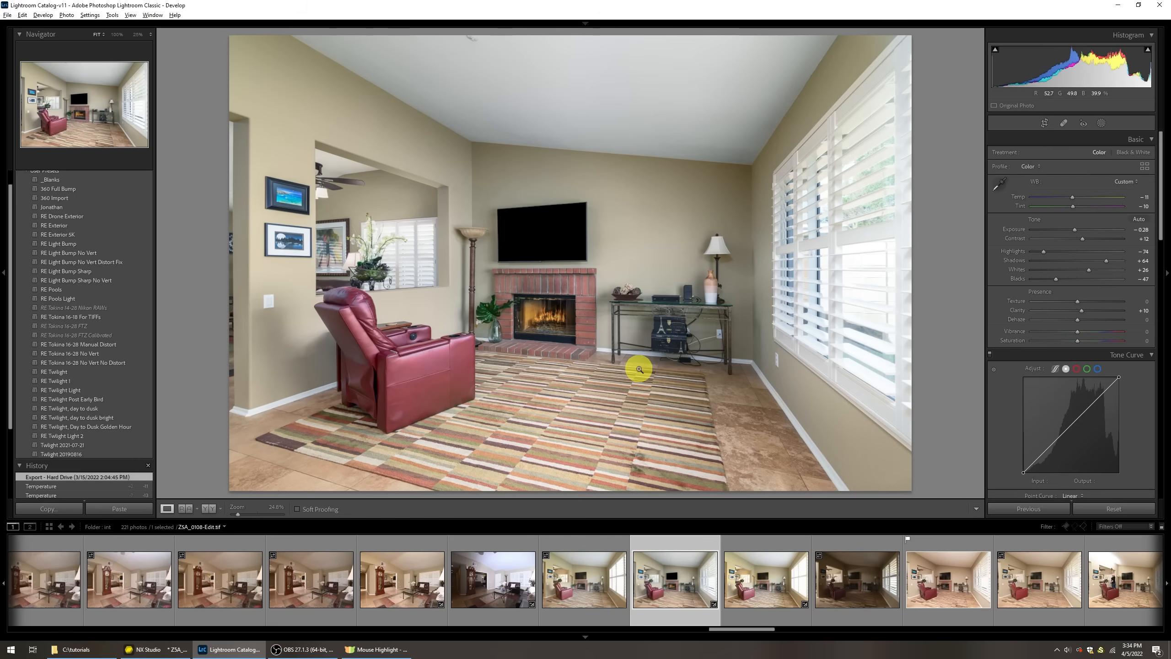
Step: Select the raw living-room photo ZSA_0110.NEF in the Develop filmstrip
left_click(638, 368)
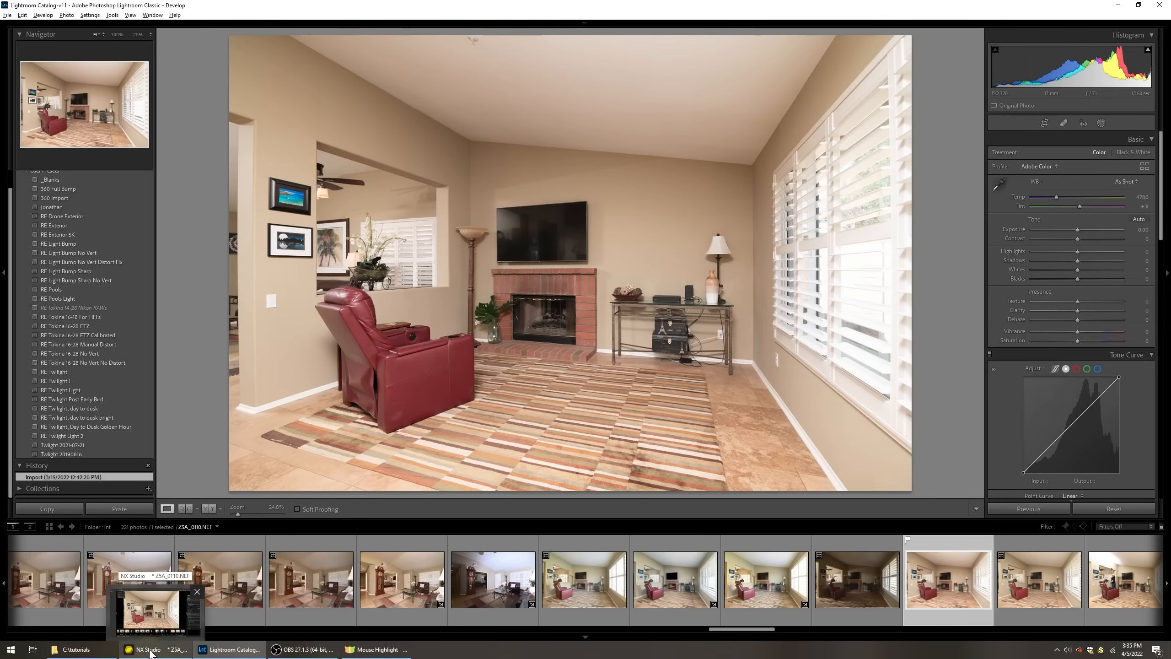
Step: Switch to NX Studio to view ZSA_0110.NEF with its camera white balance settings
left_click(148, 649)
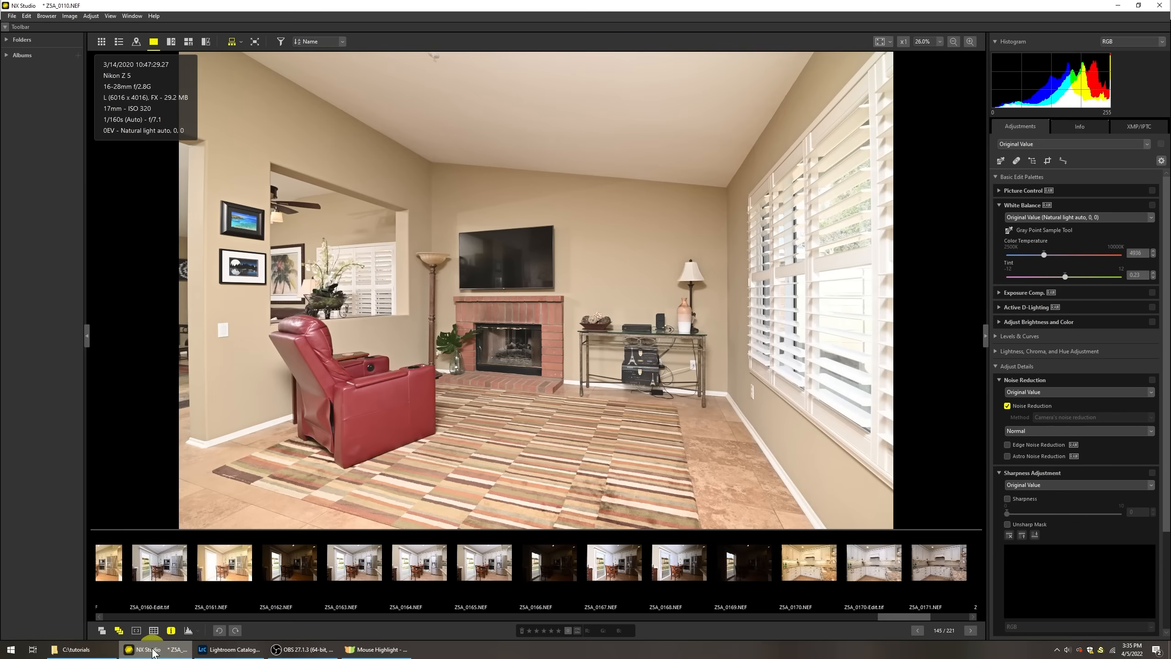
mouse_move(155, 649)
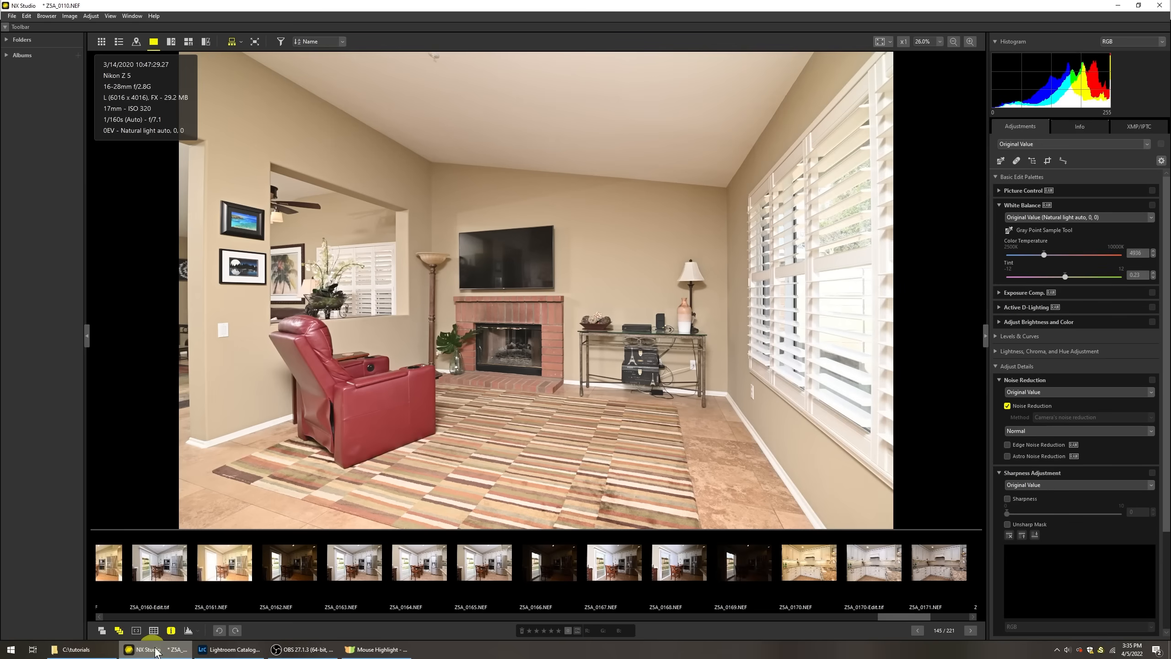
mouse_move(229, 649)
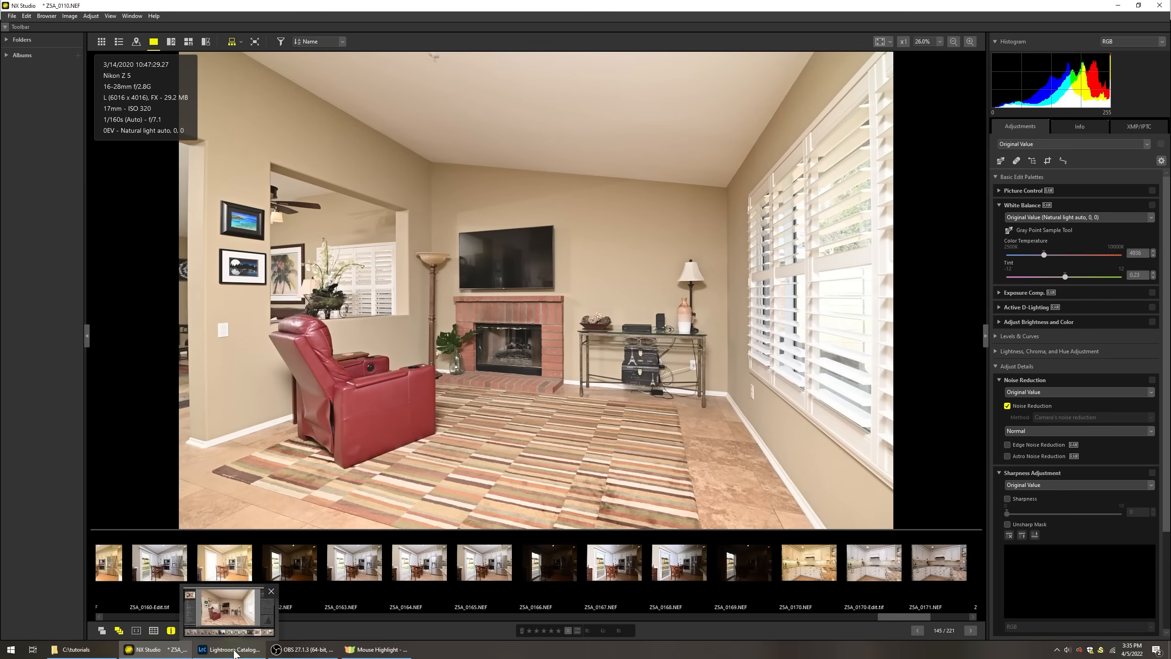
Step: Return to Lightroom Classic and lower the colour temperature from 4700 to 4500
left_click(230, 649)
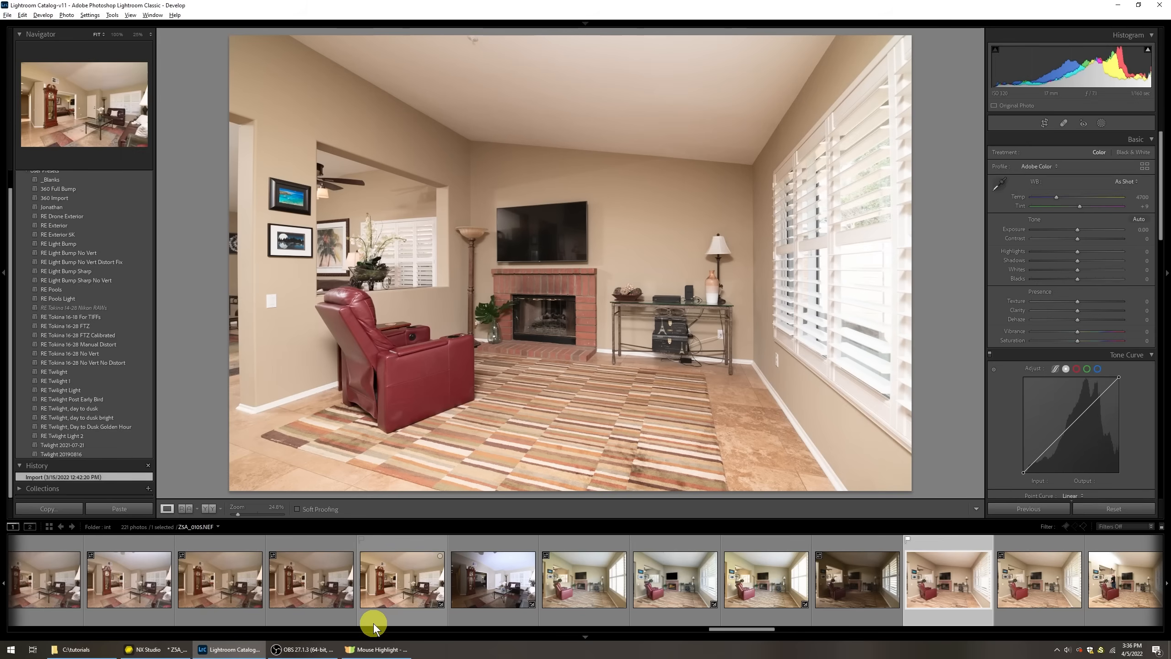
left_click(402, 579)
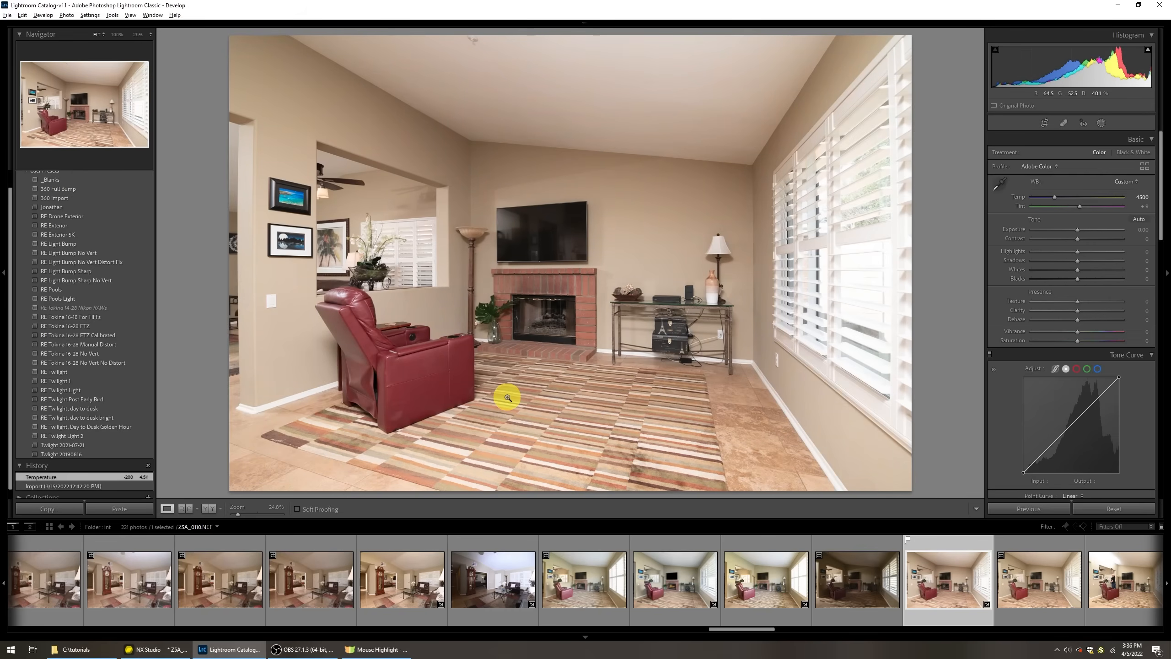
mouse_move(760, 278)
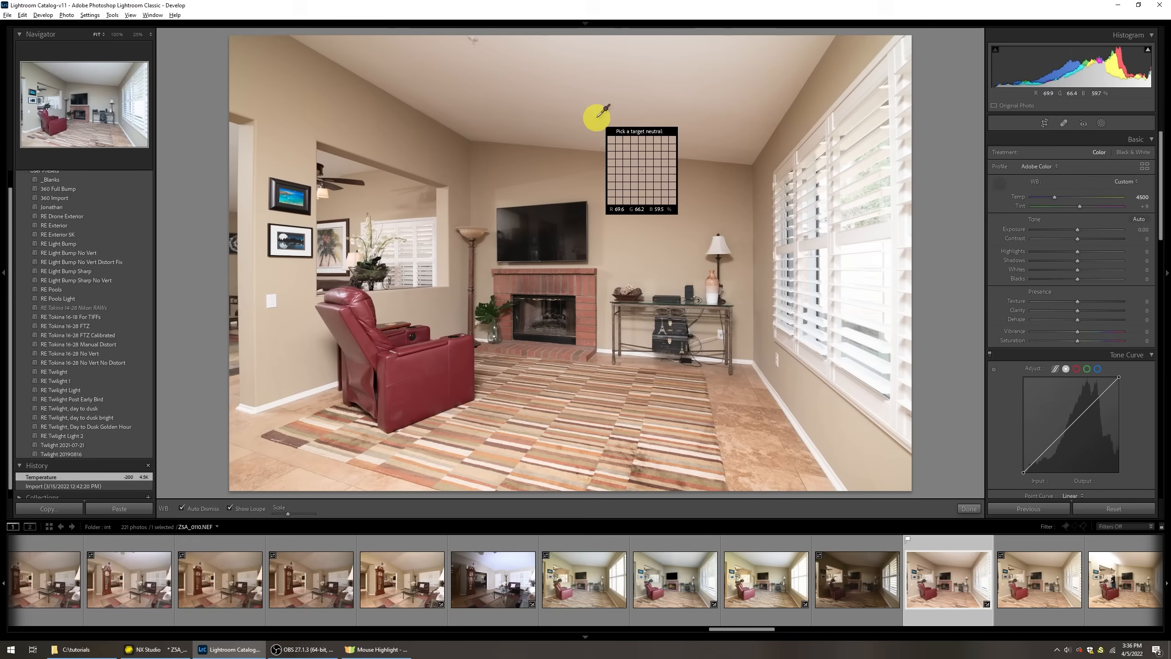
left_click(596, 112)
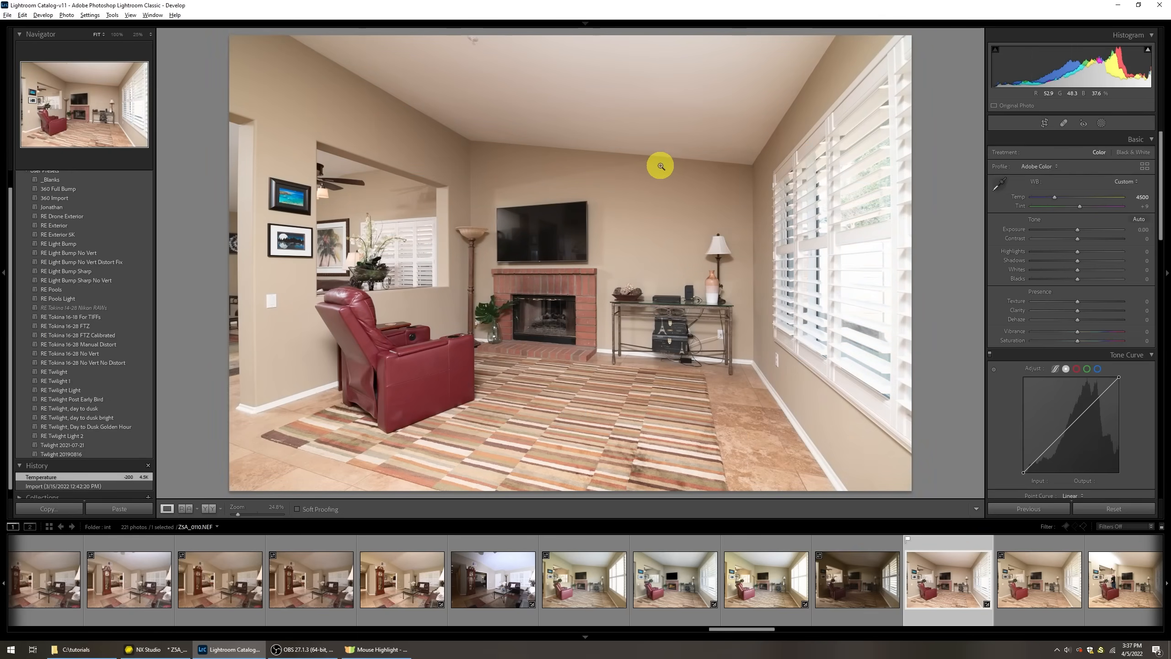
mouse_move(660, 169)
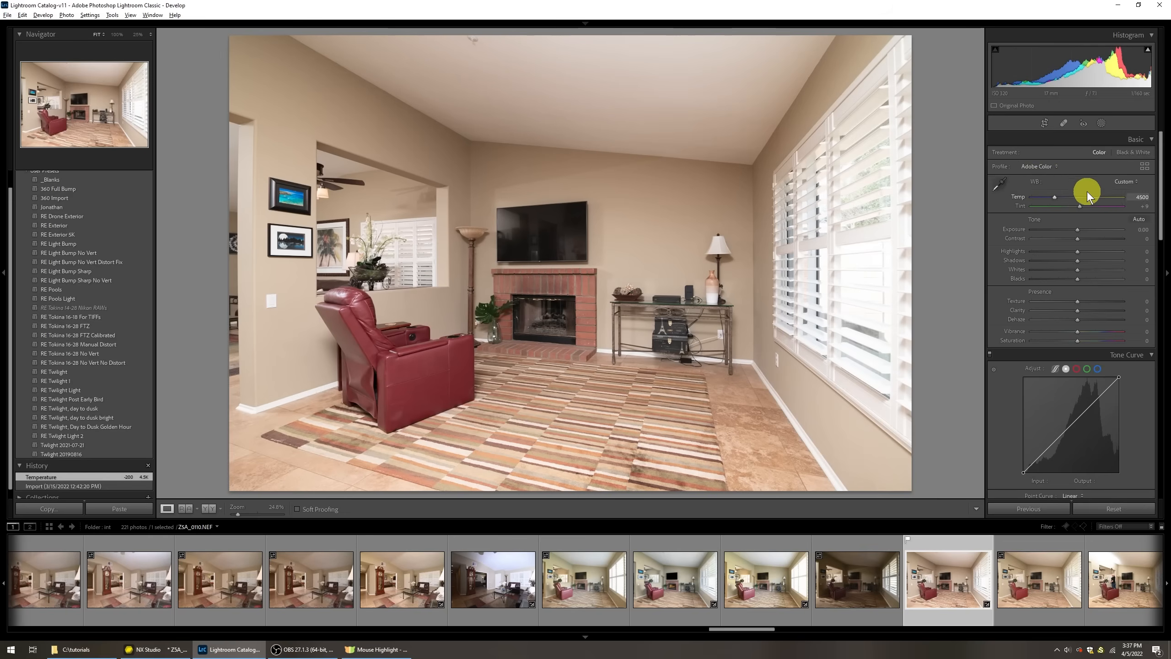
mouse_move(1087, 193)
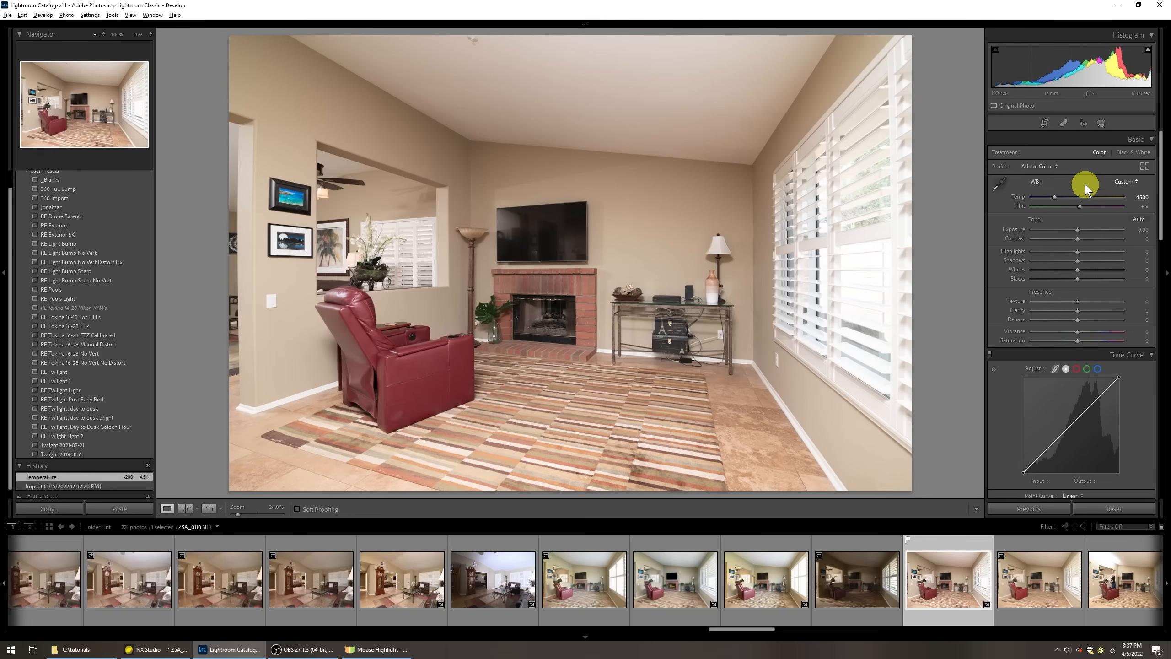
Step: Try the Adobe Standard profile, then bring up the full profile browser
left_click(1038, 166)
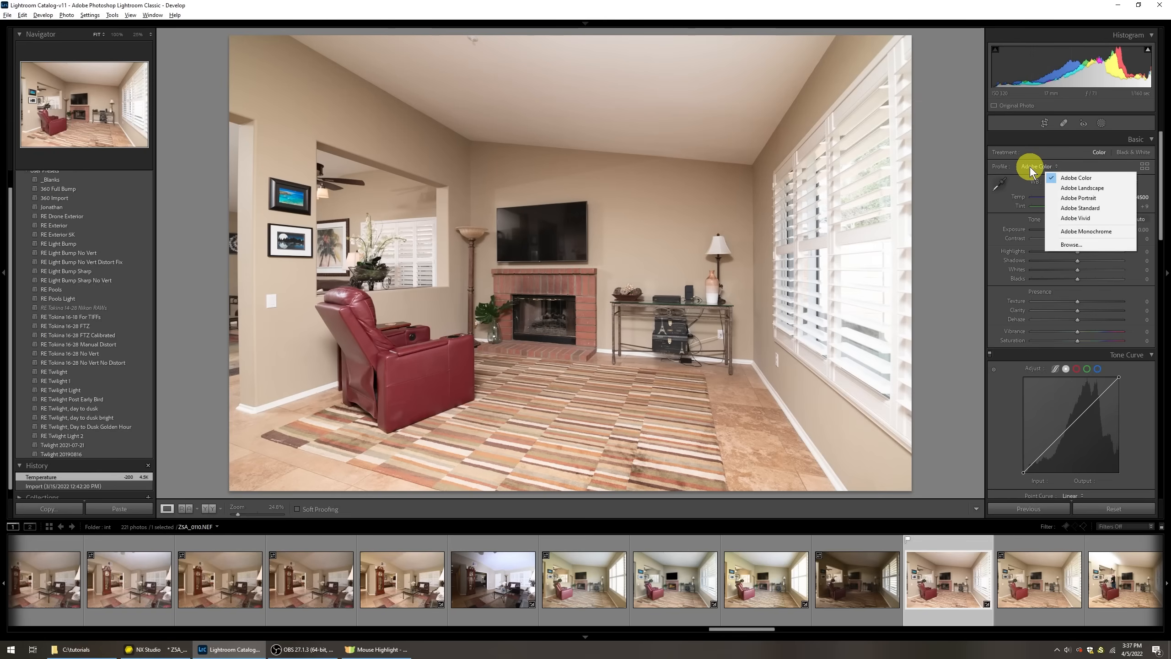
left_click(1079, 207)
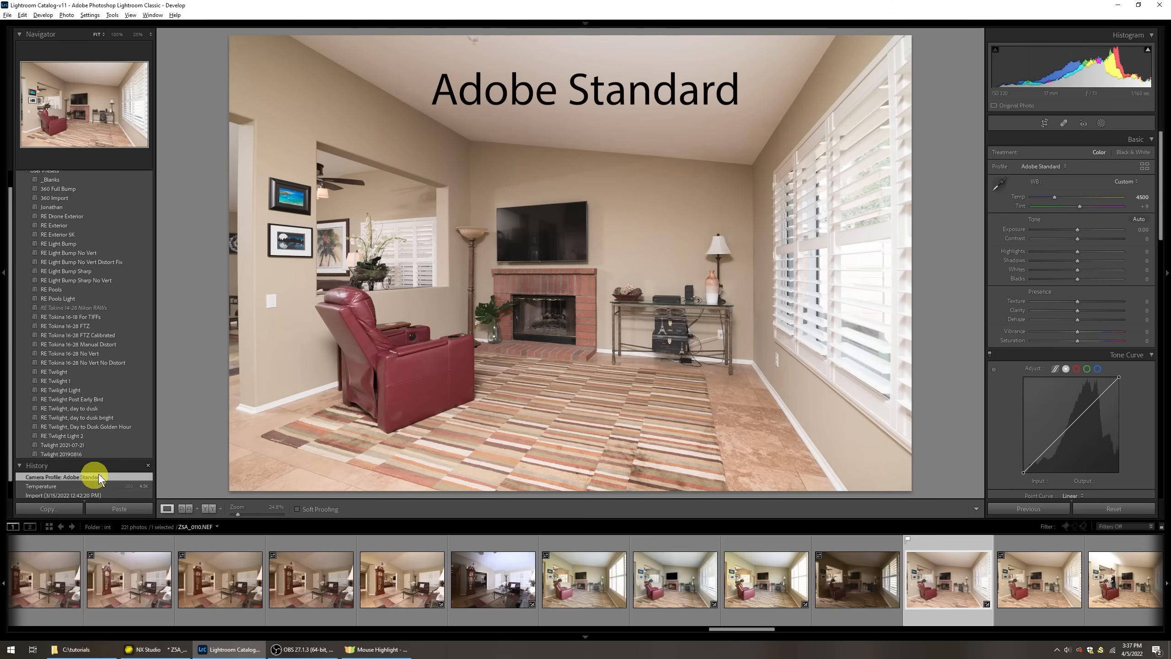
left_click(1053, 166)
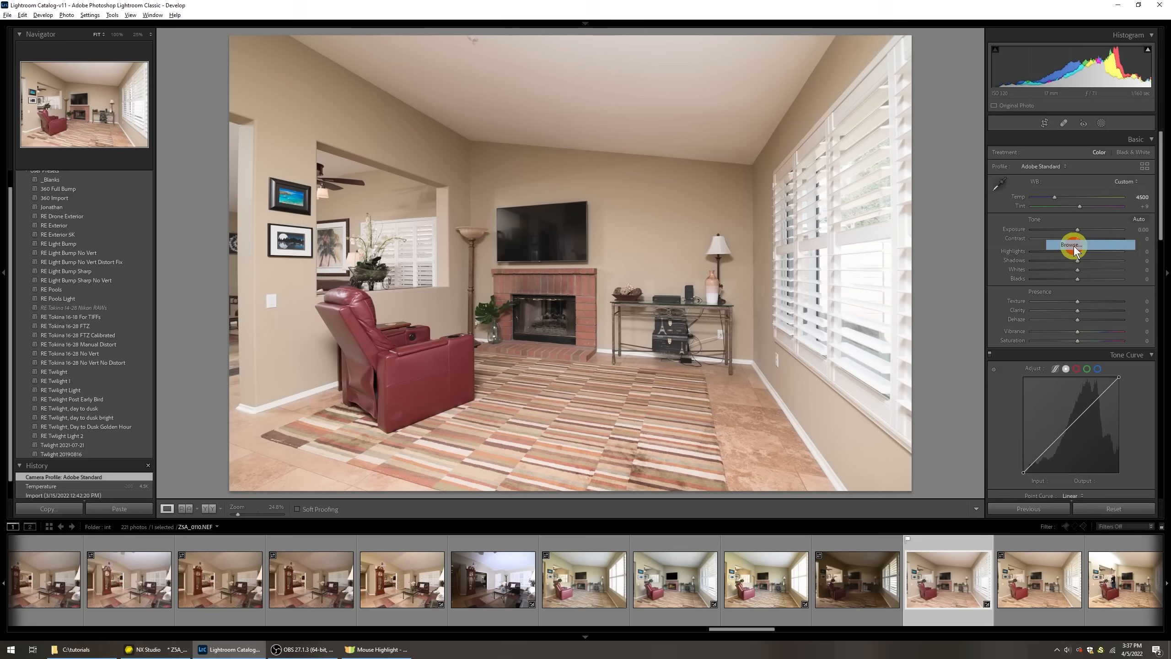
left_click(1069, 245)
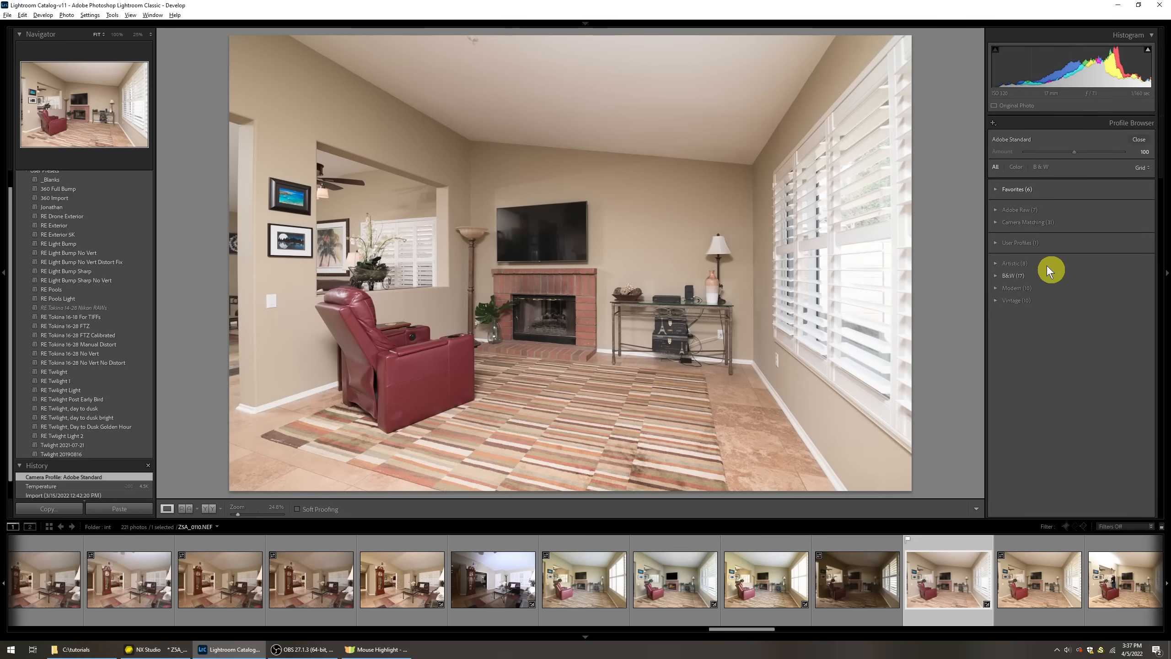
Step: Apply the Camera Standard profile from the Camera Matching group
left_click(1029, 222)
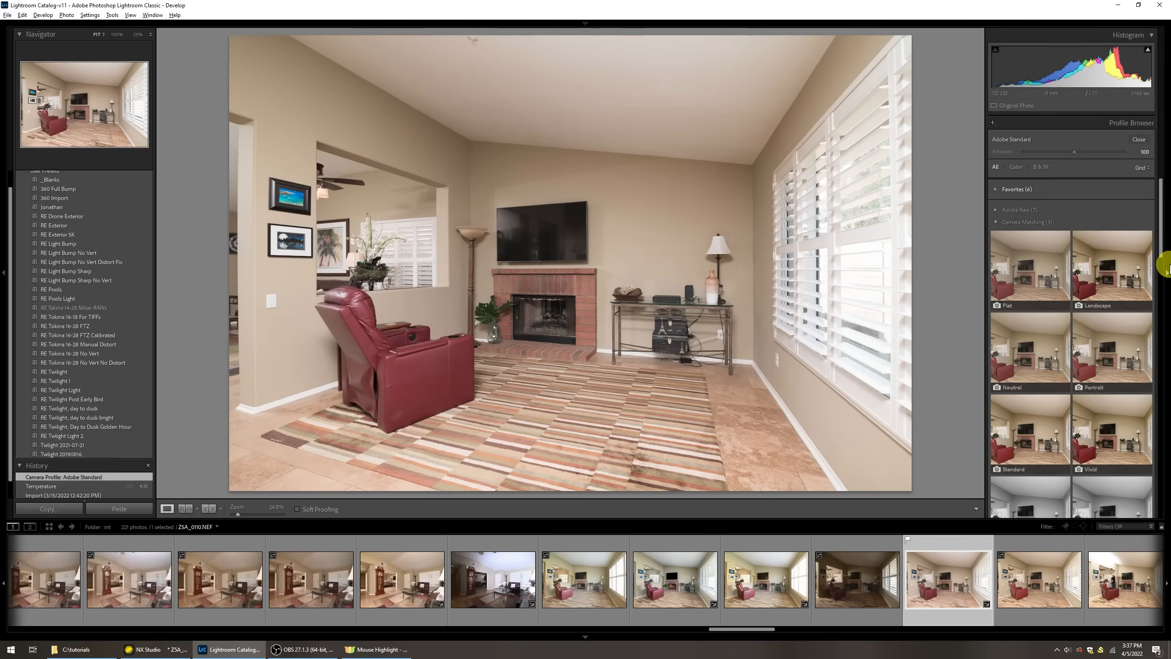
left_click(1034, 425)
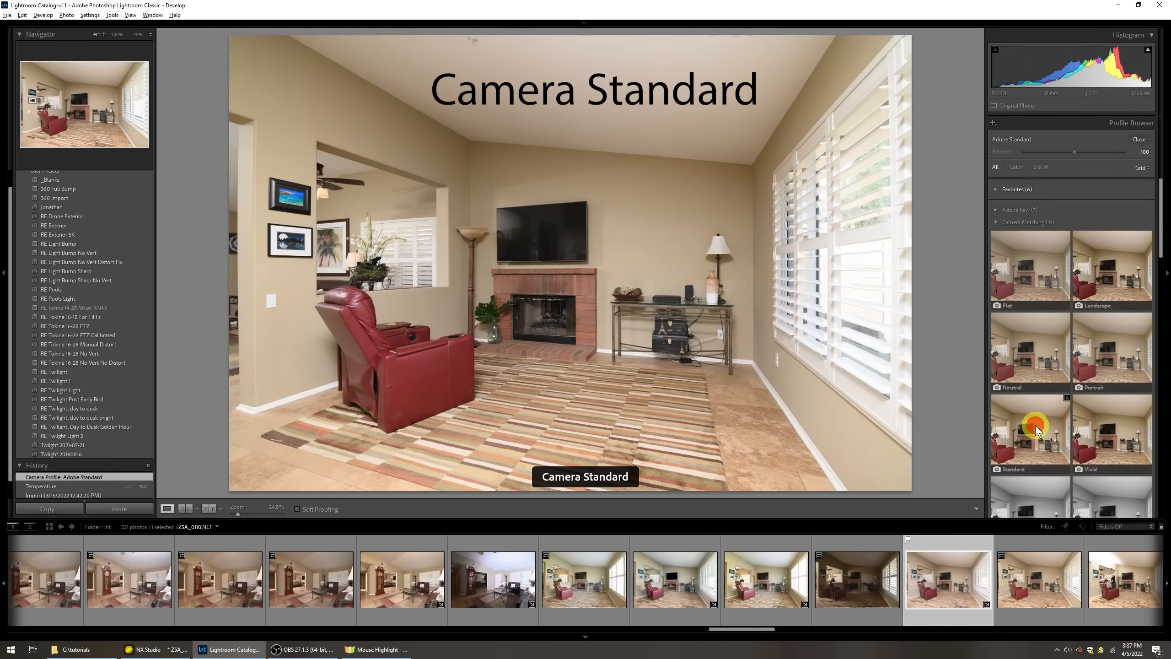
left_click(1030, 429)
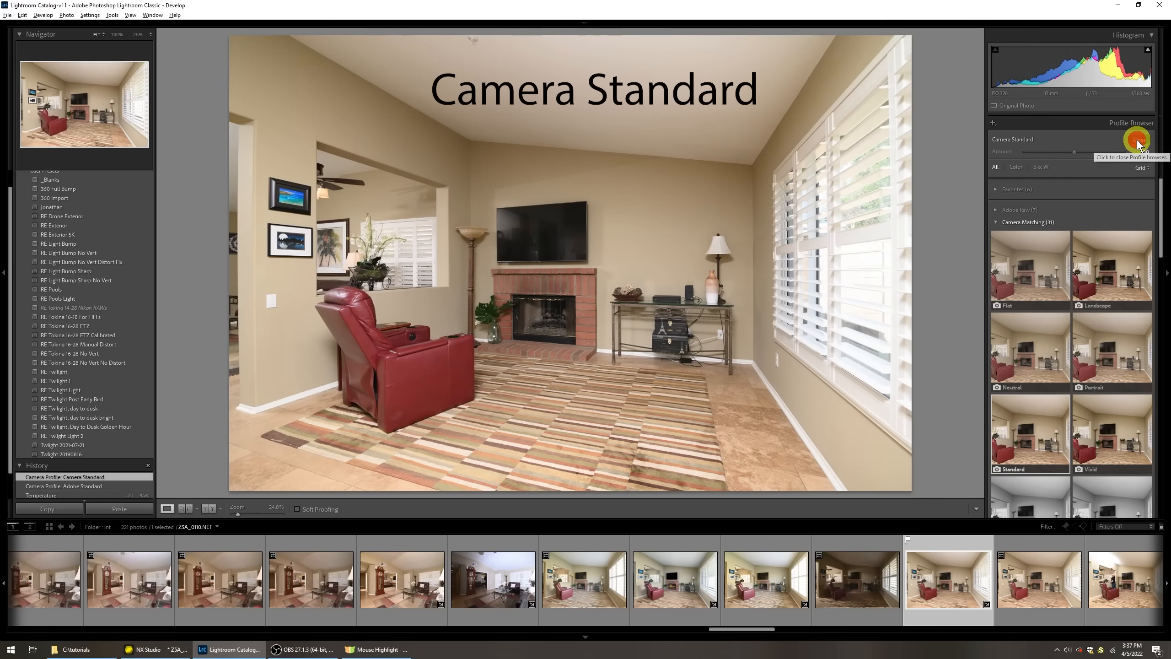
Step: Close the profile browser and compare Adobe Color and Adobe Standard history states, returning to Camera Standard
left_click(1136, 140)
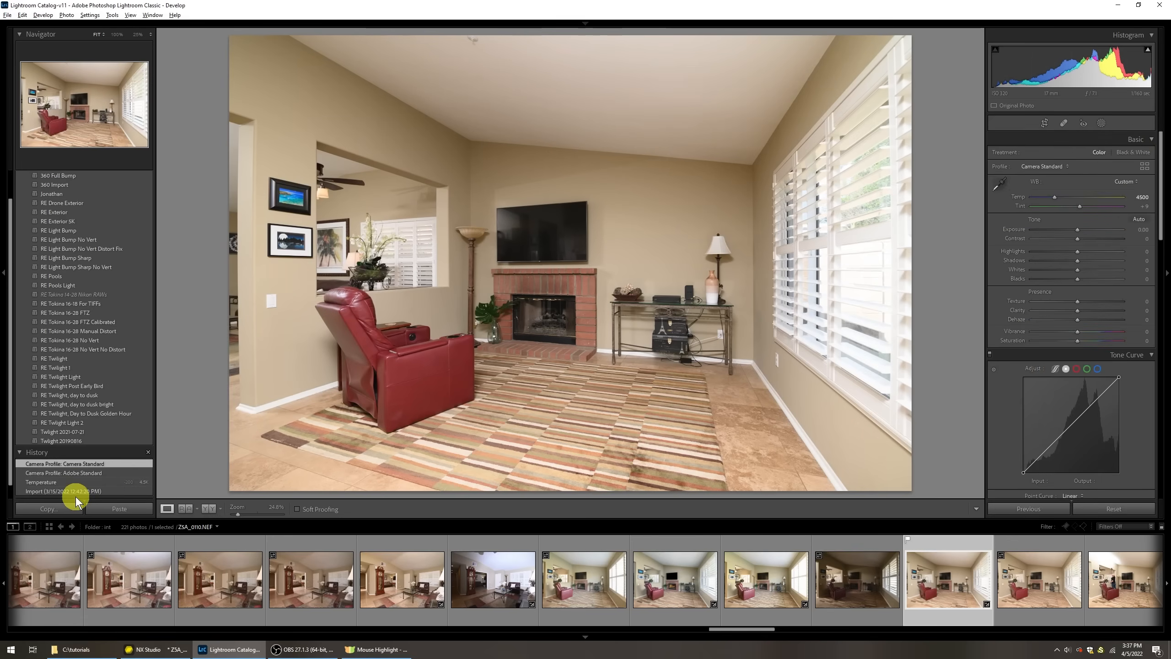
left_click(63, 472)
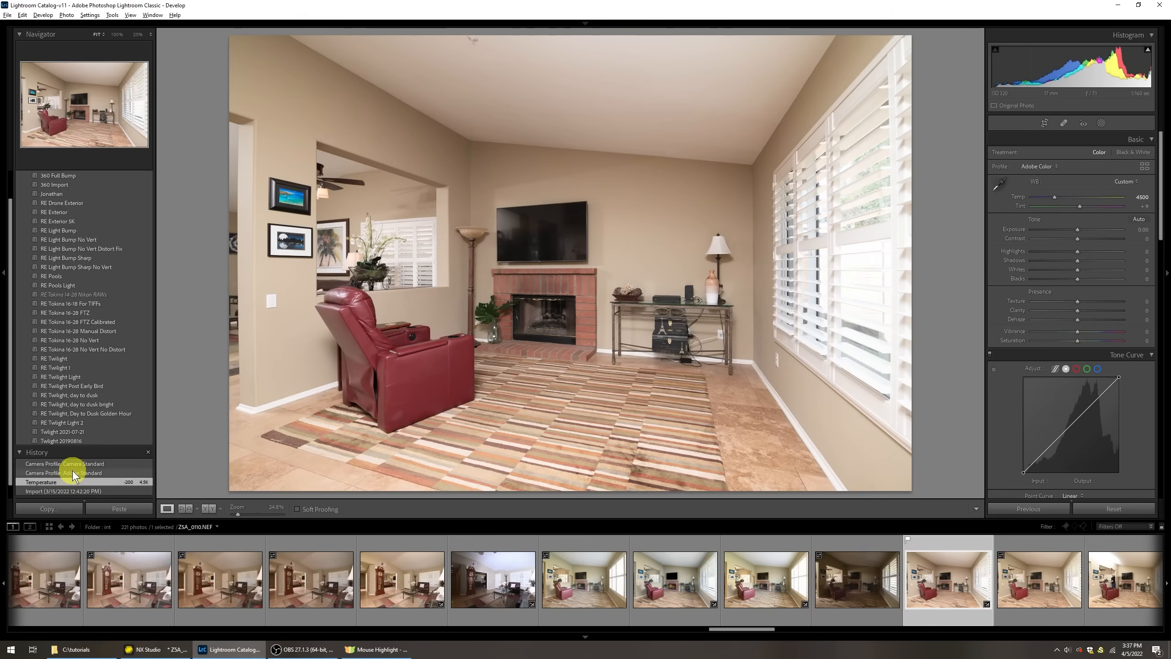
left_click(71, 463)
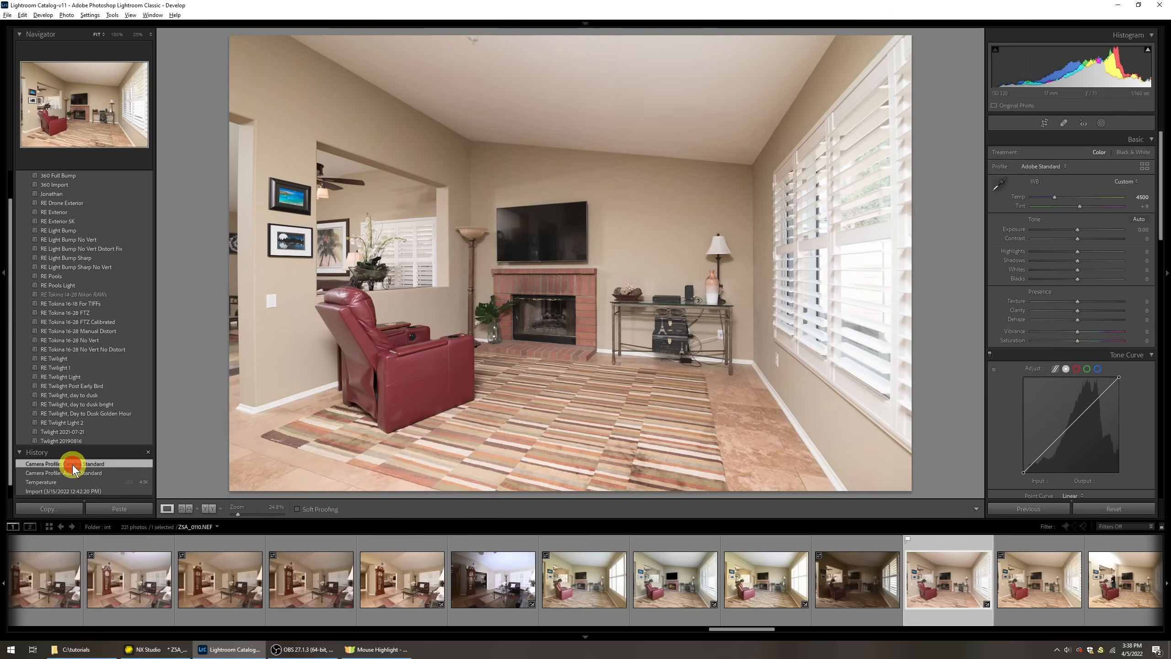
left_click(75, 463)
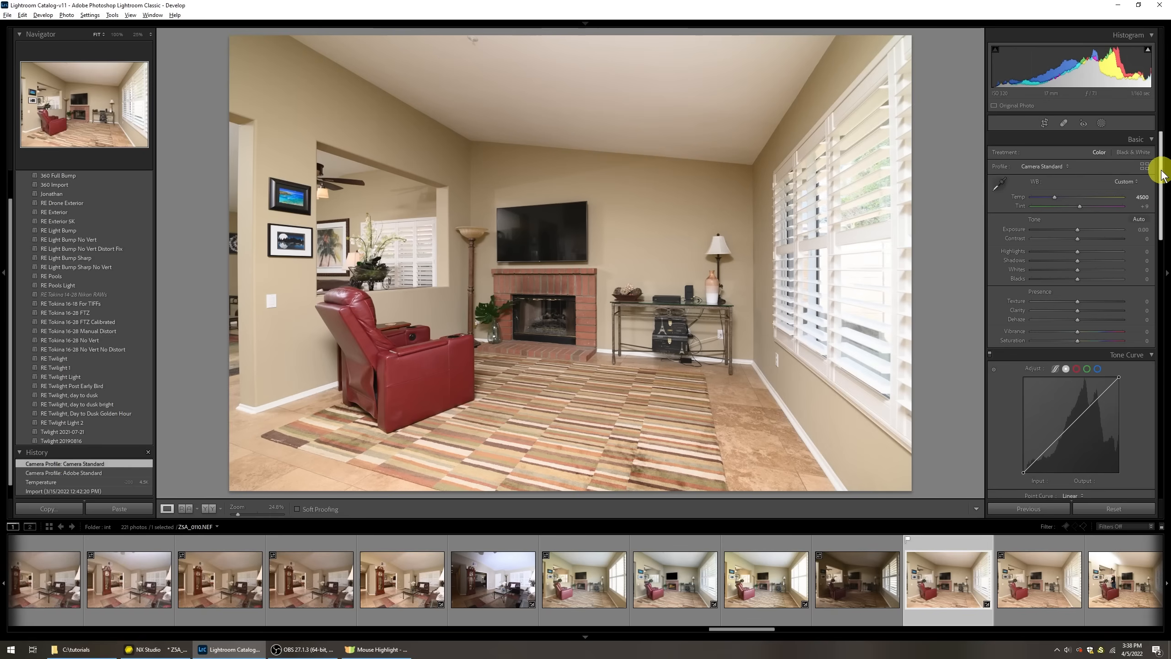
Step: Apply the RE Tokina 16-28 lens preset, enabling lens profile corrections, and review Calibration
scroll("down", 3)
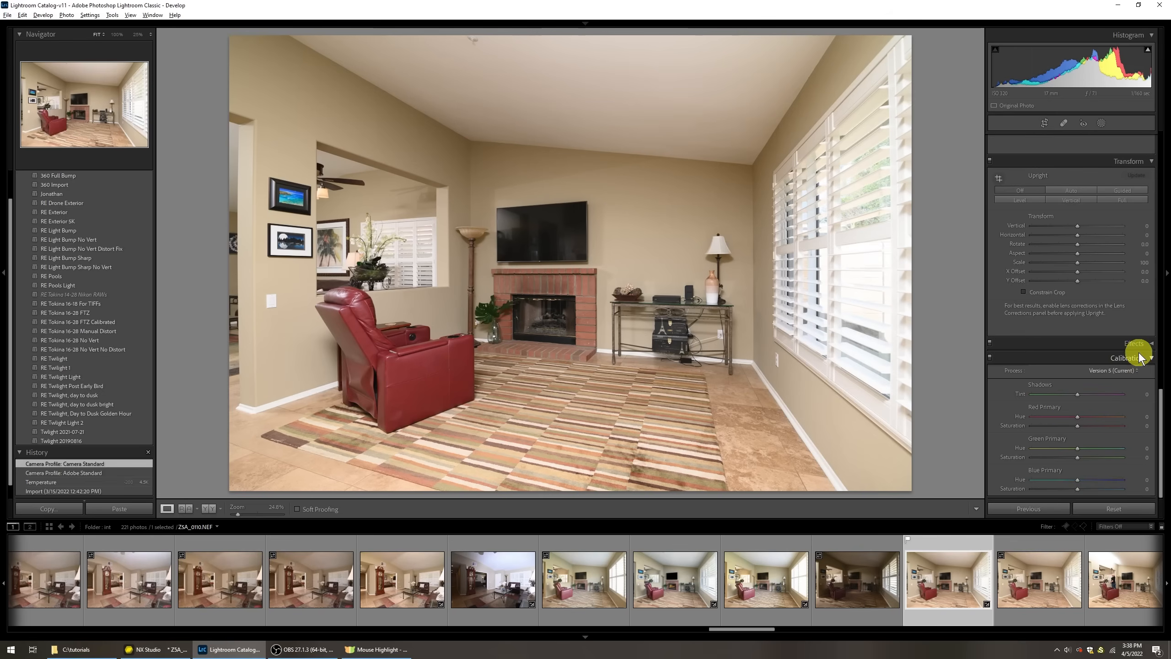
left_click(1130, 345)
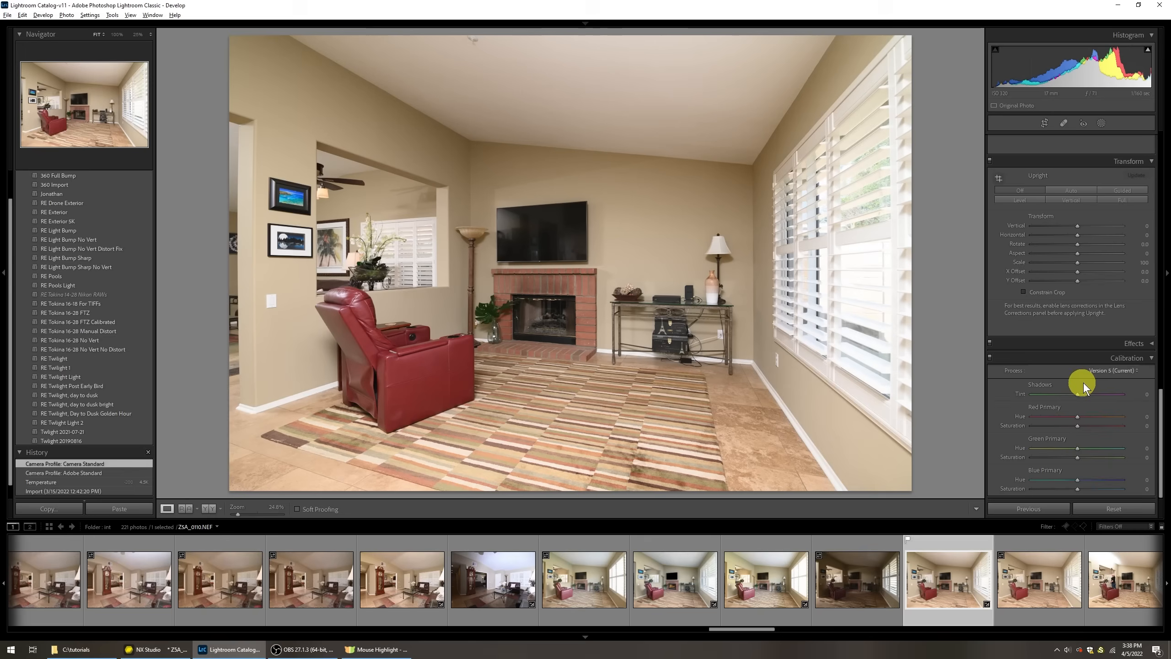
mouse_move(964, 403)
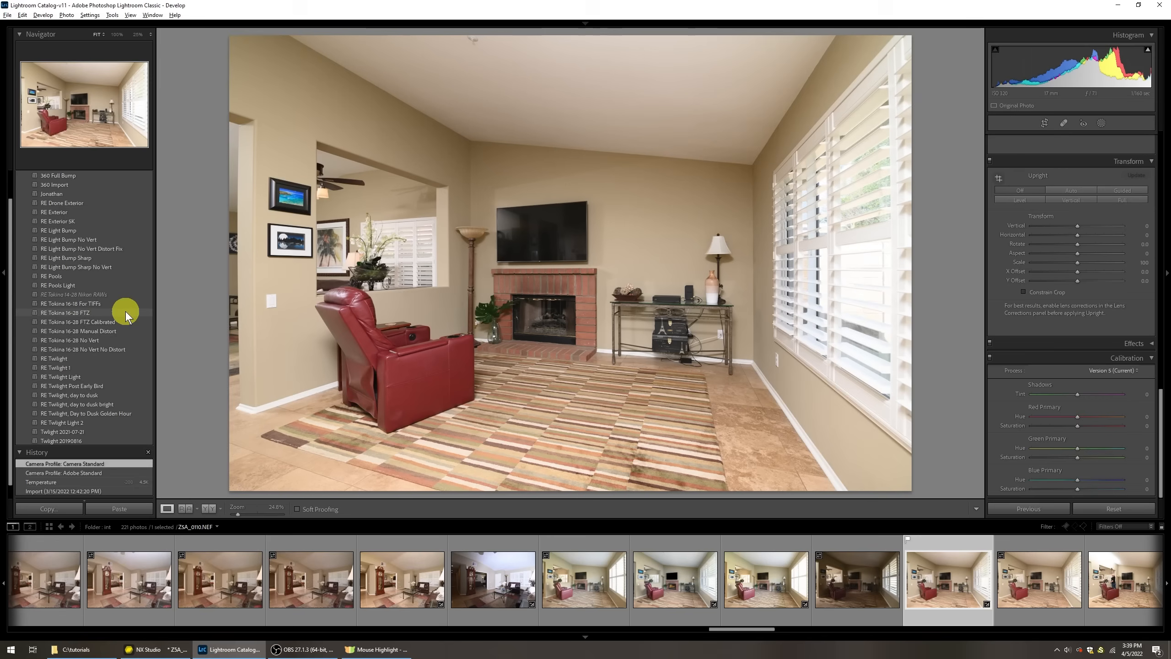
left_click(66, 312)
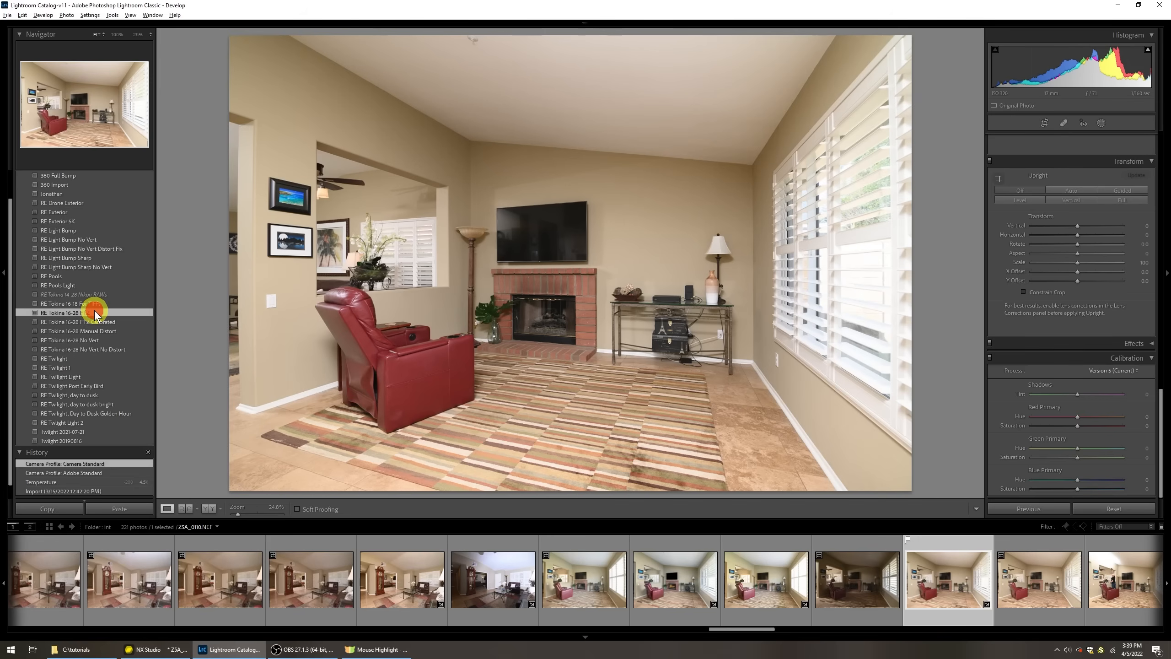
left_click(63, 312)
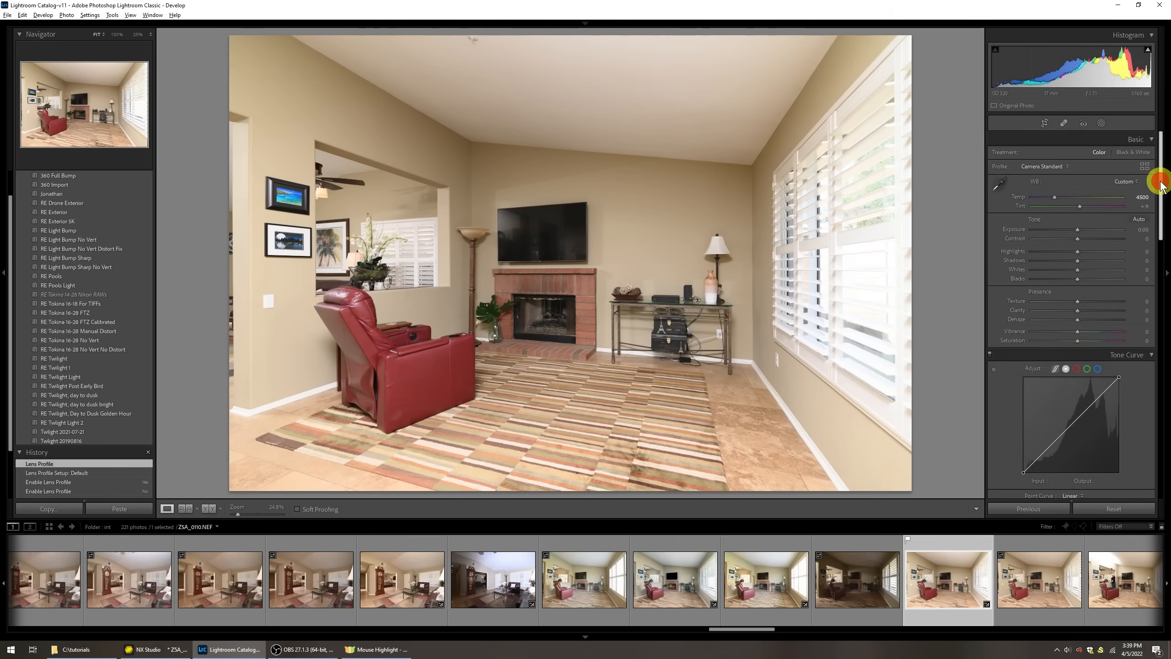
scroll("down", 3)
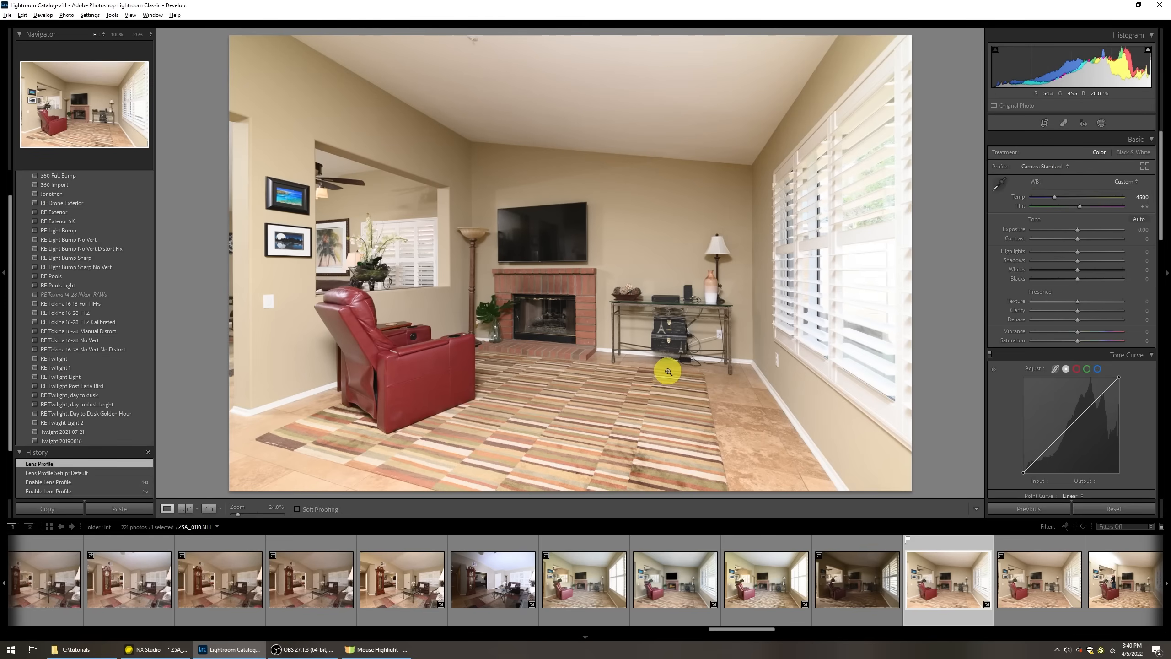
mouse_move(508, 348)
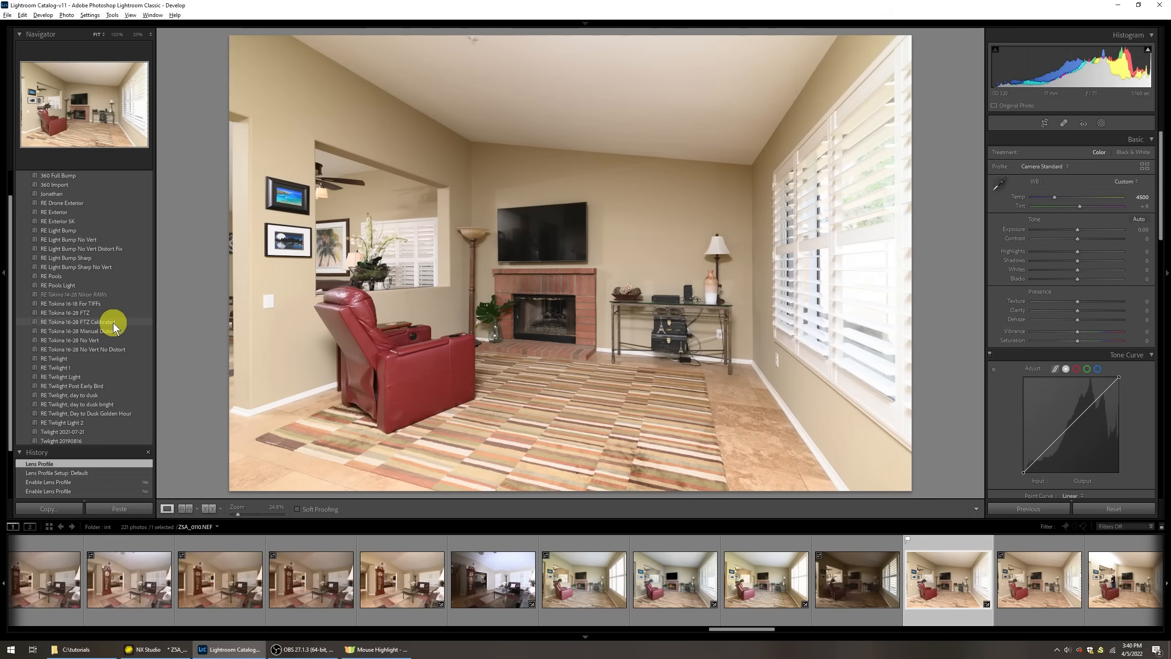
Step: Compare the Tokina 16-28 FTZ and FTZ Calibrated presets, keeping the calibrated one
left_click(78, 321)
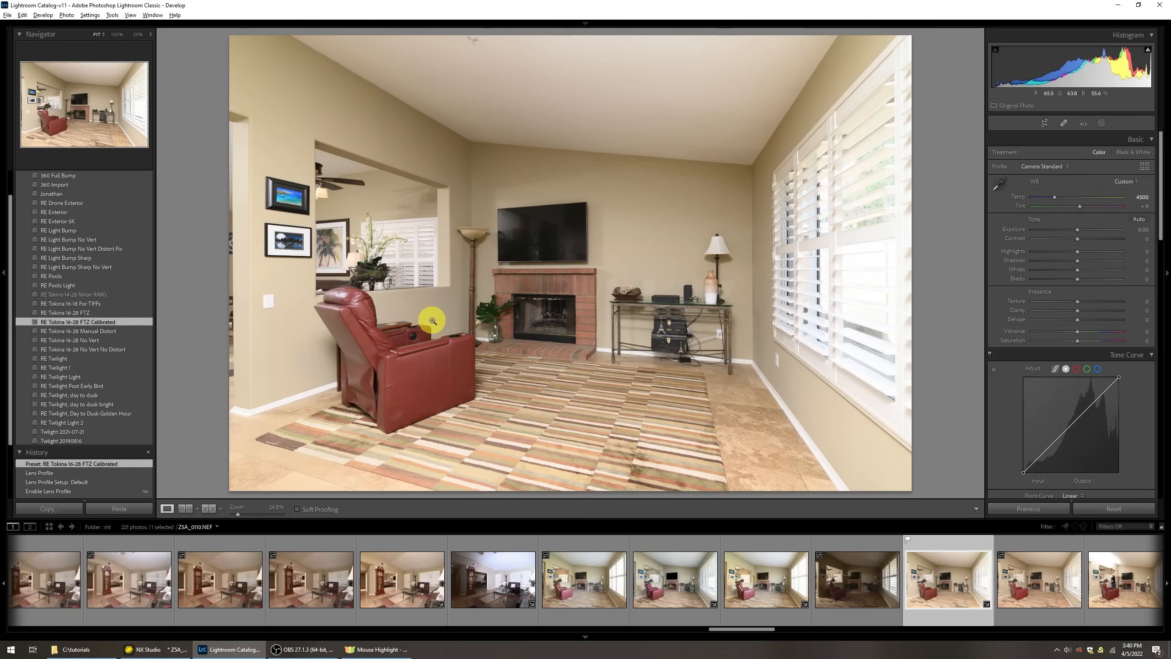
mouse_move(542, 142)
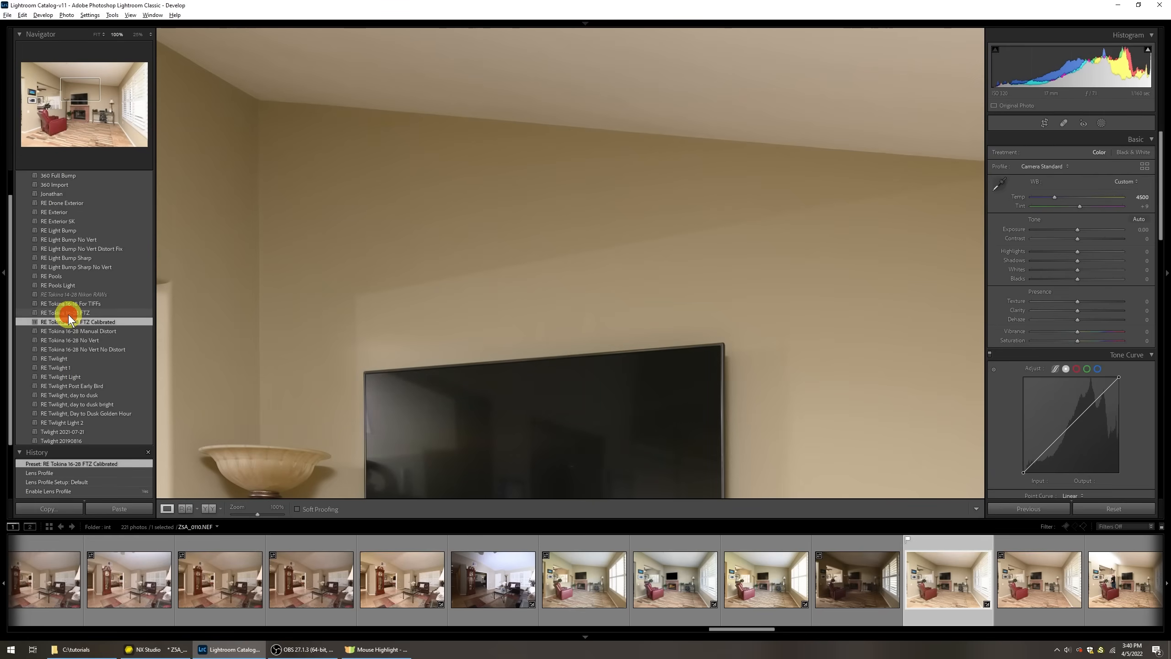
left_click(65, 312)
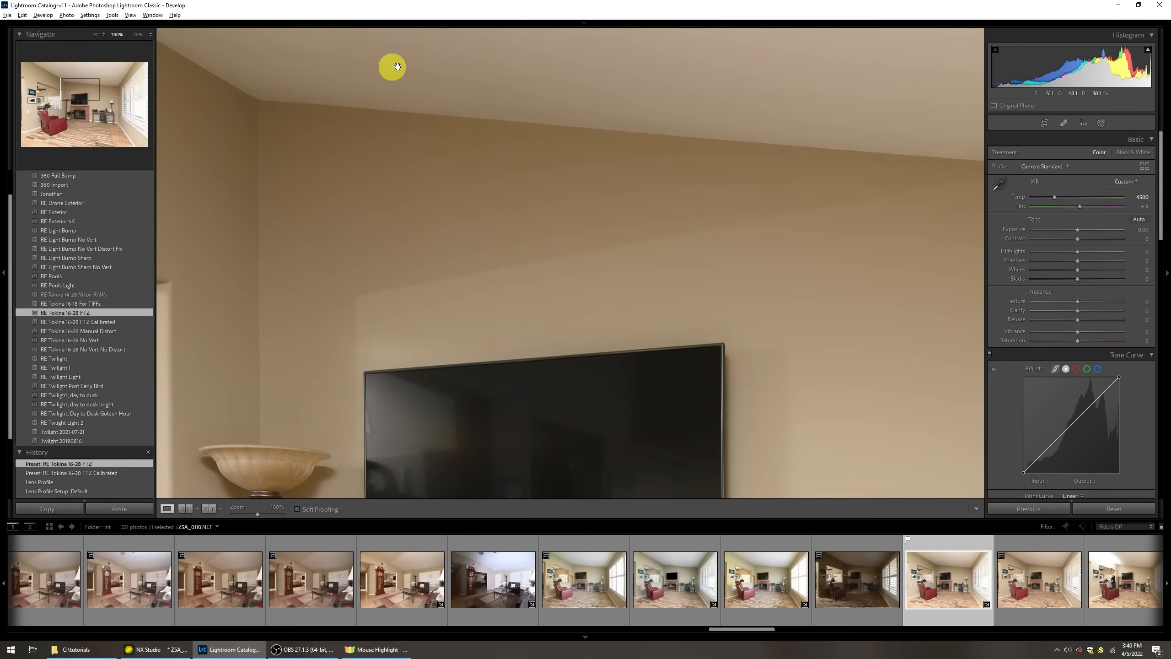
mouse_move(668, 176)
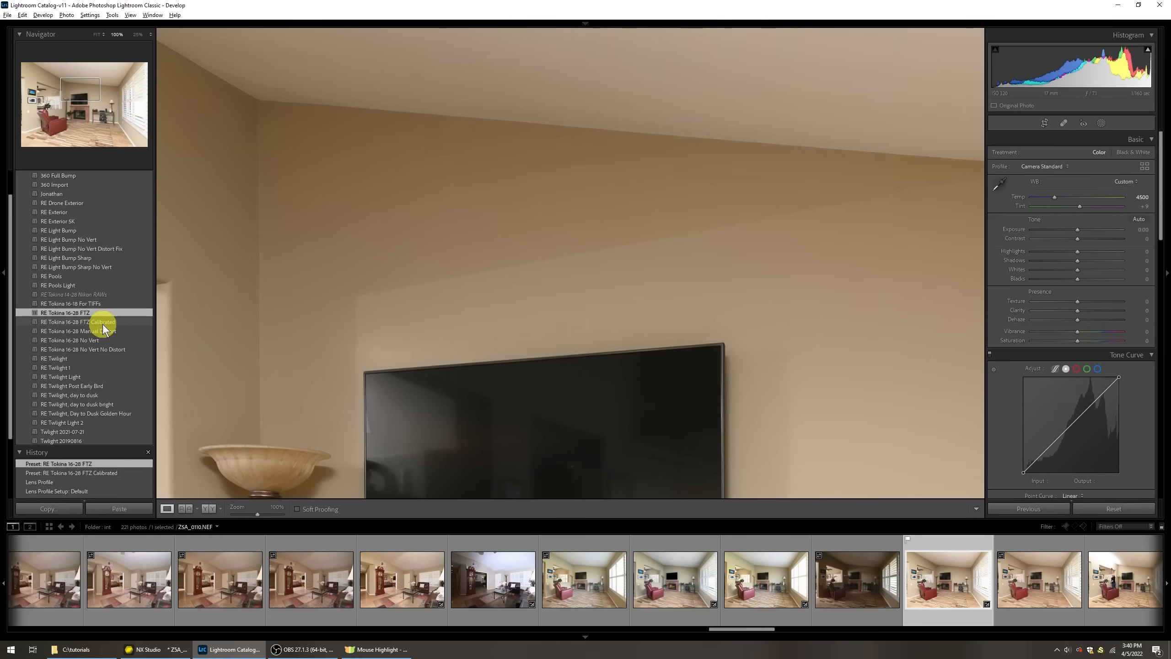
left_click(79, 321)
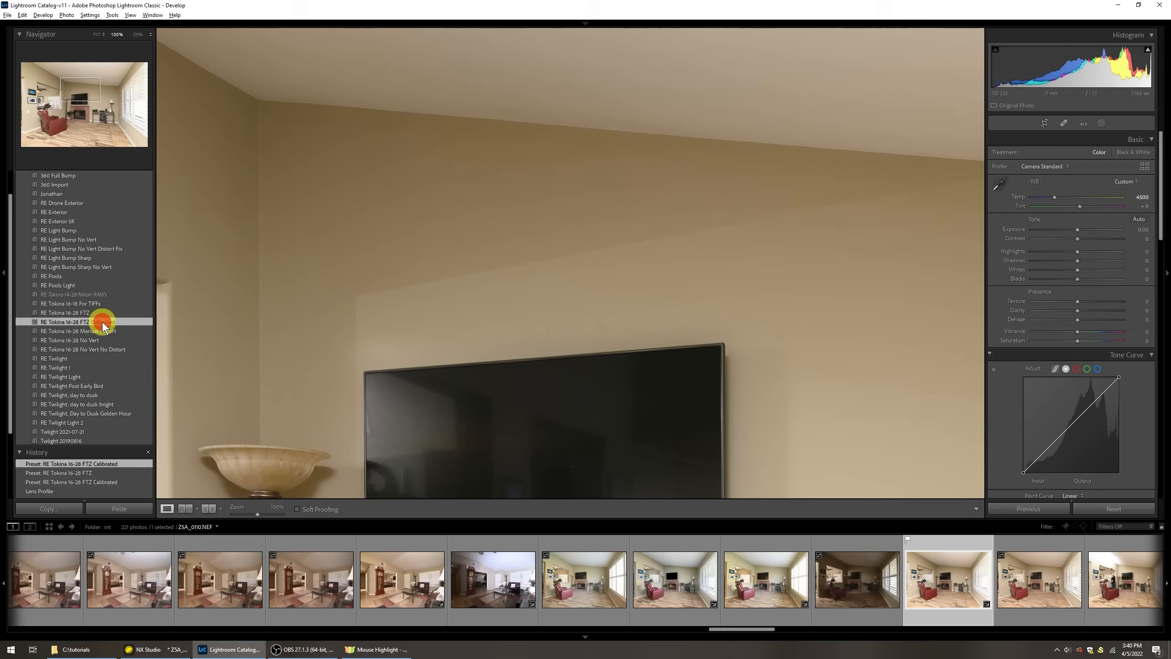
left_click(79, 321)
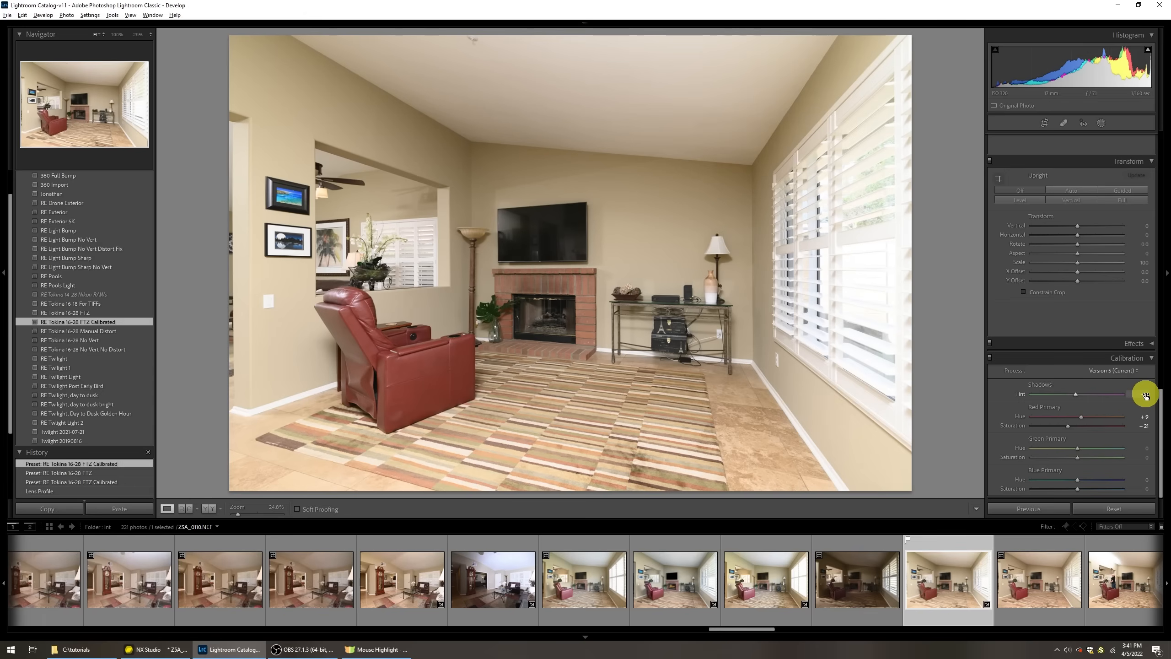
left_click_drag(1144, 394, 1129, 395)
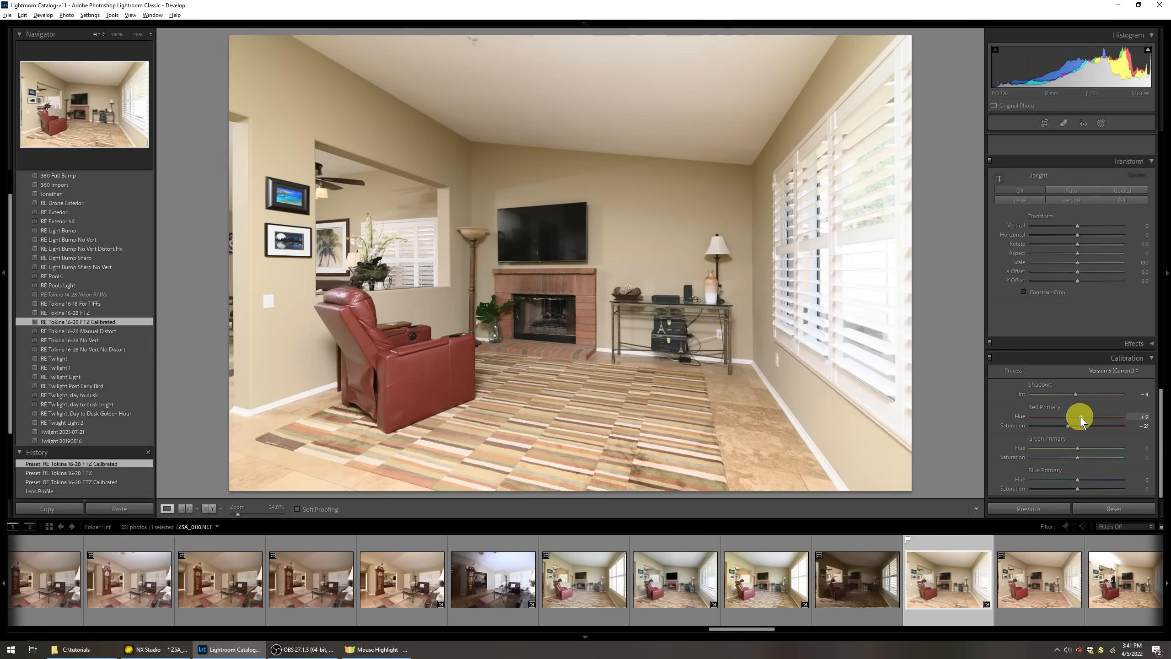
left_click_drag(1080, 416, 1030, 417)
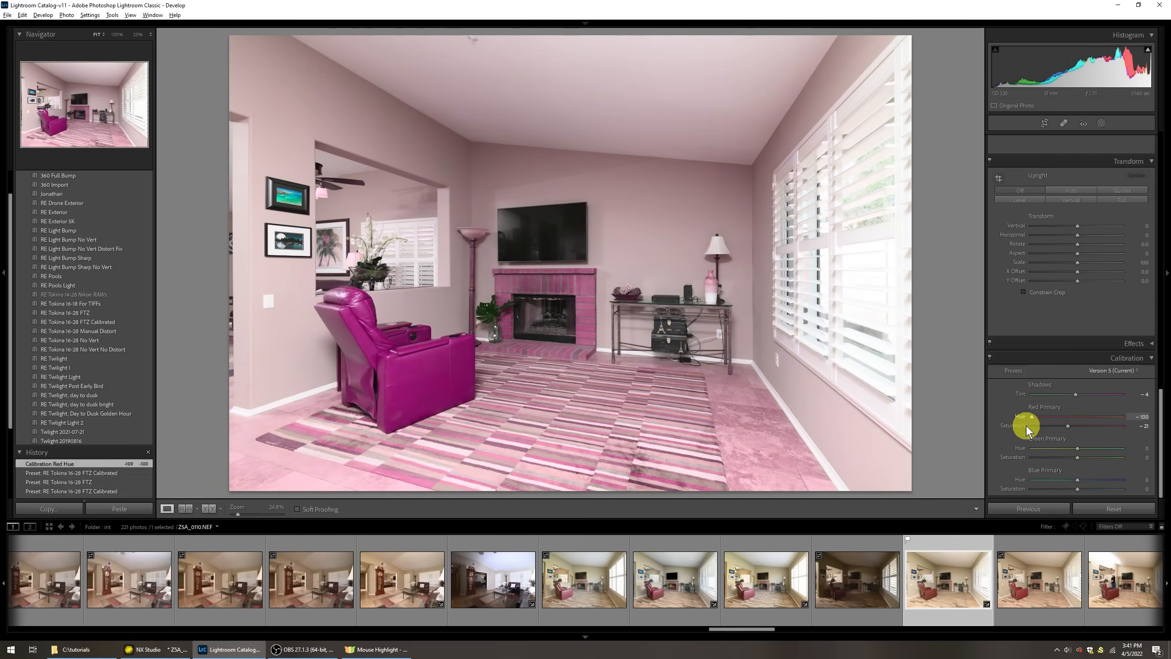
left_click_drag(1029, 418, 1039, 417)
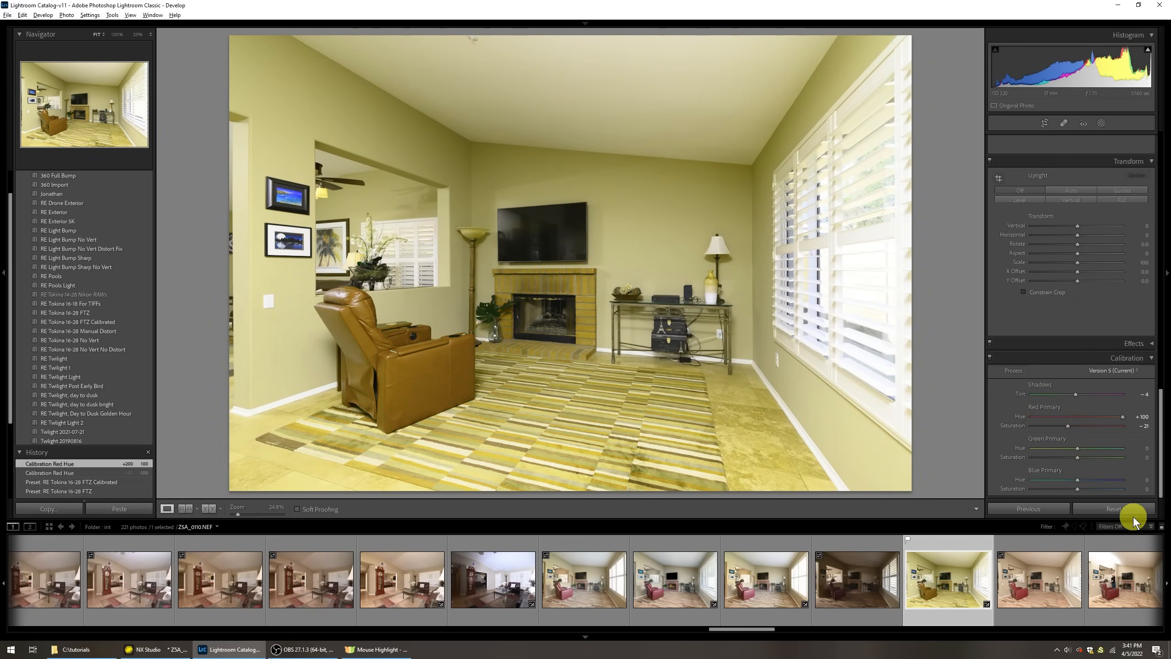
key("ctrl+z")
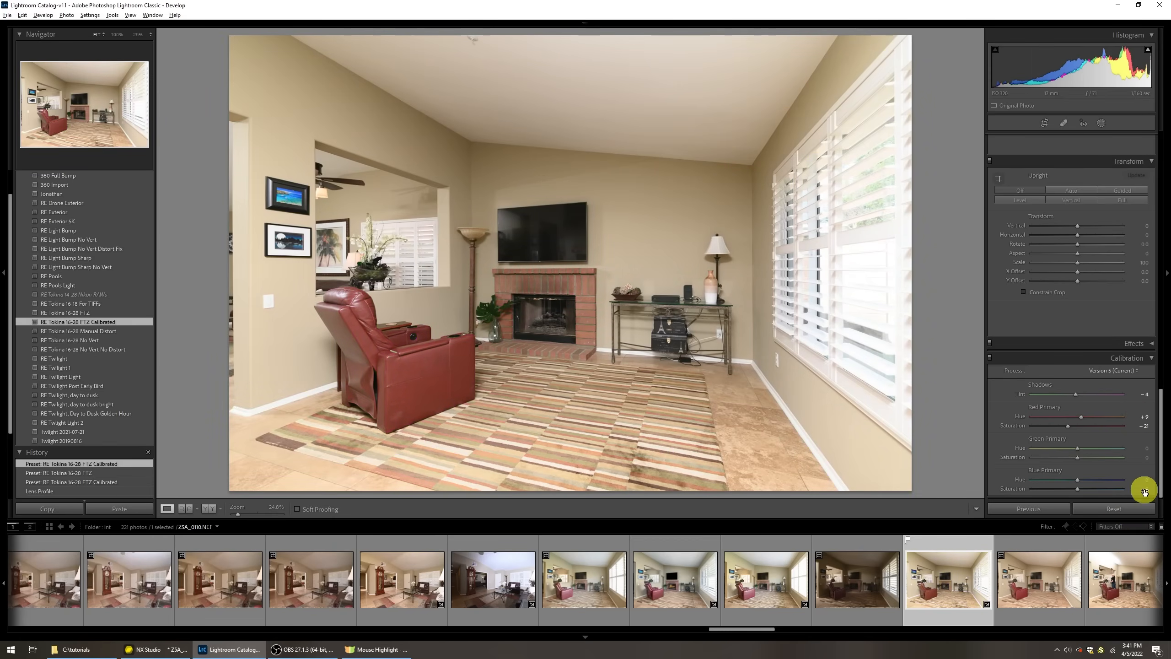
mouse_move(1120, 517)
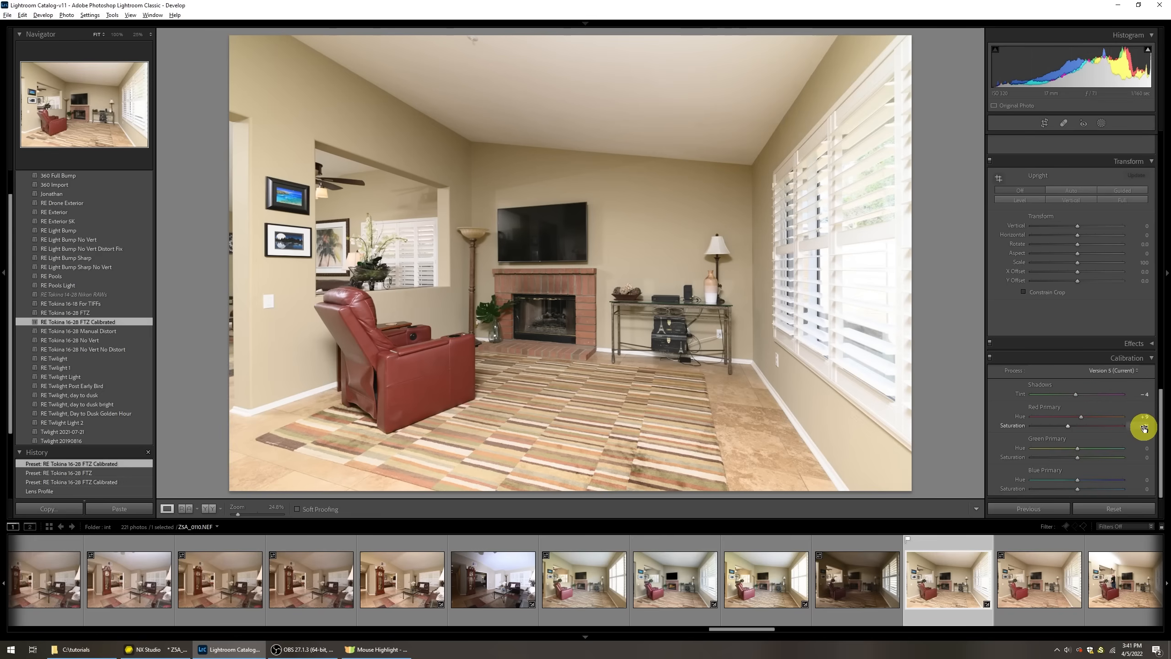
left_click_drag(1142, 425, 1046, 426)
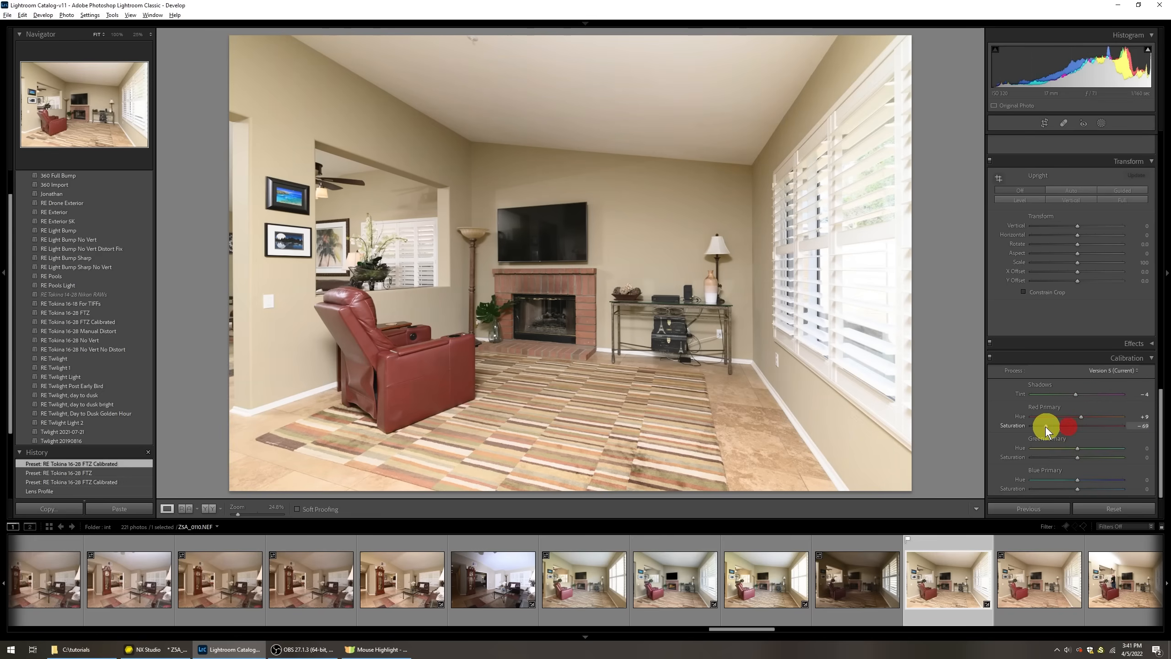
left_click_drag(1067, 426, 1031, 426)
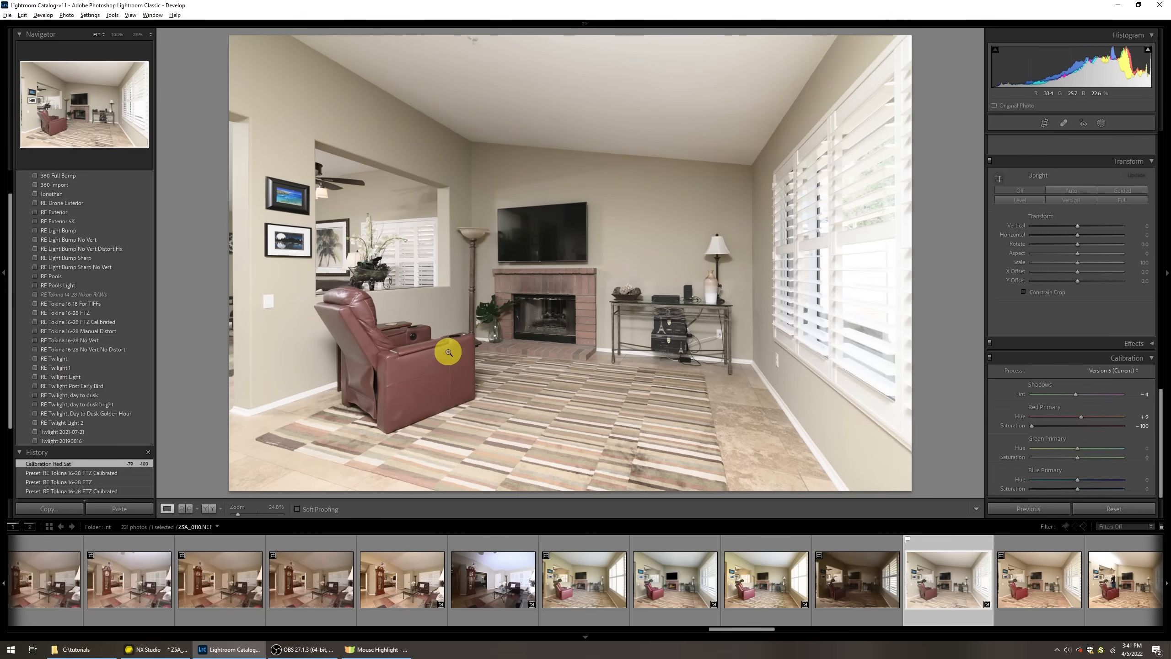
left_click_drag(1031, 428, 1128, 428)
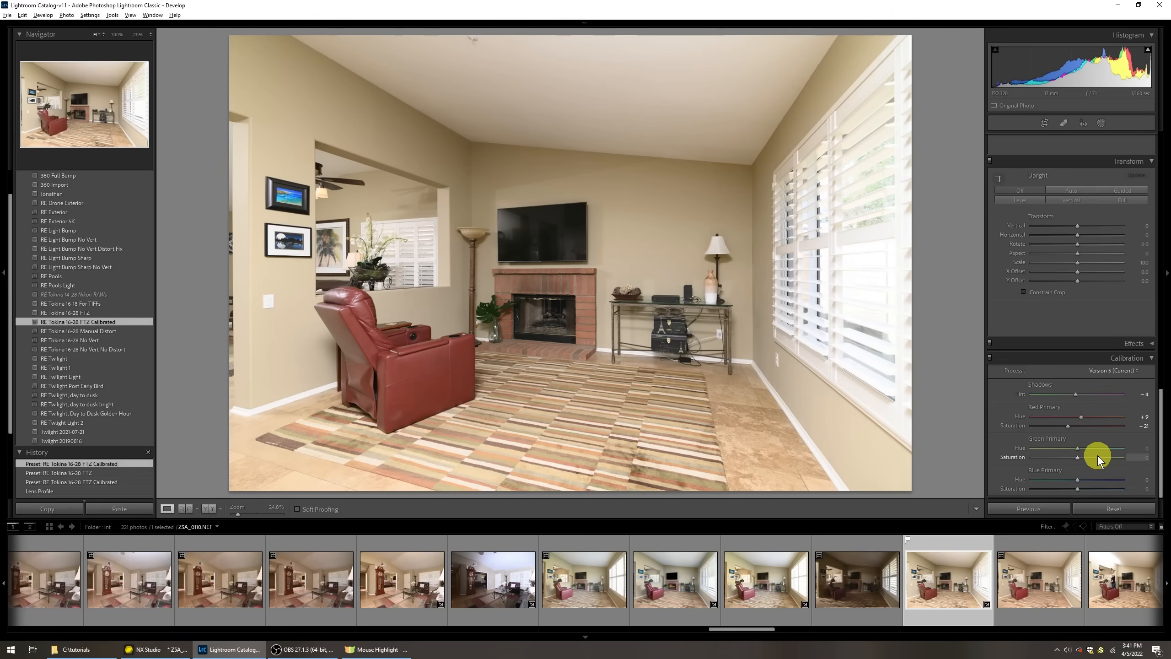
left_click(672, 579)
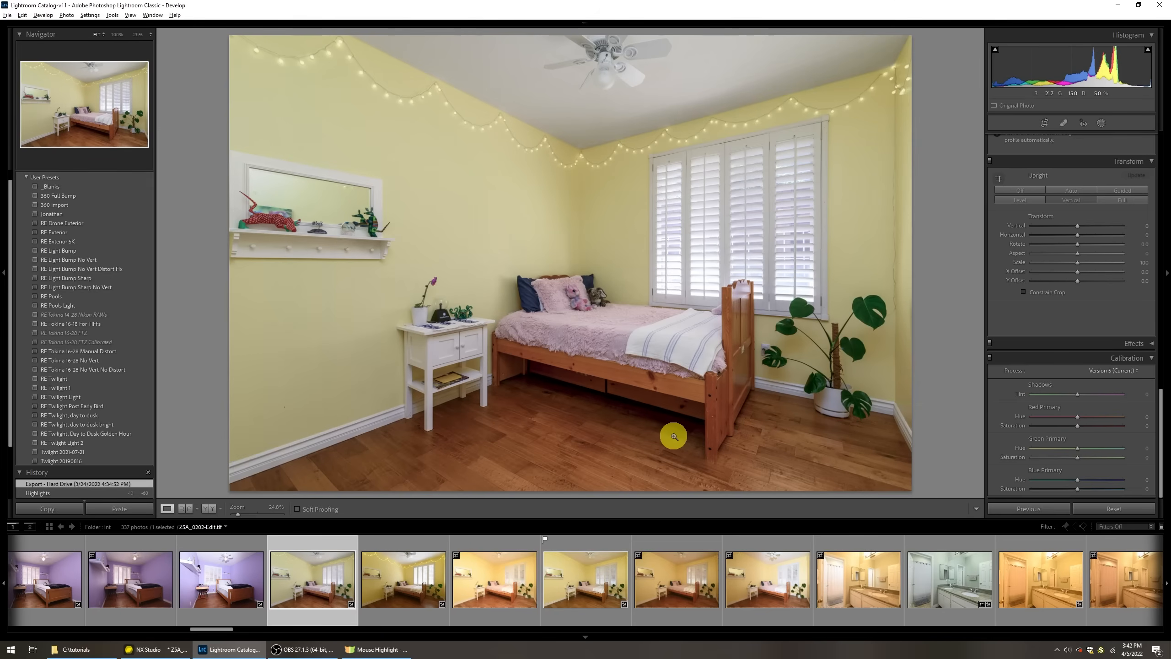
Step: Switch to the raw yellow-walled bedroom photo in the filmstrip
left_click(584, 579)
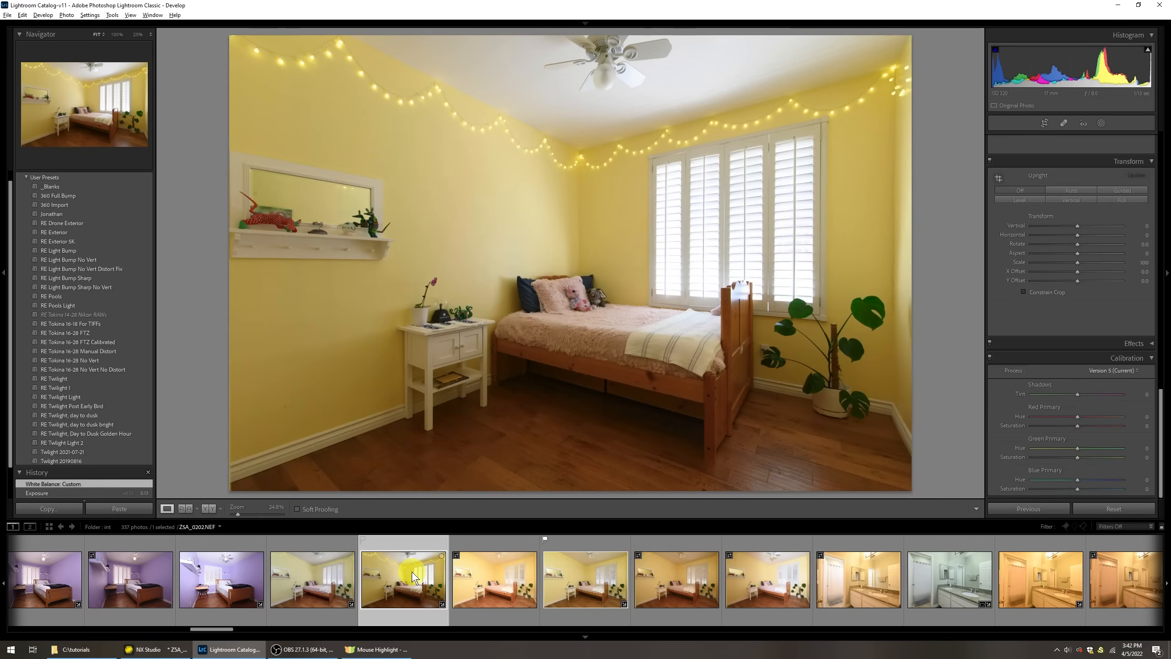
mouse_move(415, 575)
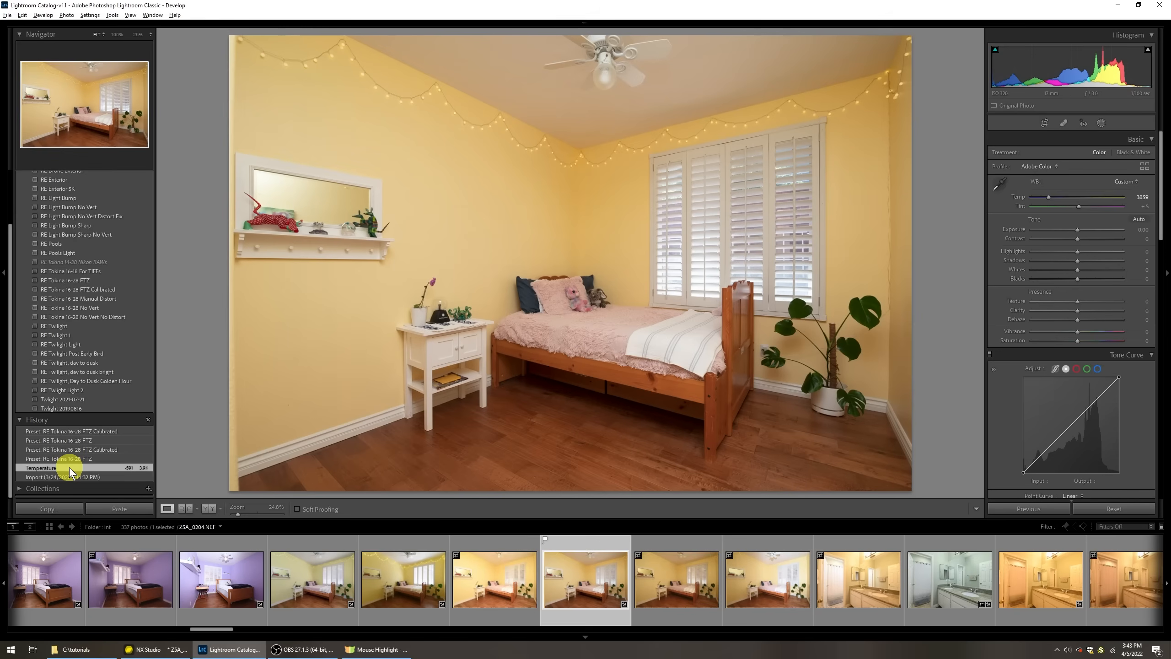
mouse_move(85, 279)
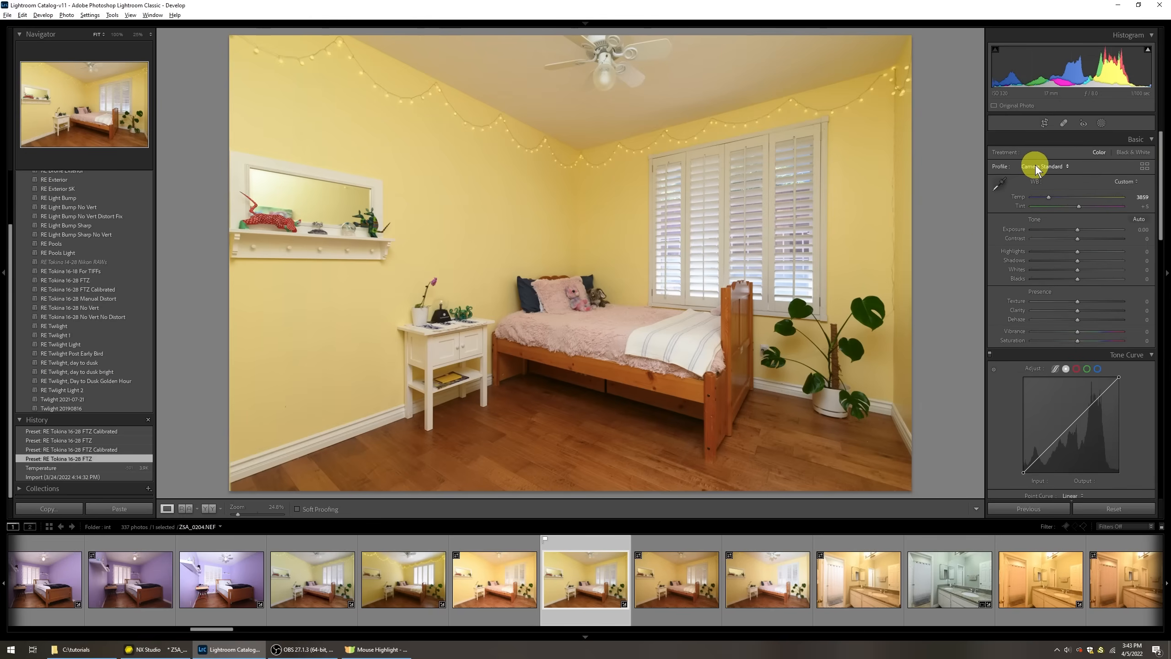
Step: Try Adobe Color, return to Camera Standard, and sample white balance from the ceiling (Temp 2950, Tint +11)
left_click(1046, 166)
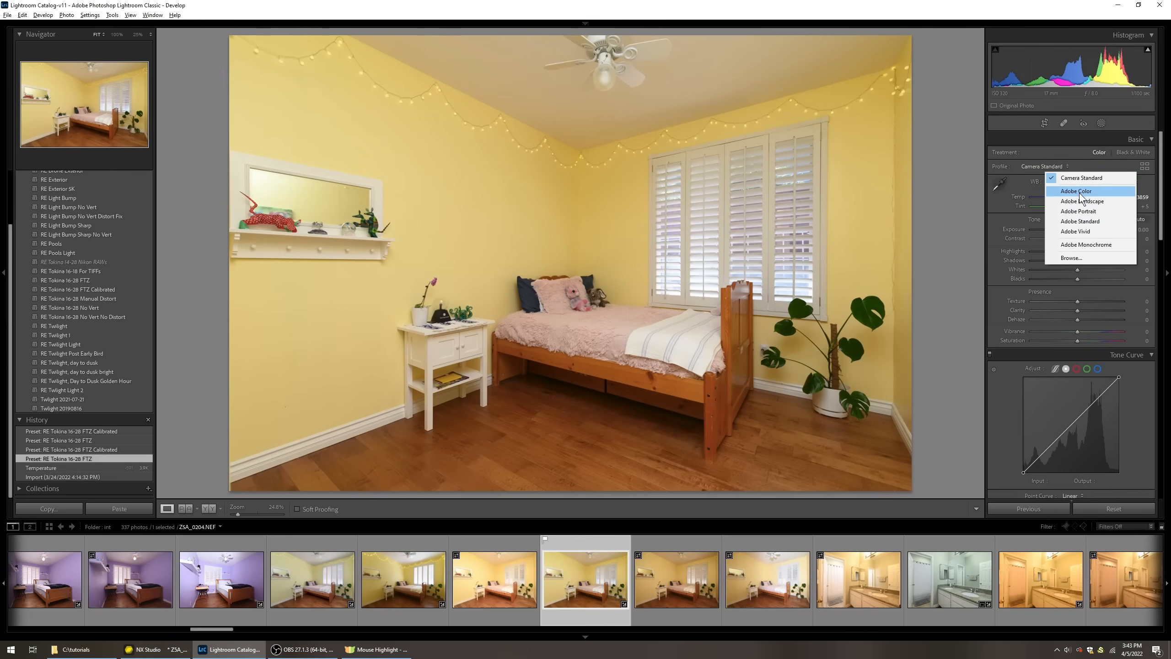
left_click(1075, 191)
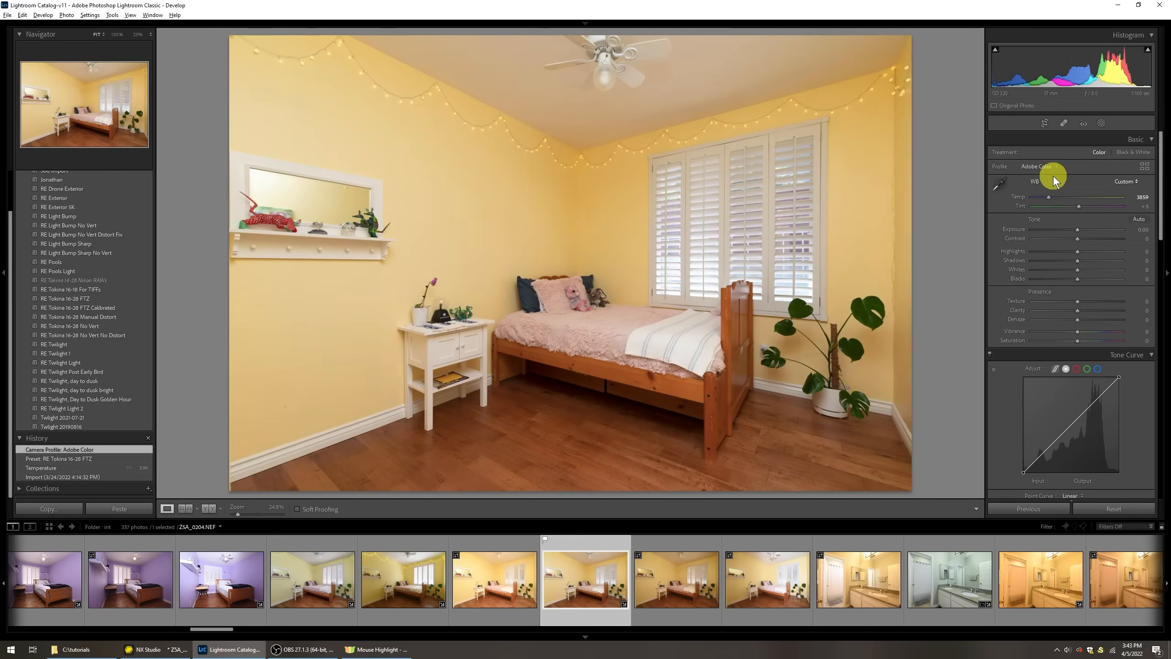
left_click(59, 457)
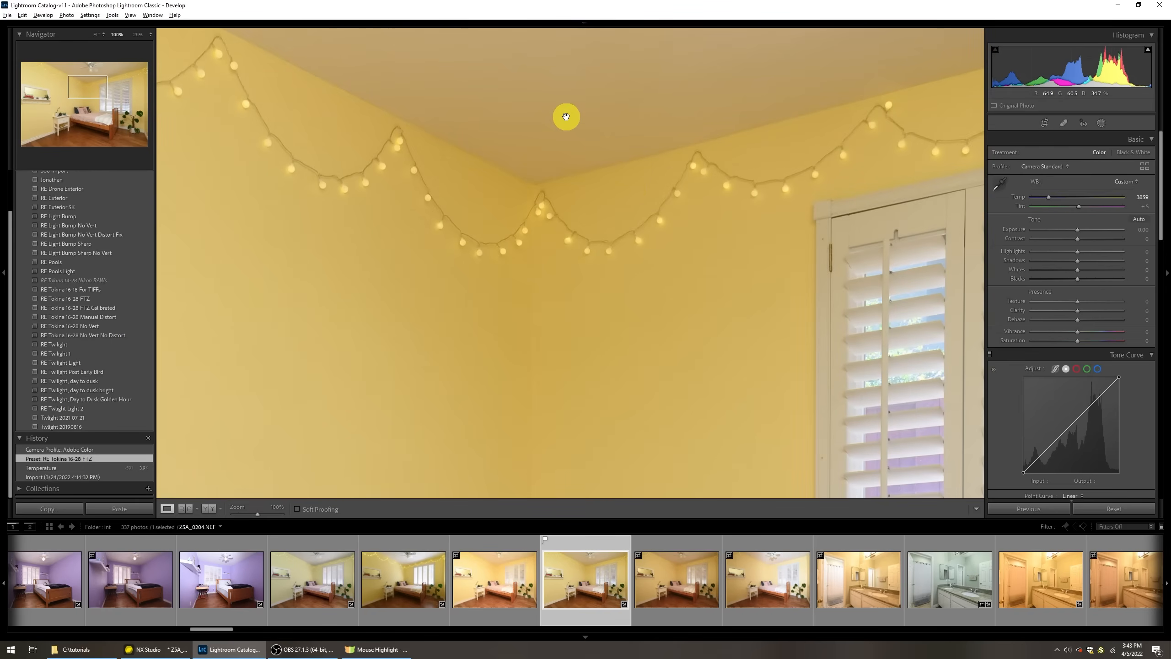
mouse_move(644, 161)
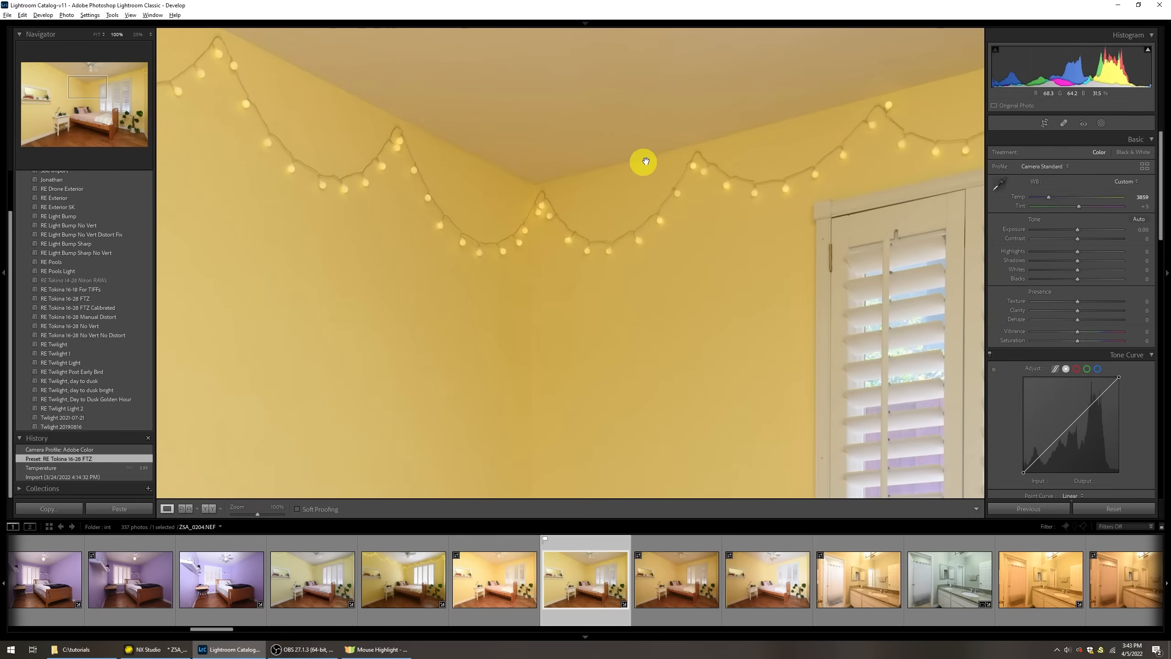
mouse_move(603, 322)
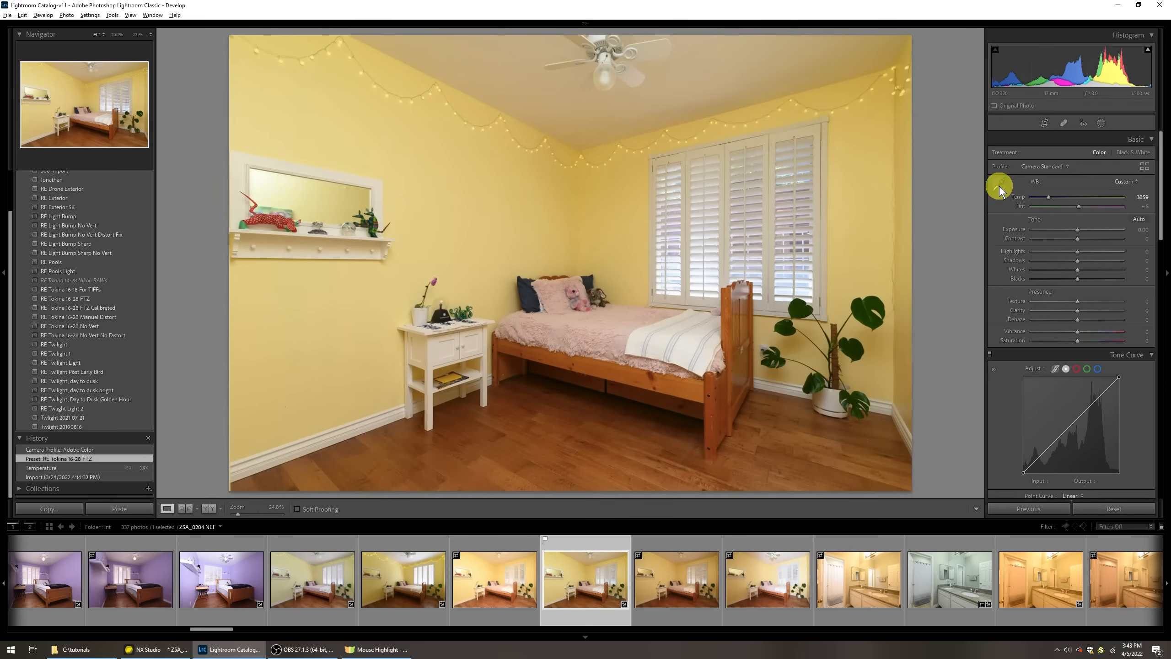
left_click(591, 110)
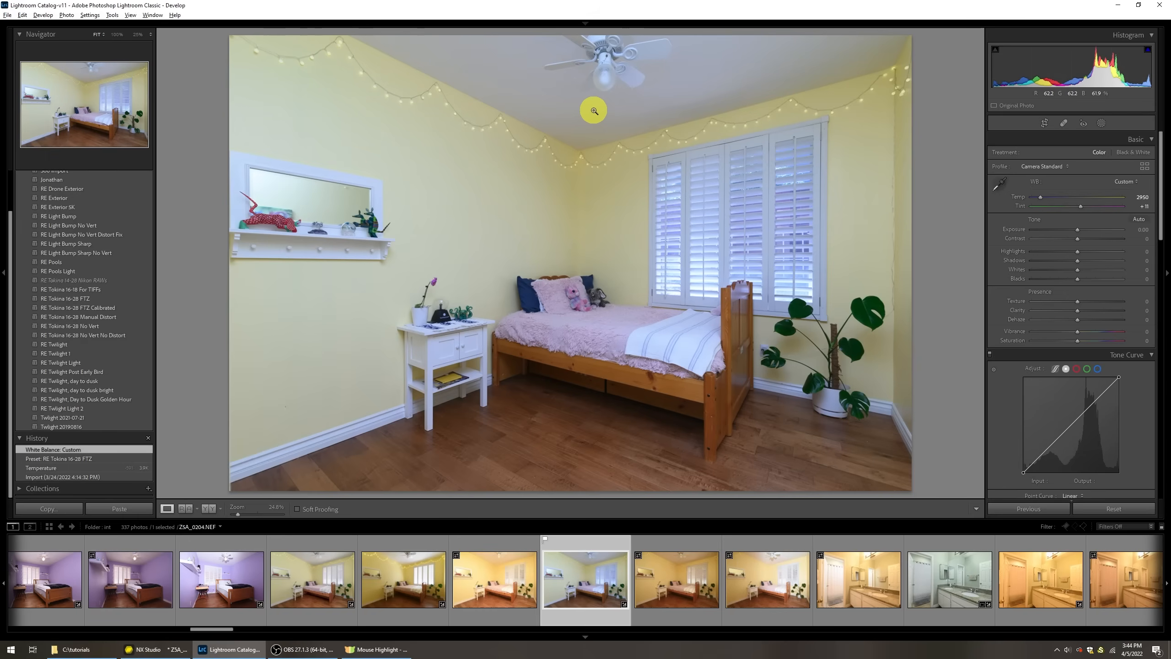
left_click(592, 109)
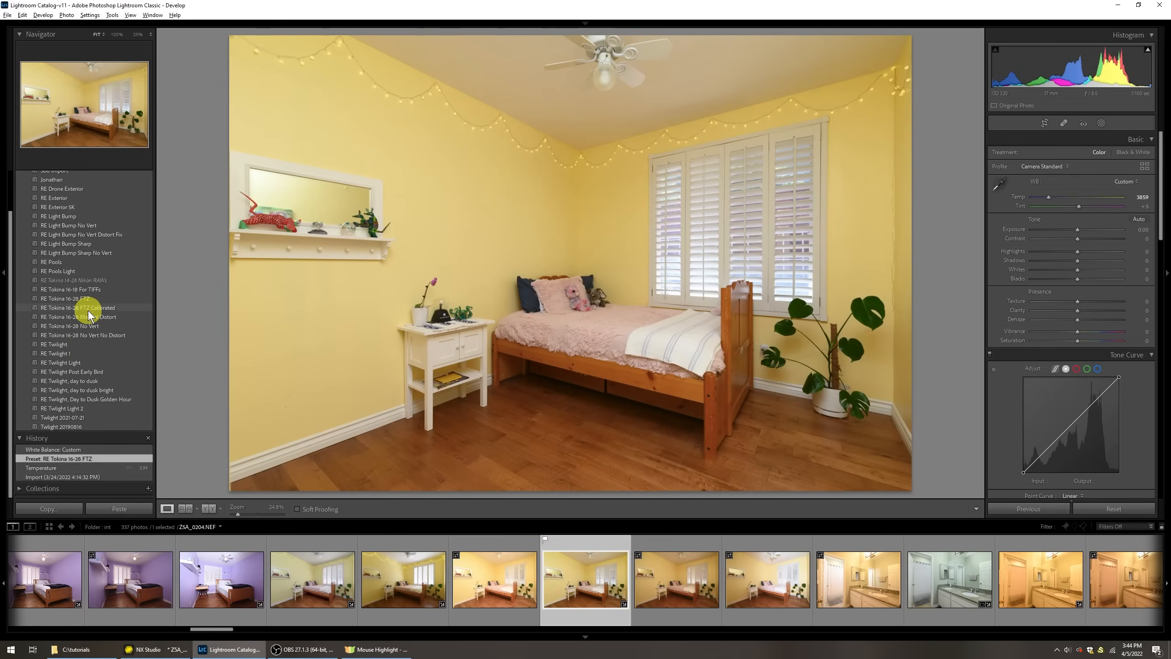
Step: Toggle between the calibrated and plain Tokina 16-28 FTZ presets on the bedroom photo, zoomed on the ceiling
left_click(78, 307)
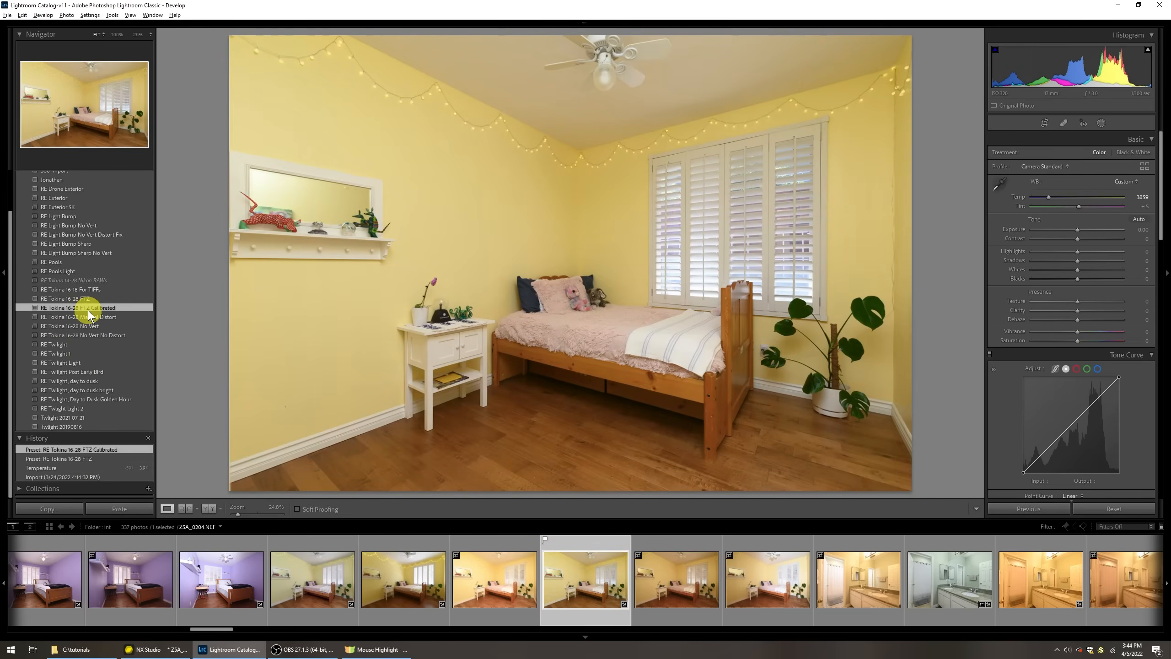
left_click(63, 298)
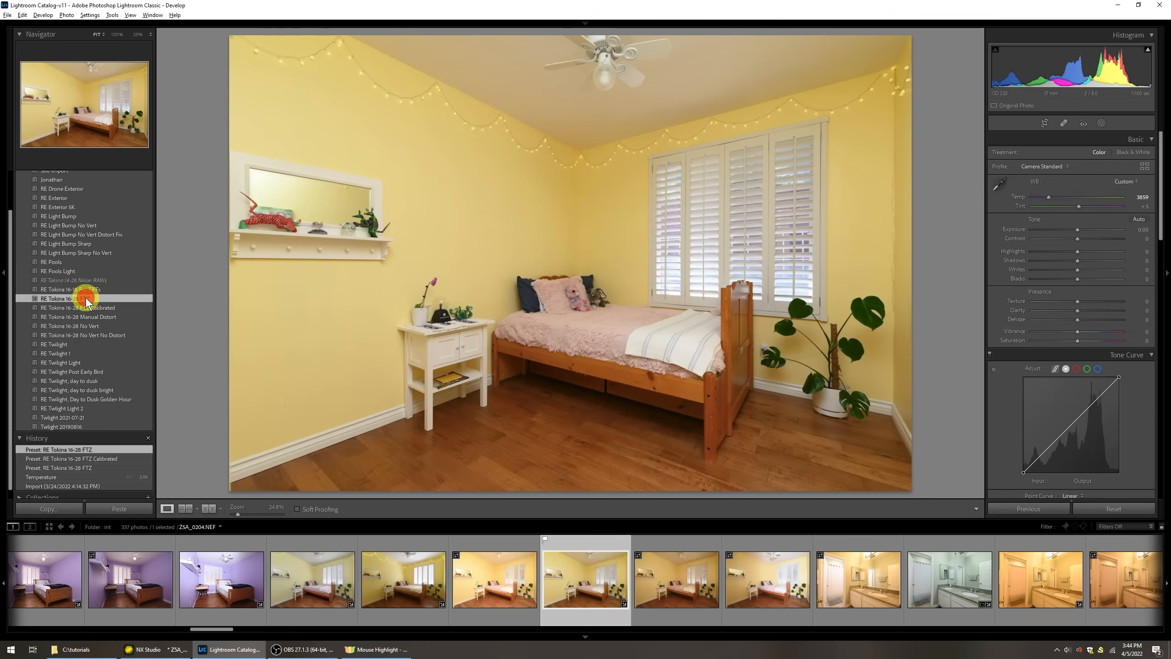
left_click(79, 308)
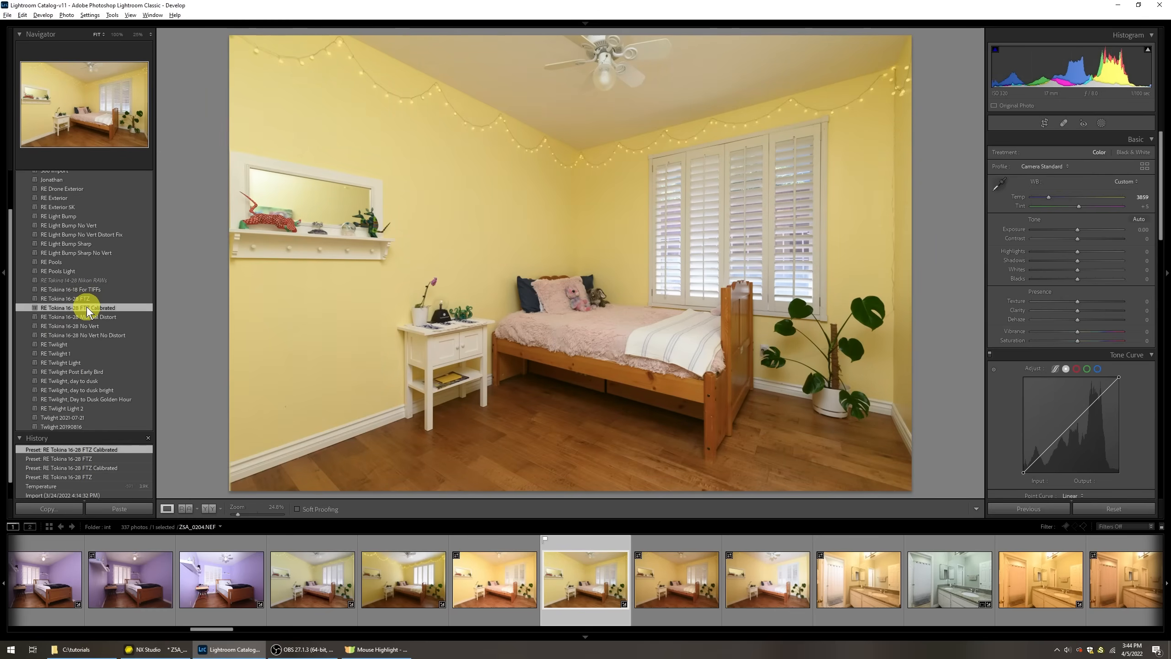
left_click(64, 299)
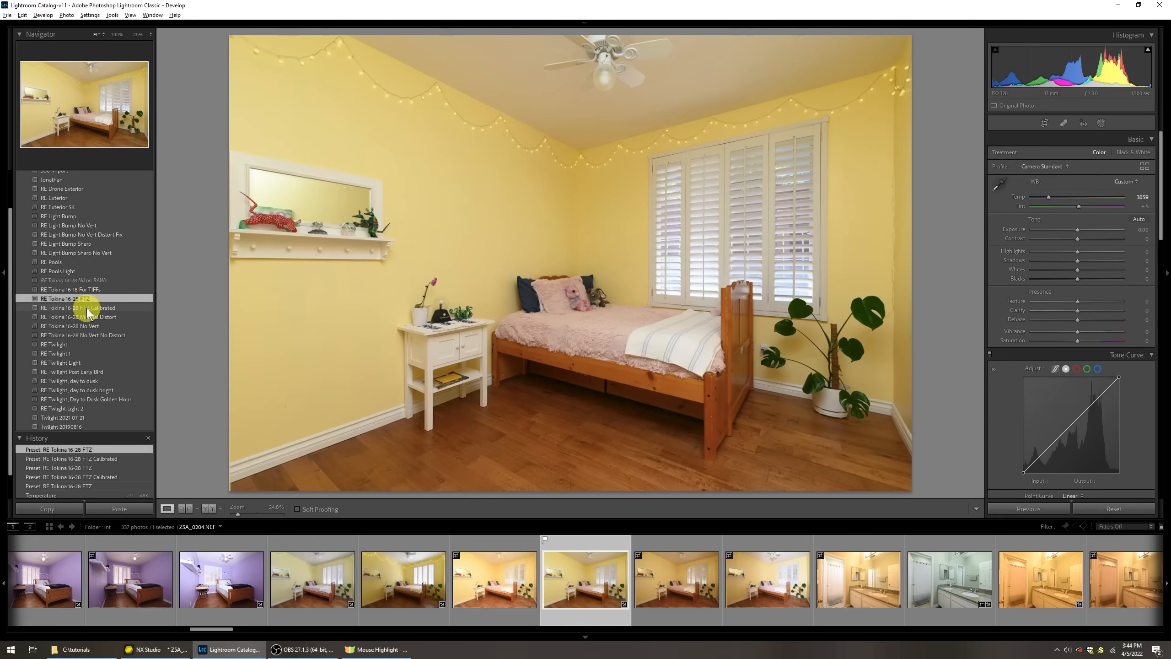
left_click(79, 307)
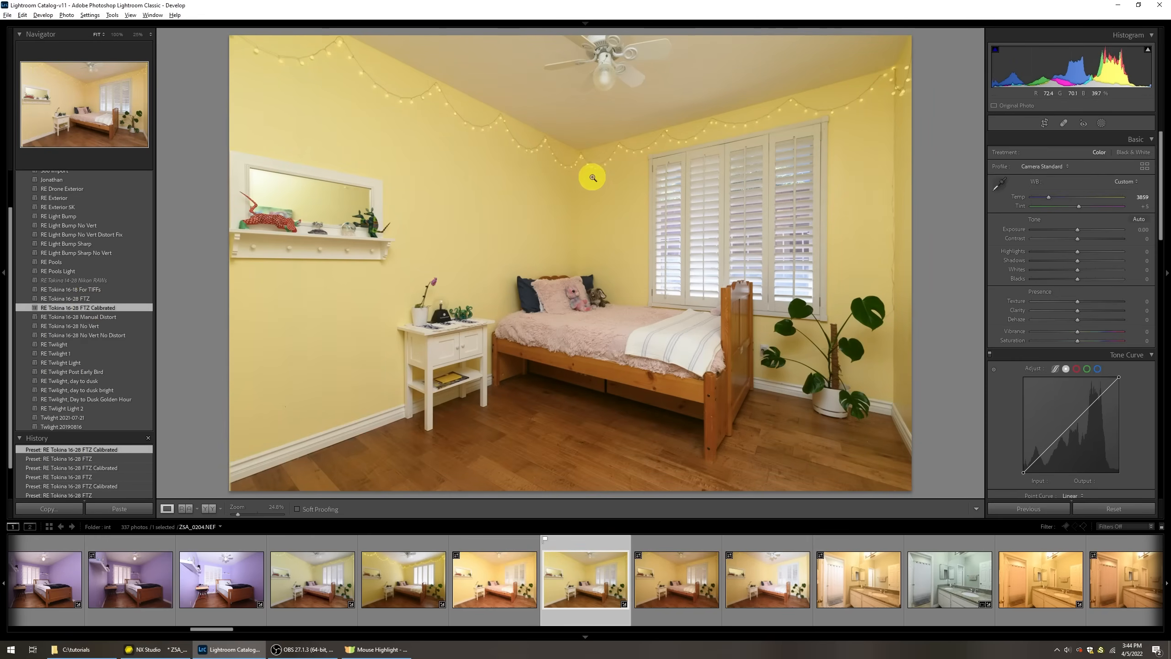
left_click(591, 177)
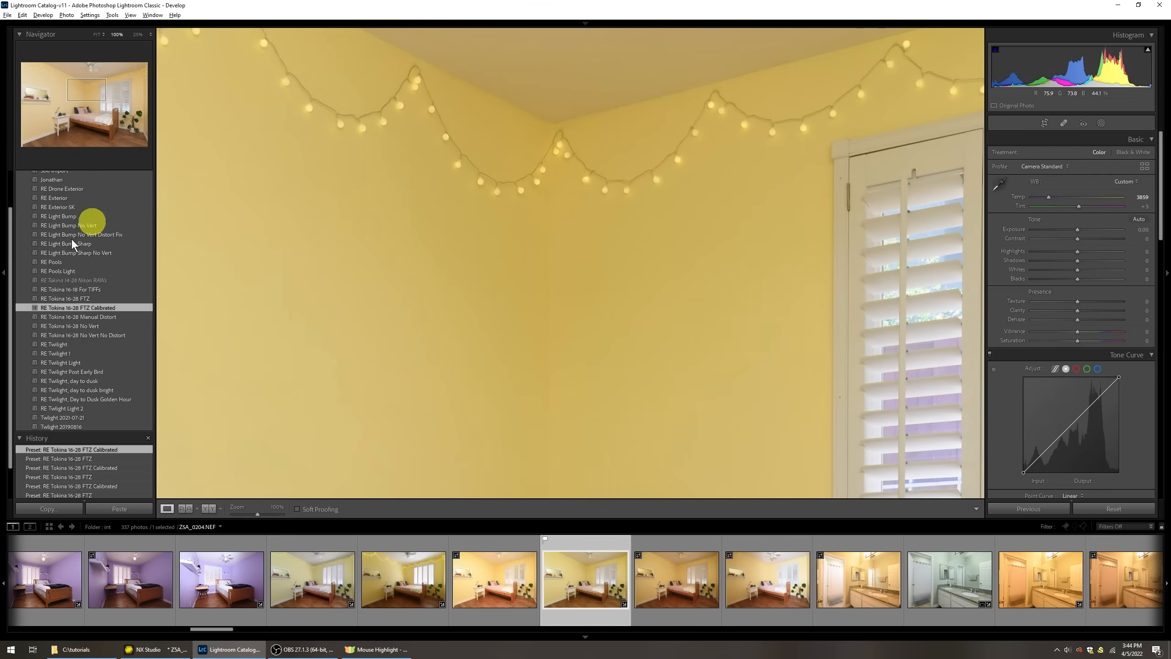
left_click(66, 298)
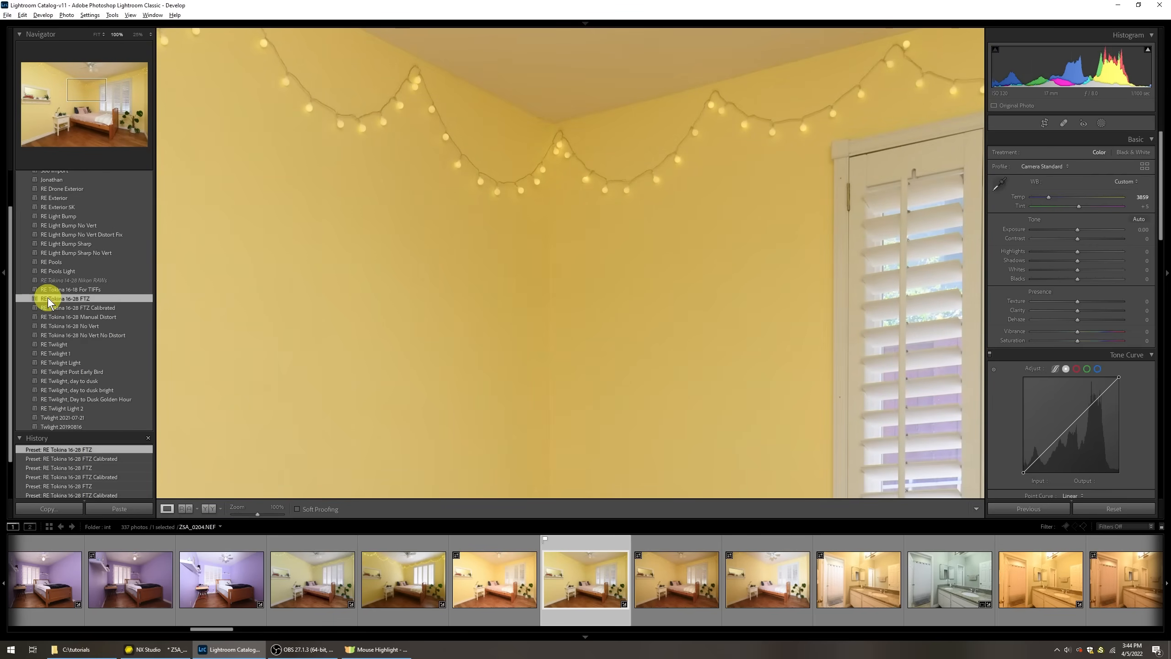
left_click(79, 308)
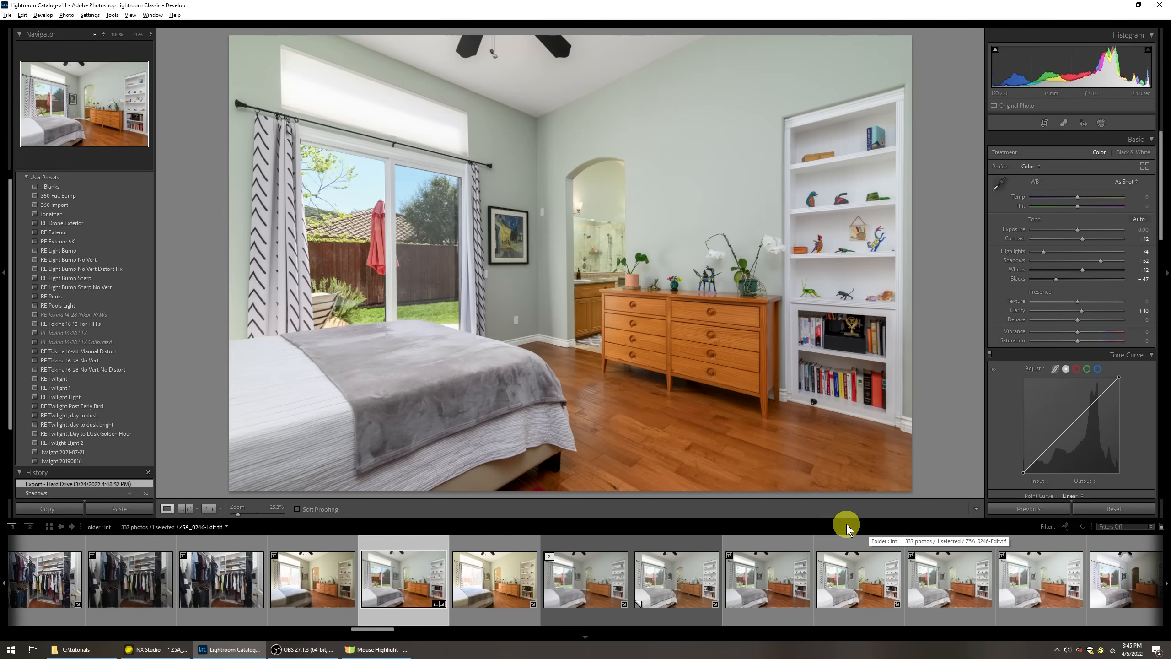
mouse_move(766, 582)
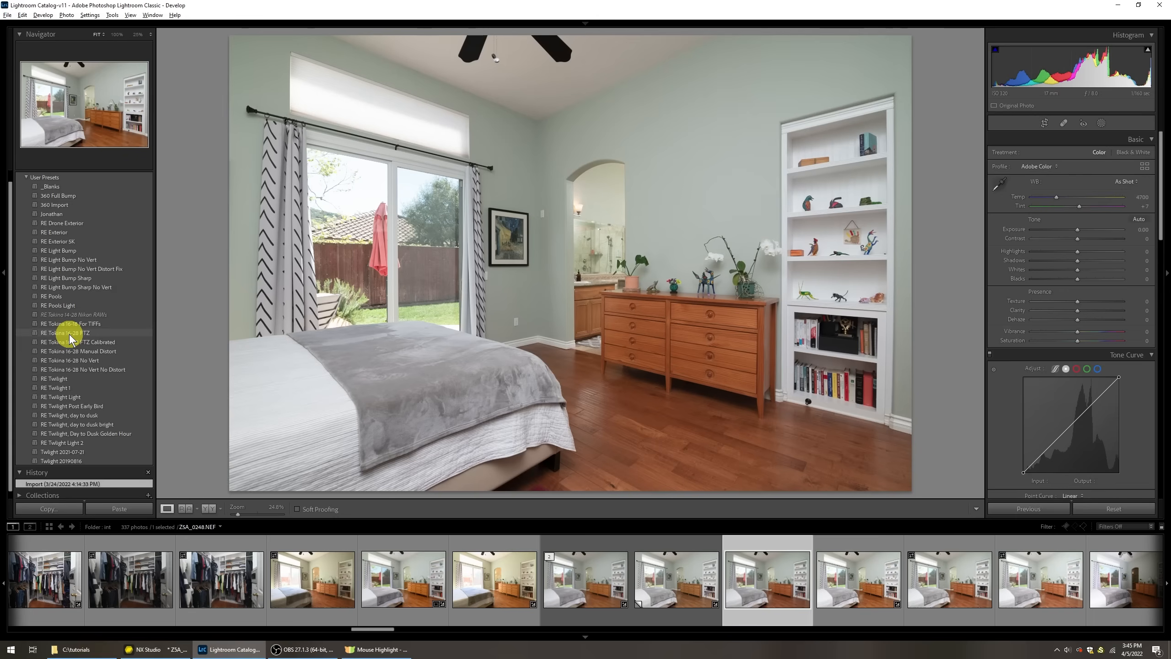
Step: Apply the RE Tokina 16-28 FTZ preset to the ZSA_0248 green-walled bedroom raw
left_click(64, 332)
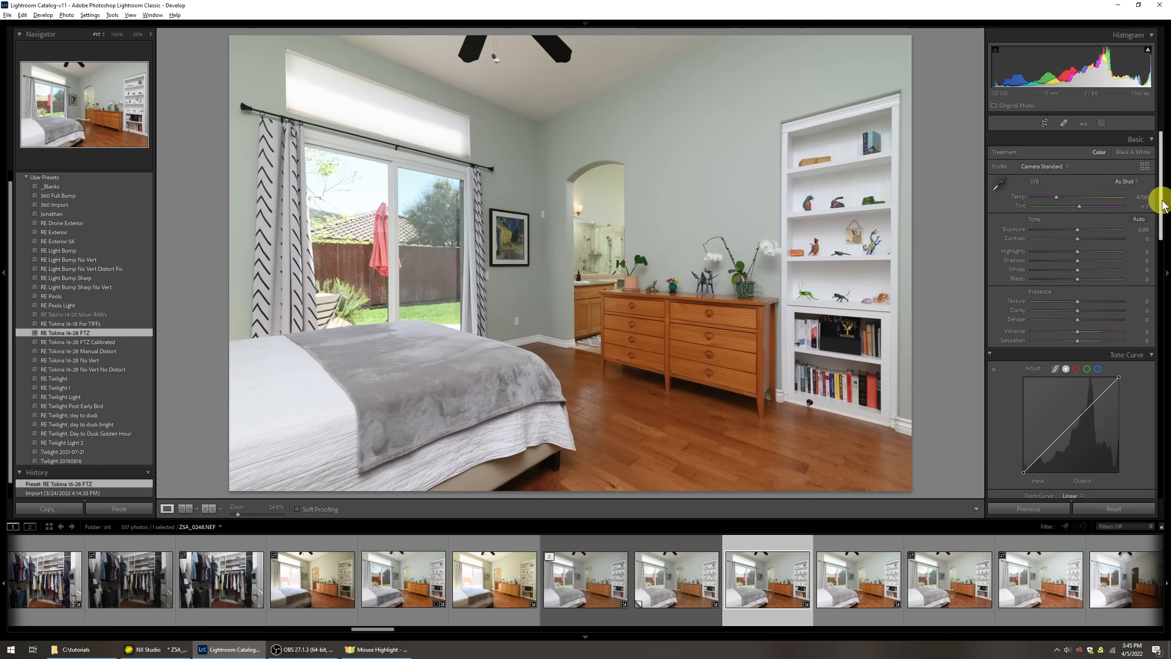
mouse_move(790, 167)
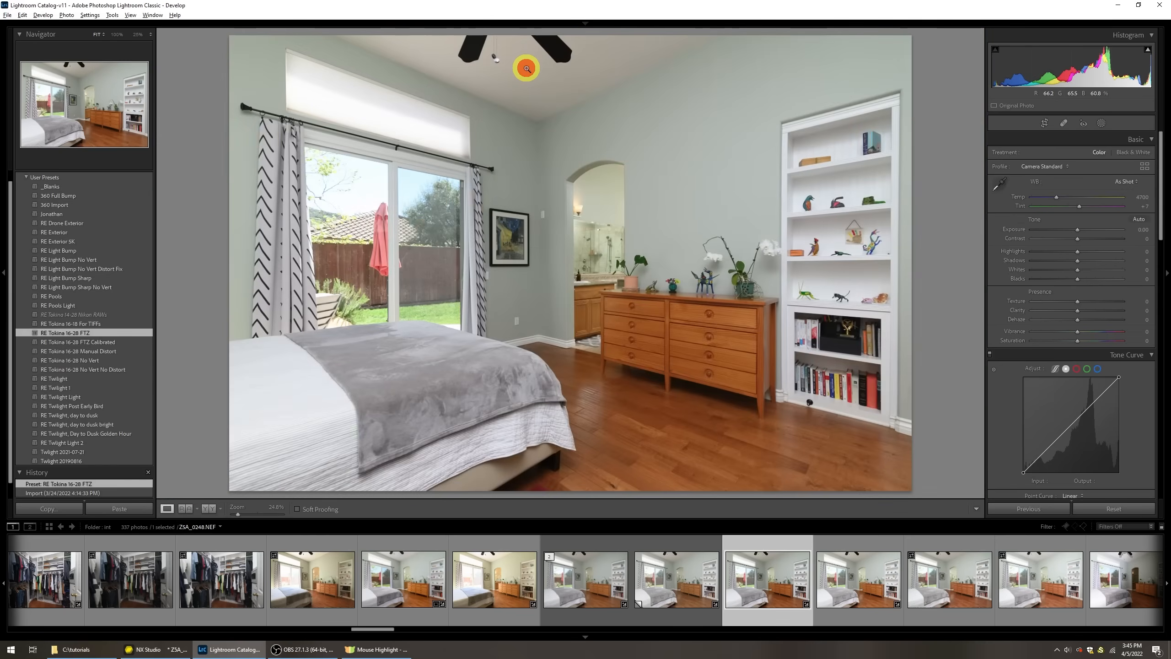
mouse_move(637, 436)
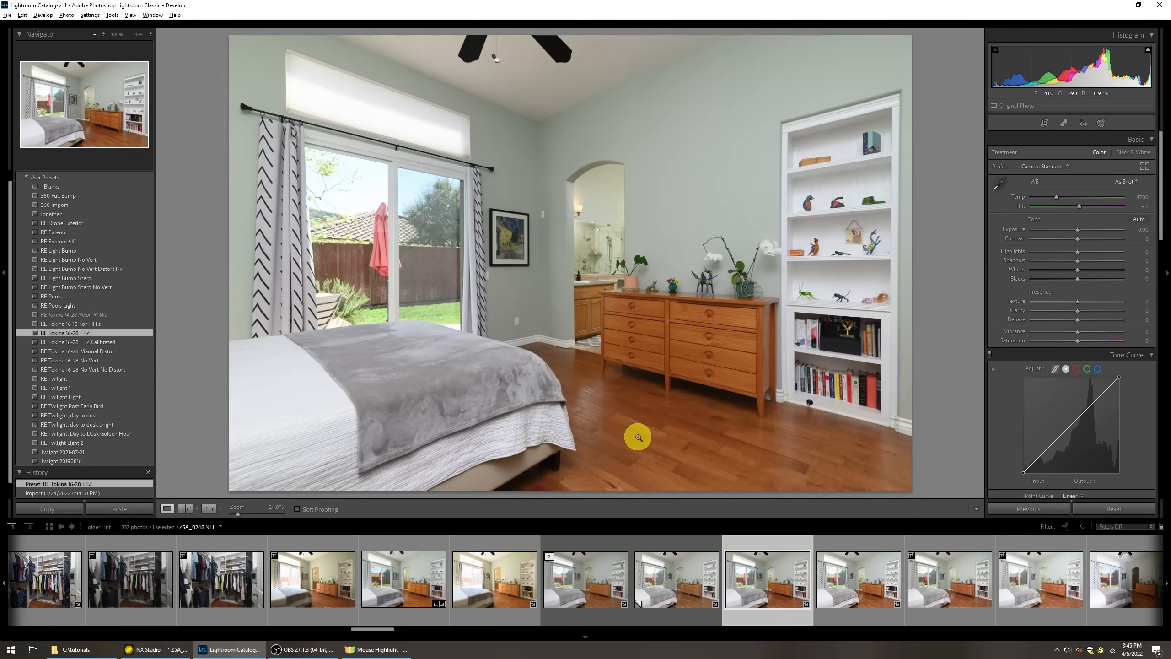
mouse_move(821, 227)
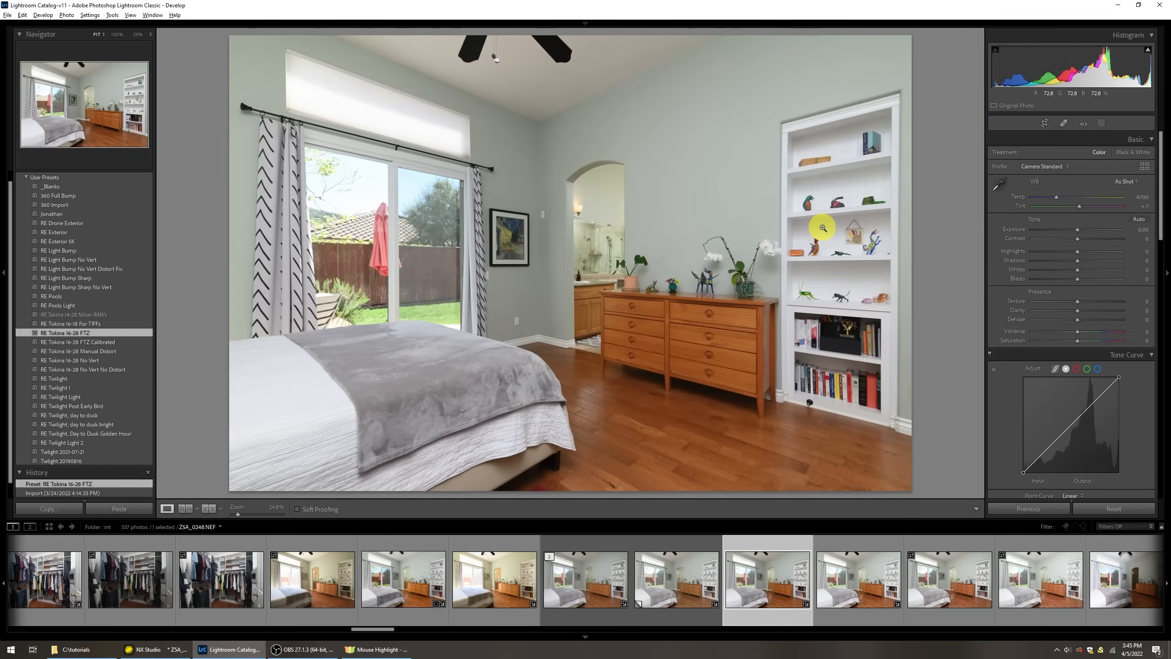
left_click(822, 228)
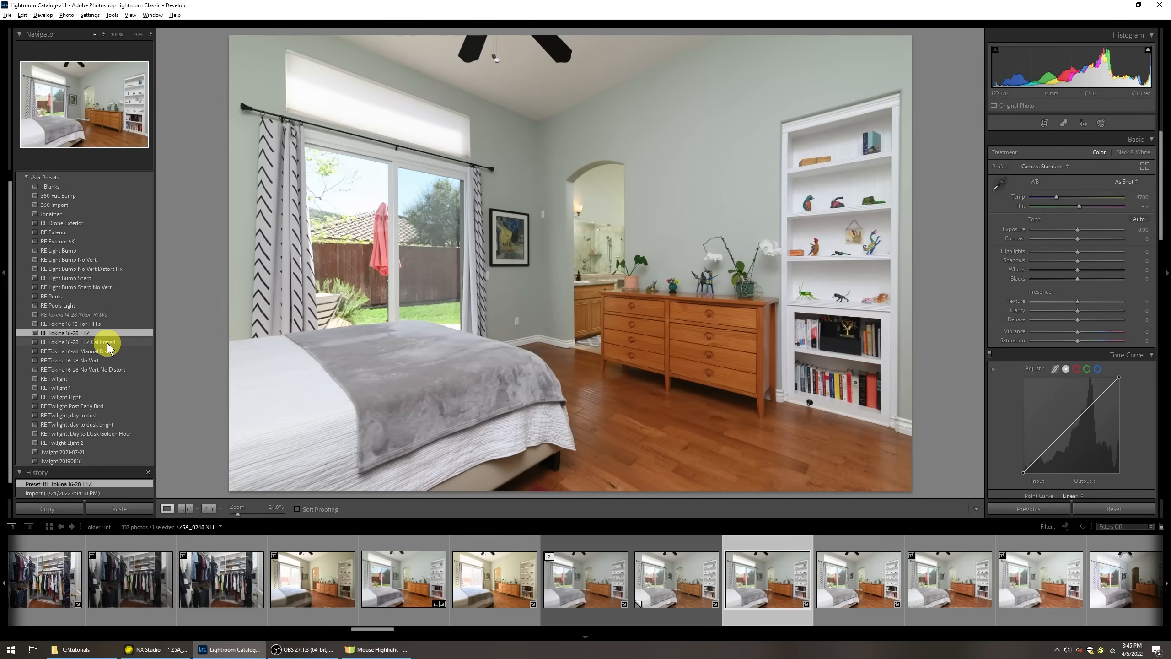
left_click(77, 341)
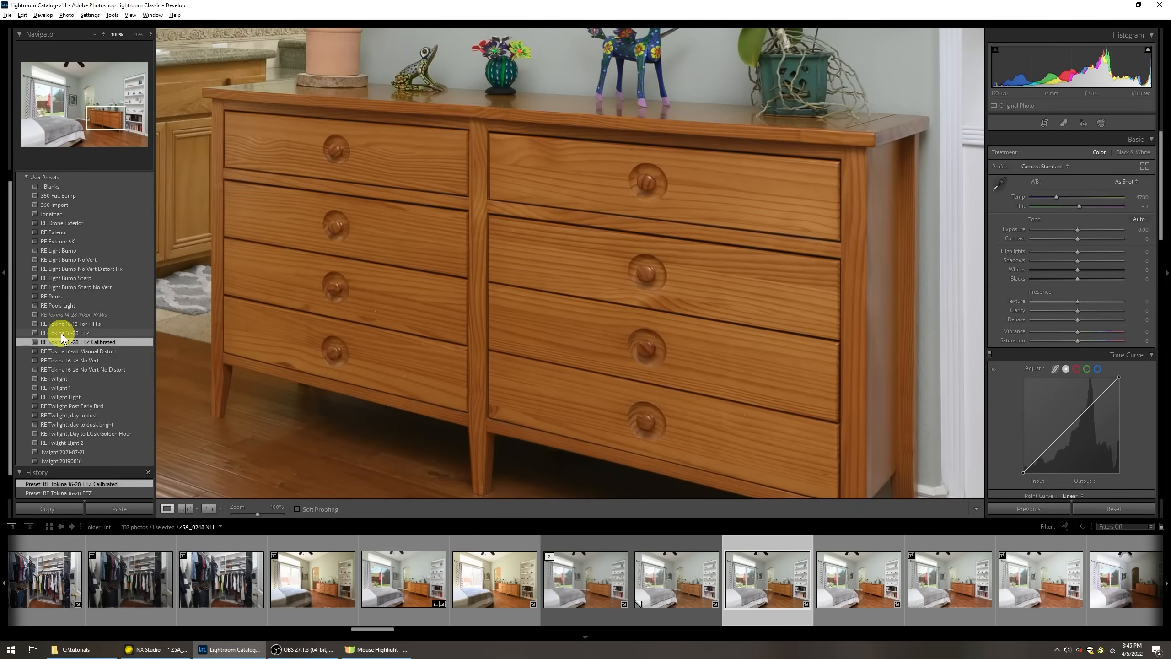
left_click(66, 332)
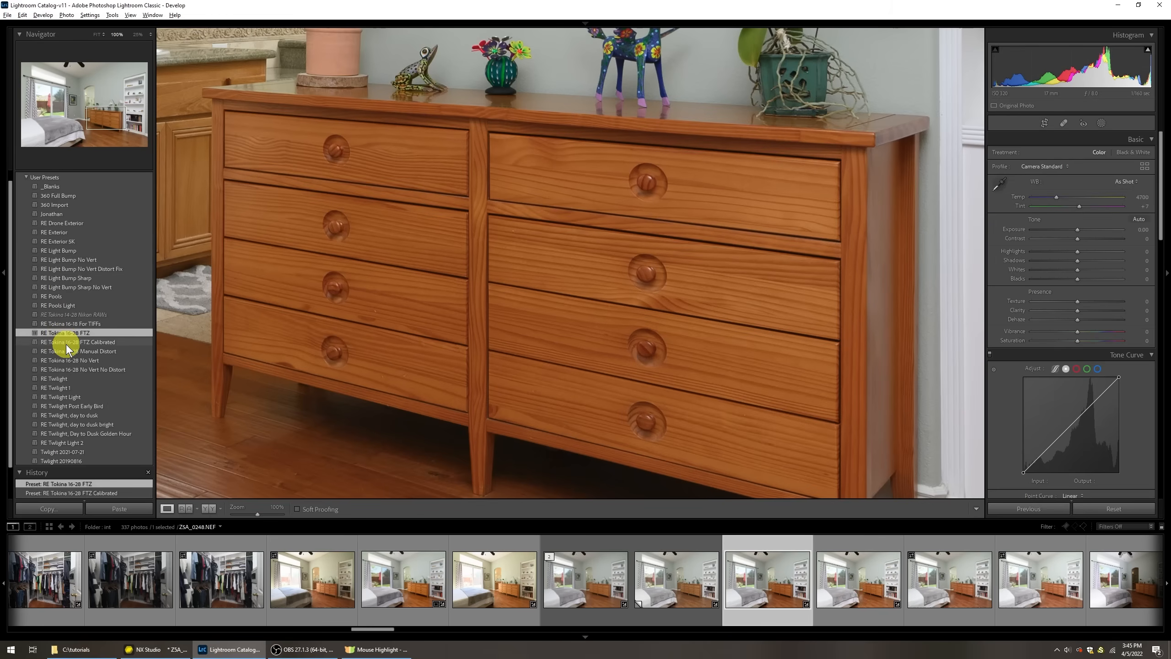
left_click(80, 341)
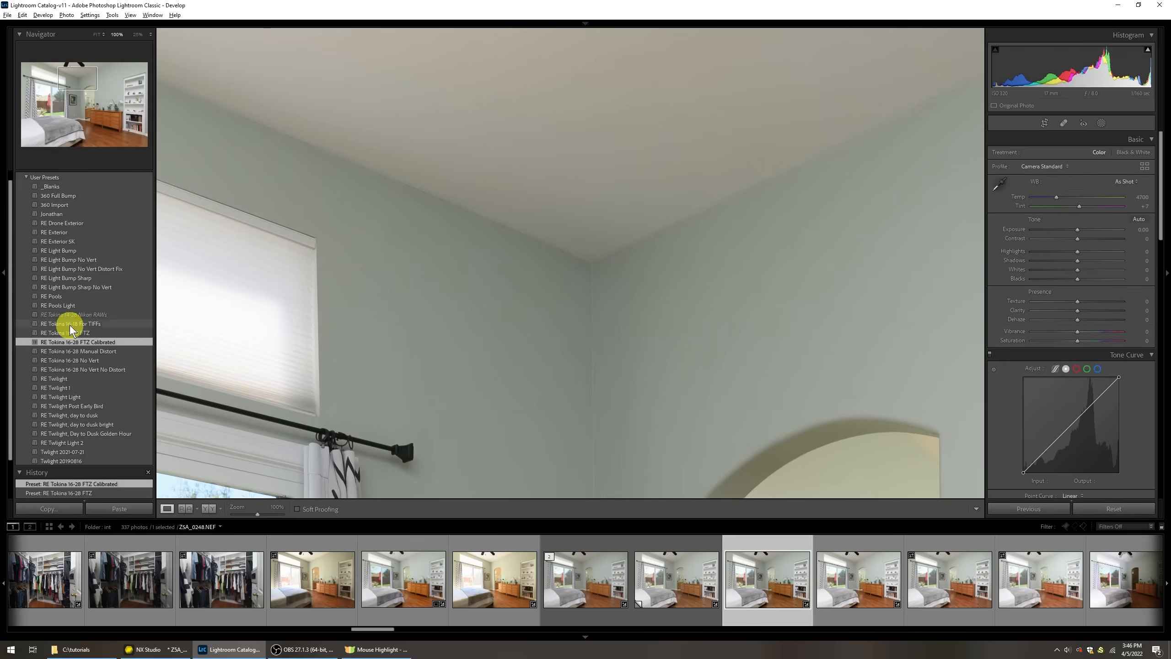
left_click(72, 332)
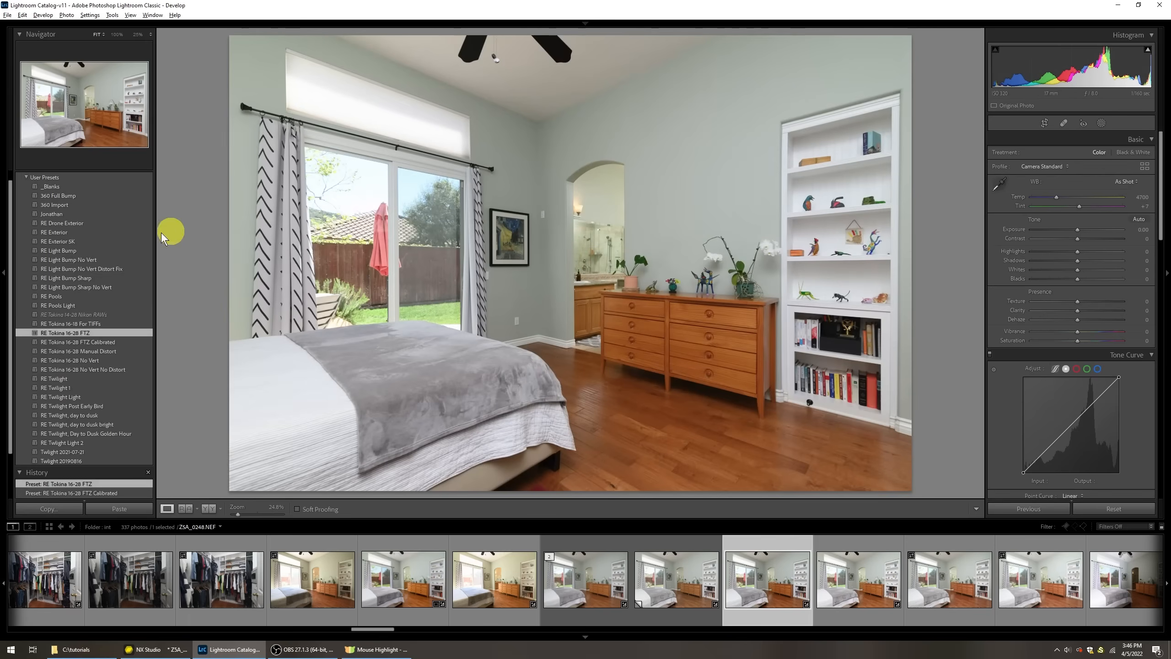
left_click(78, 342)
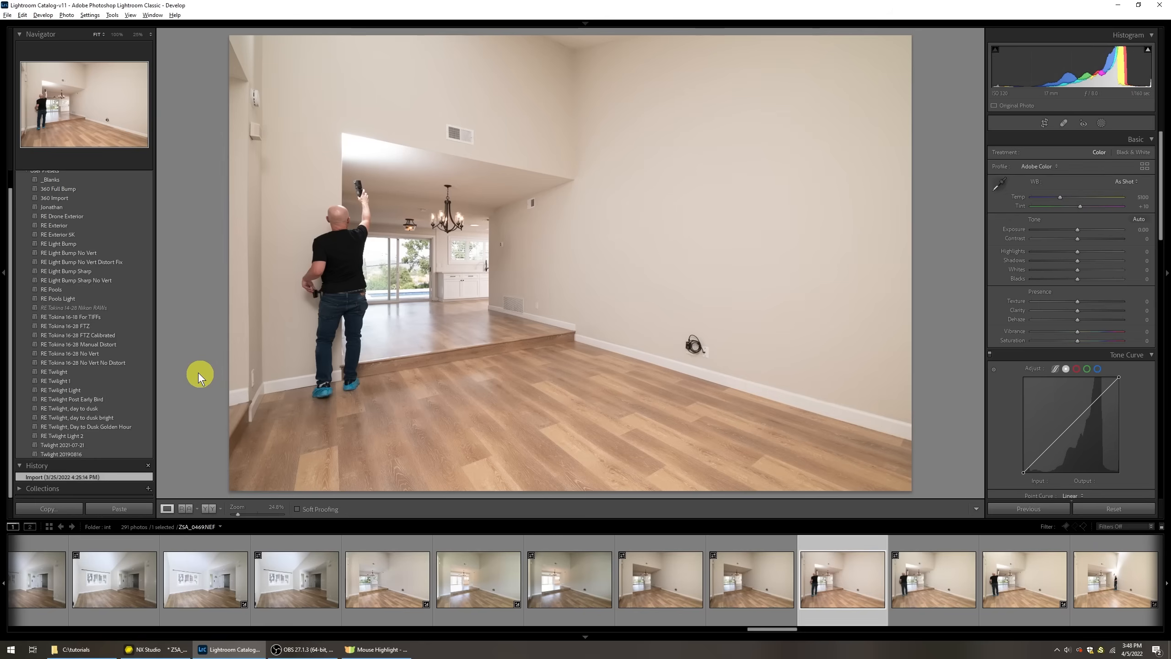
mouse_move(69, 326)
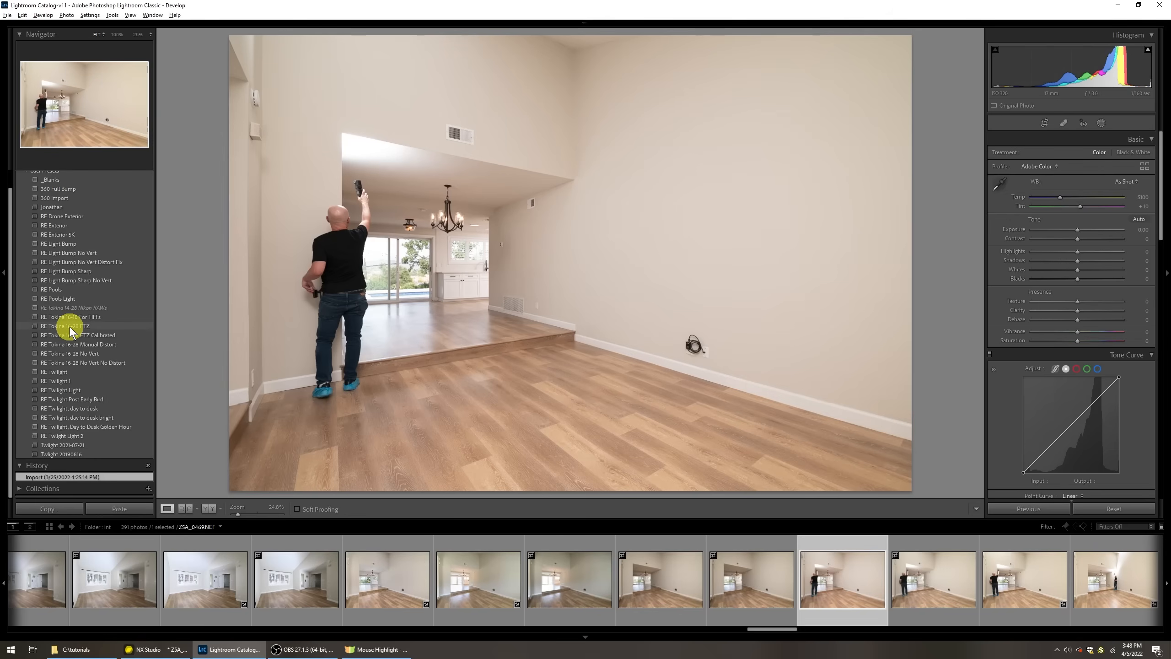
Step: Apply the RE Tokina 16-28 FTZ preset and compare it against the pre-preset state at 100% on the ceiling vent
left_click(66, 326)
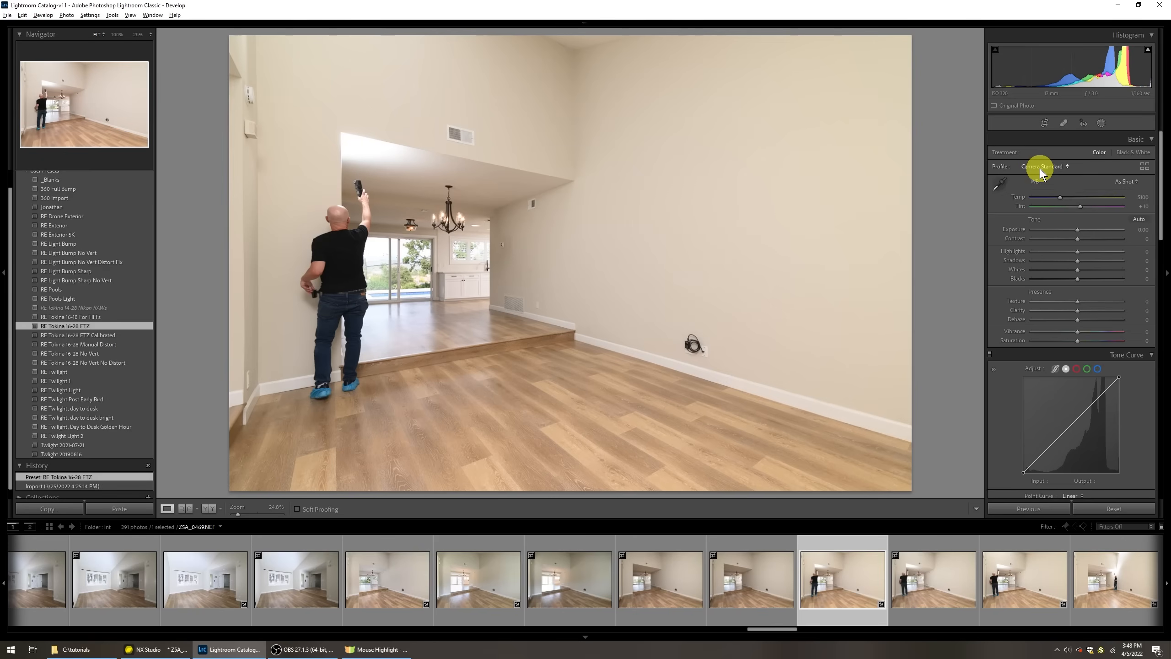
left_click(1038, 165)
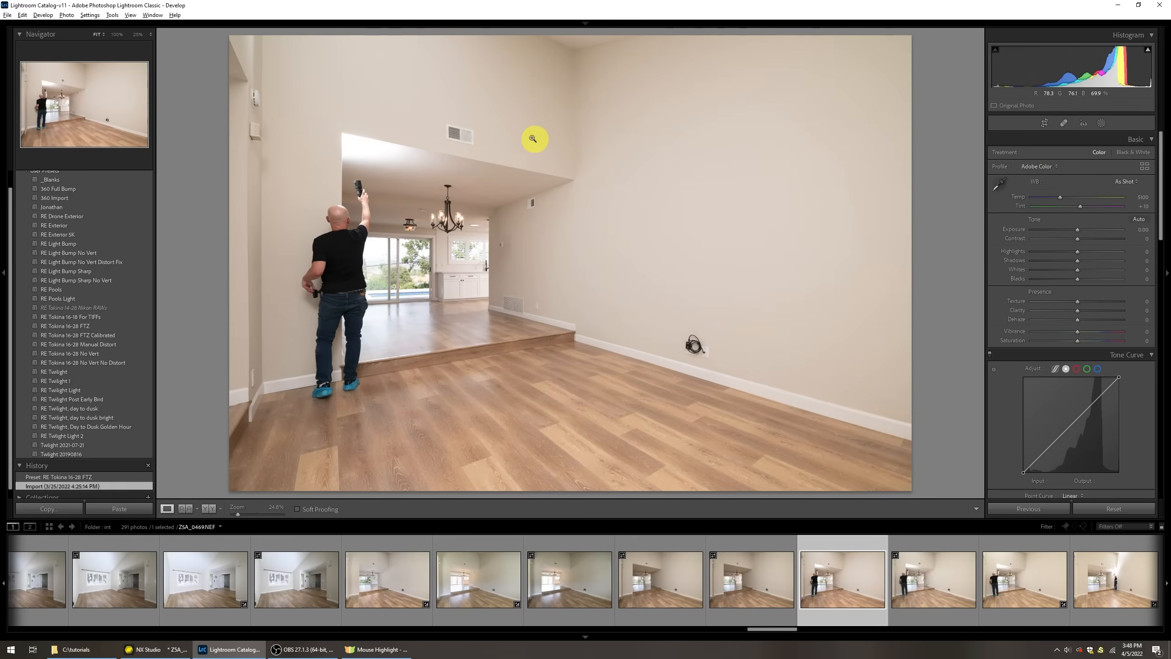
left_click(535, 139)
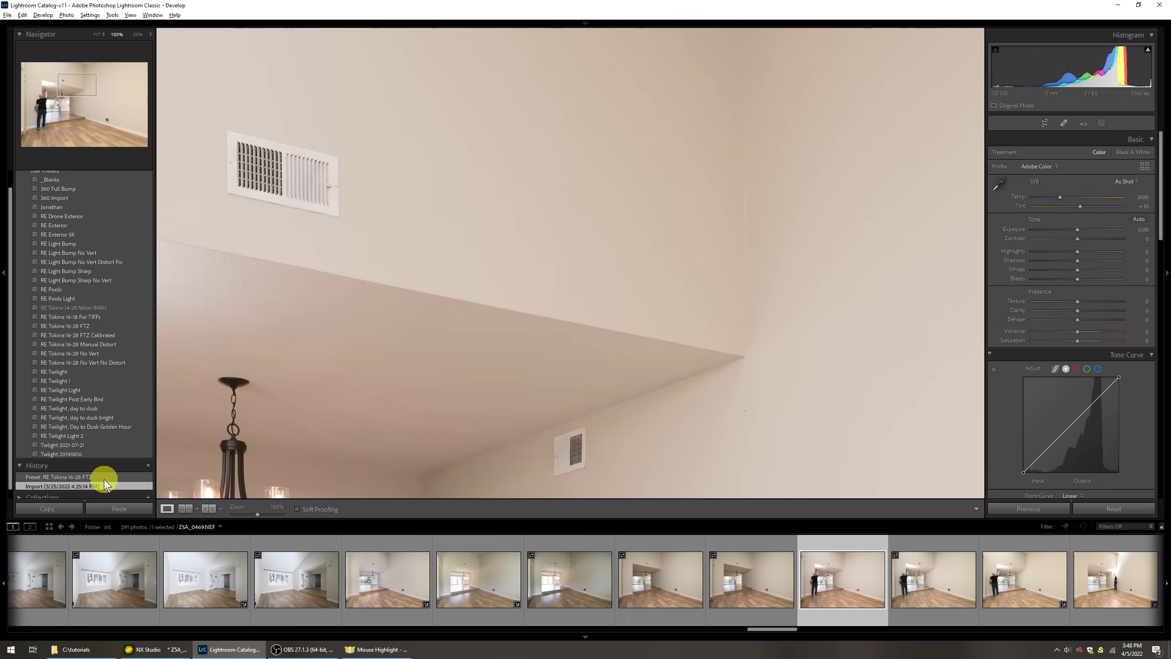
left_click(57, 476)
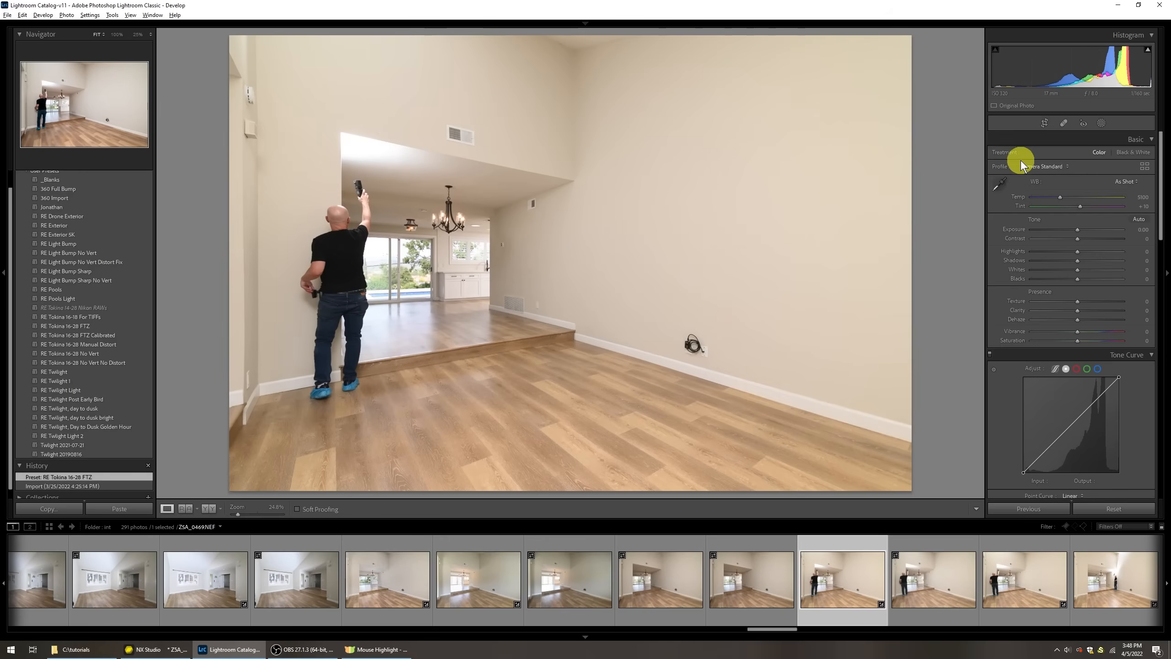
Step: Try the Adobe Standard profile, then apply the RE Tokina 16-28 FTZ Calibrated preset
left_click(1043, 166)
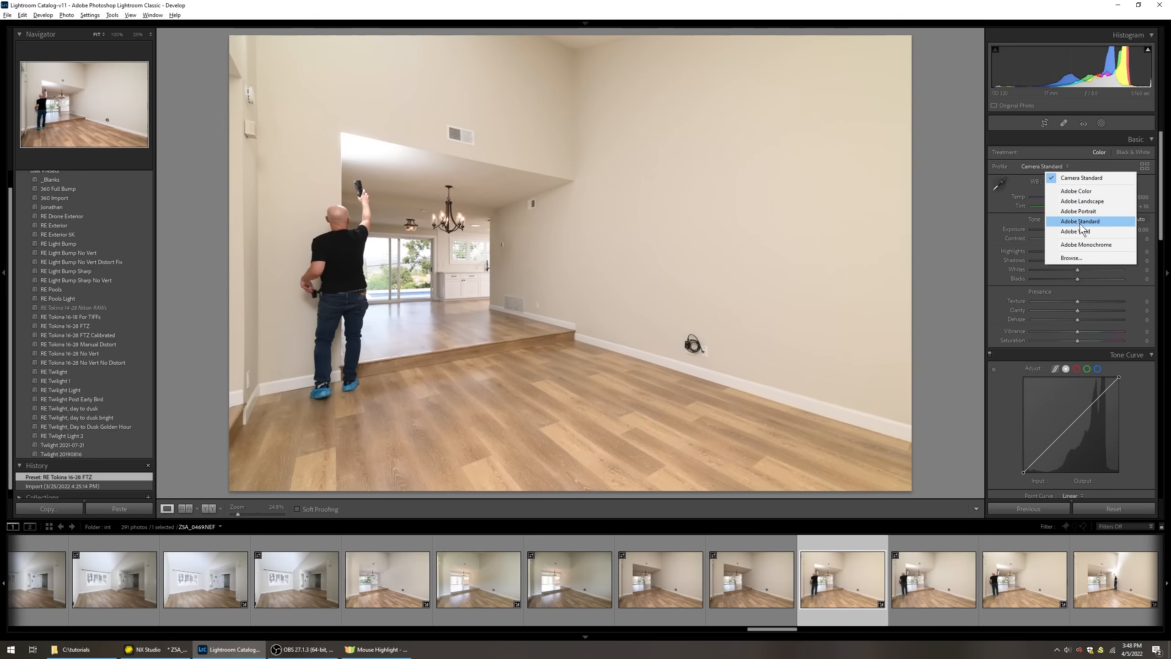
left_click(1079, 220)
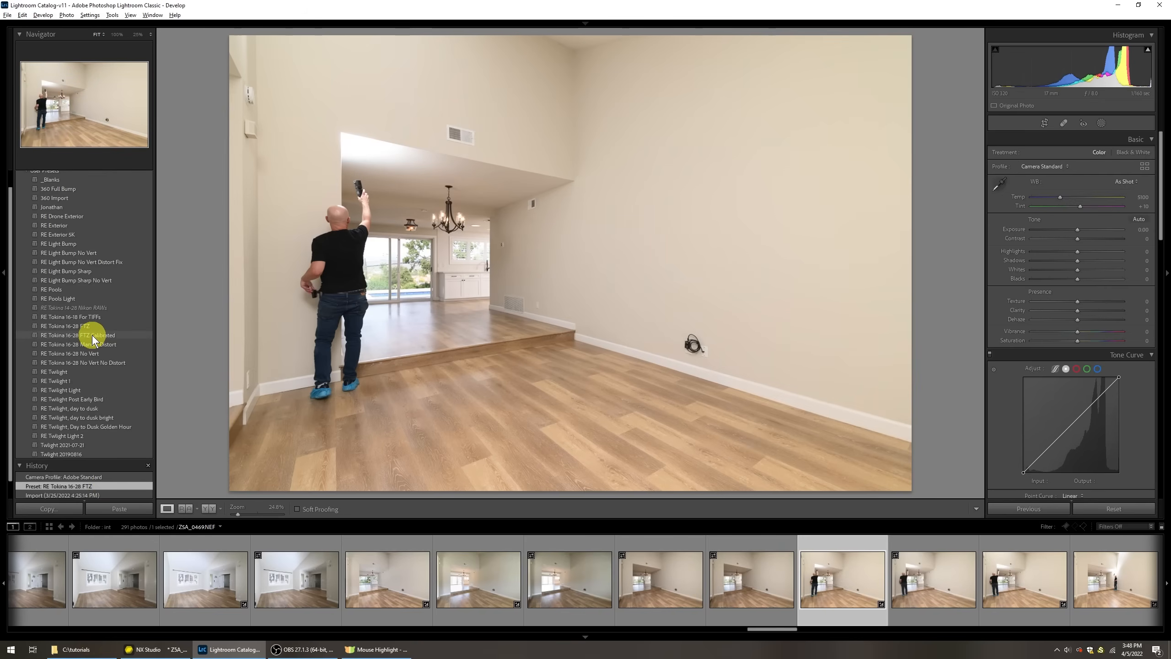
left_click(78, 335)
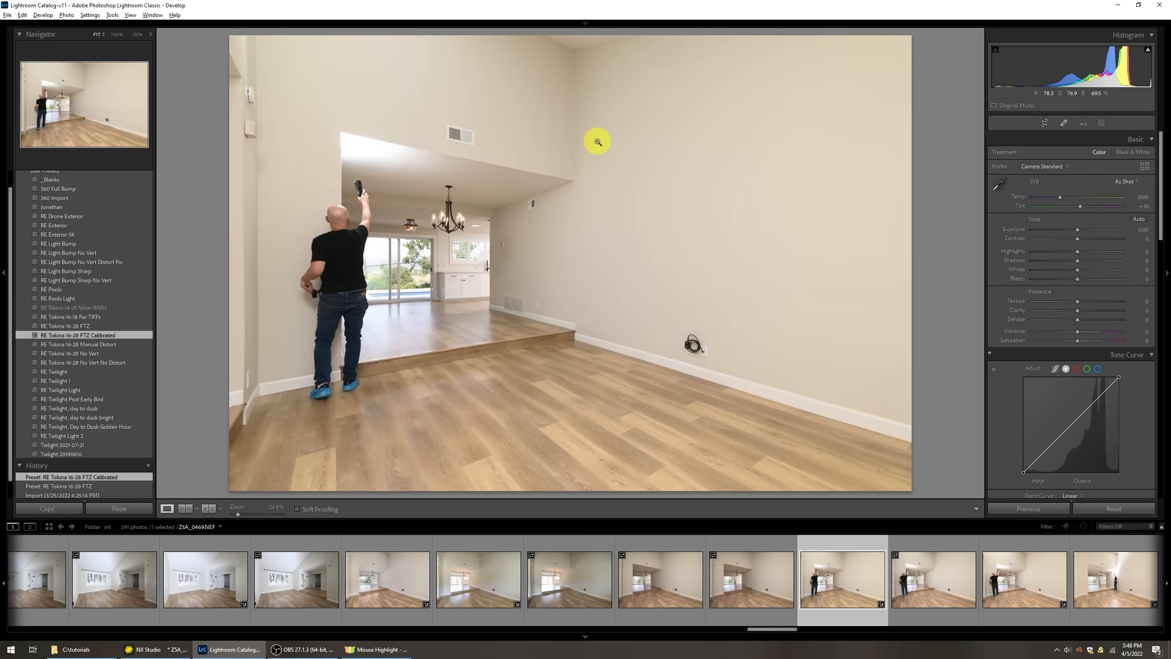
left_click(596, 140)
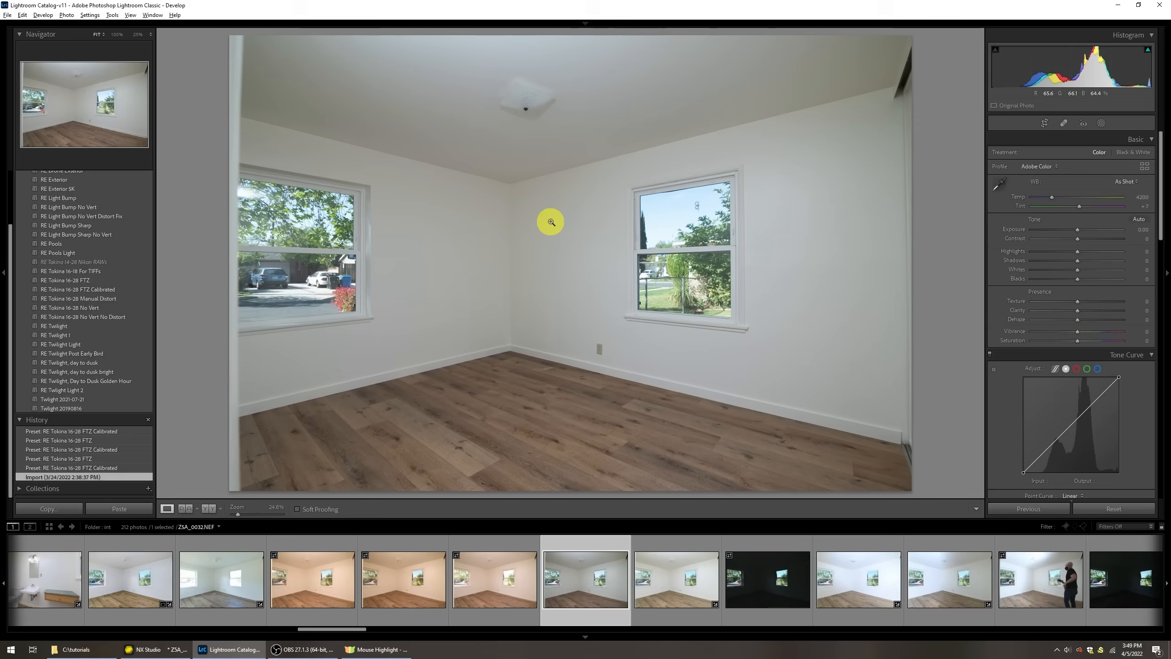
Step: Check the ceiling corner colour up close, apply the calibrated Tokina preset, then step back to the uncalibrated FTZ state
left_click(551, 222)
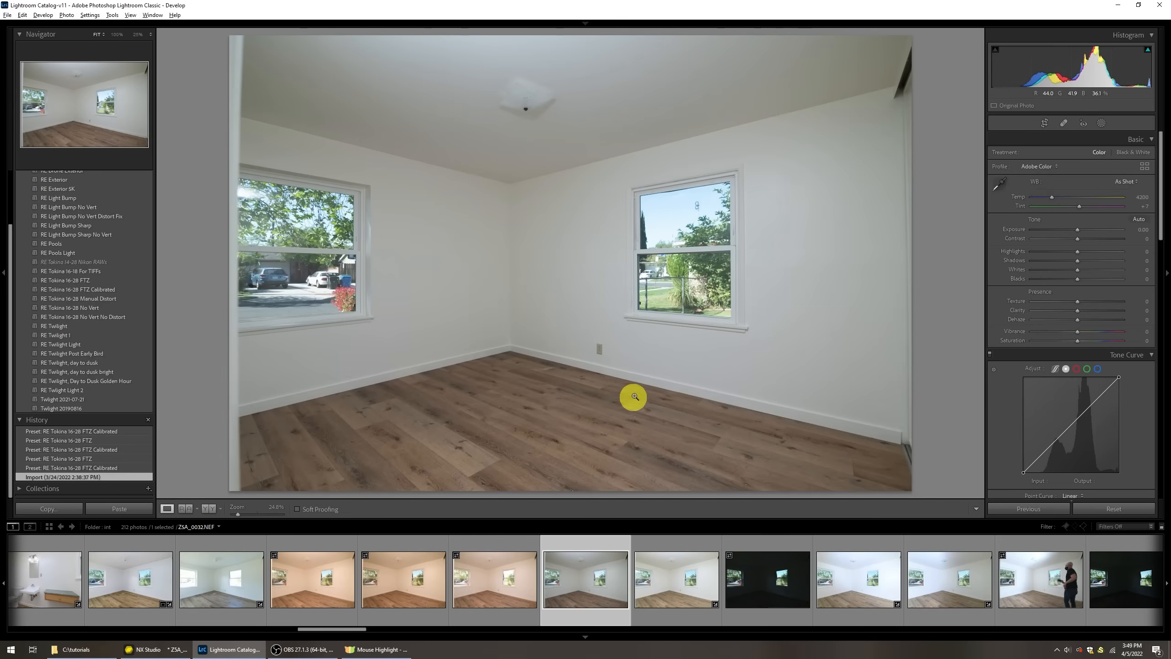
mouse_move(1002, 181)
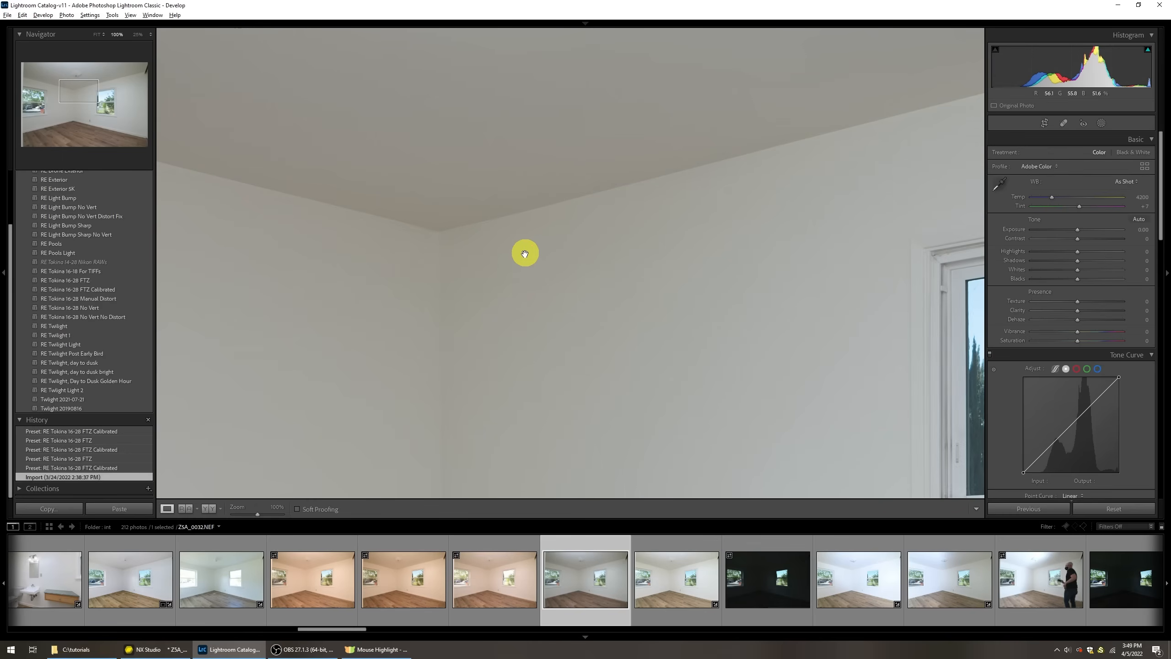
left_click(523, 252)
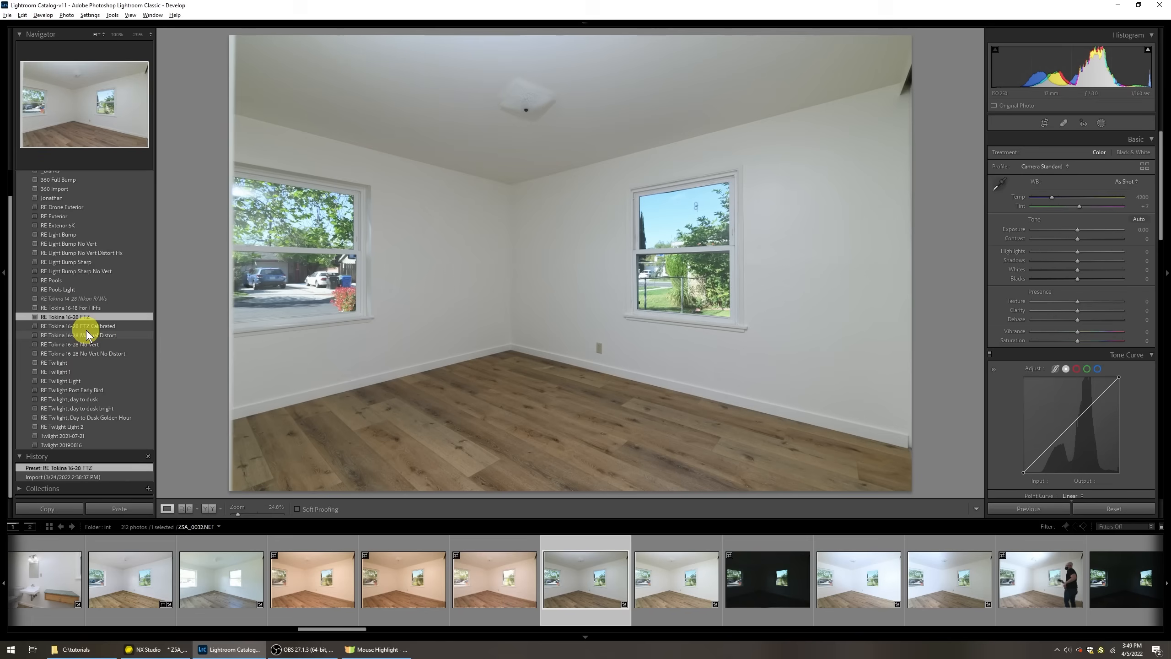
left_click(79, 325)
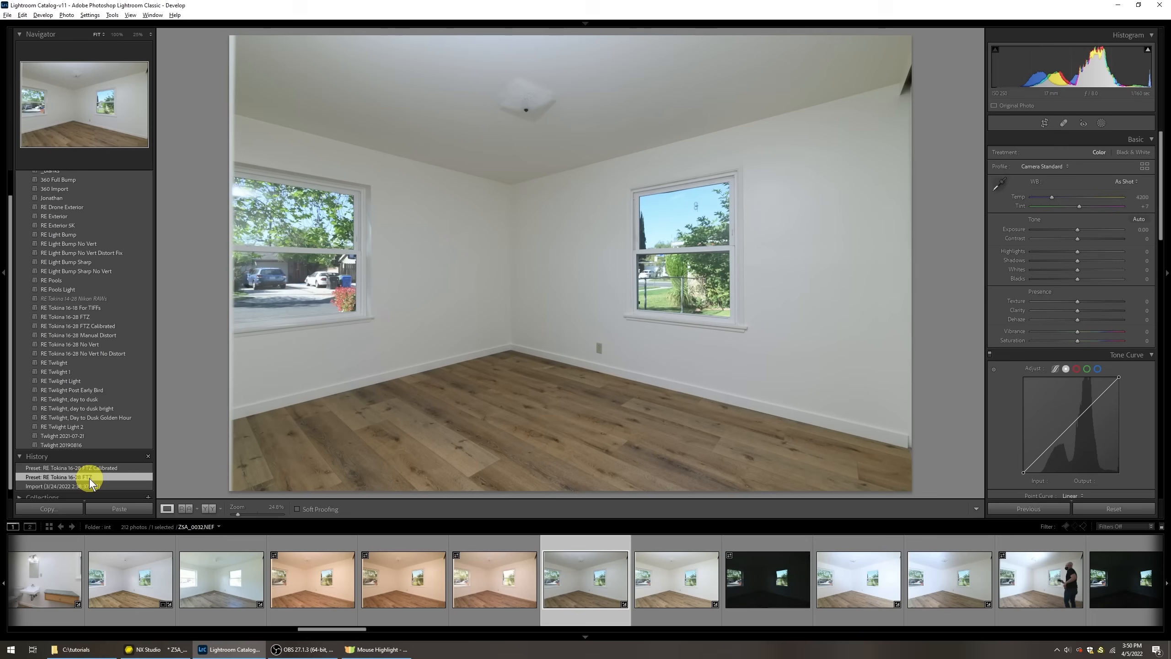
left_click(526, 187)
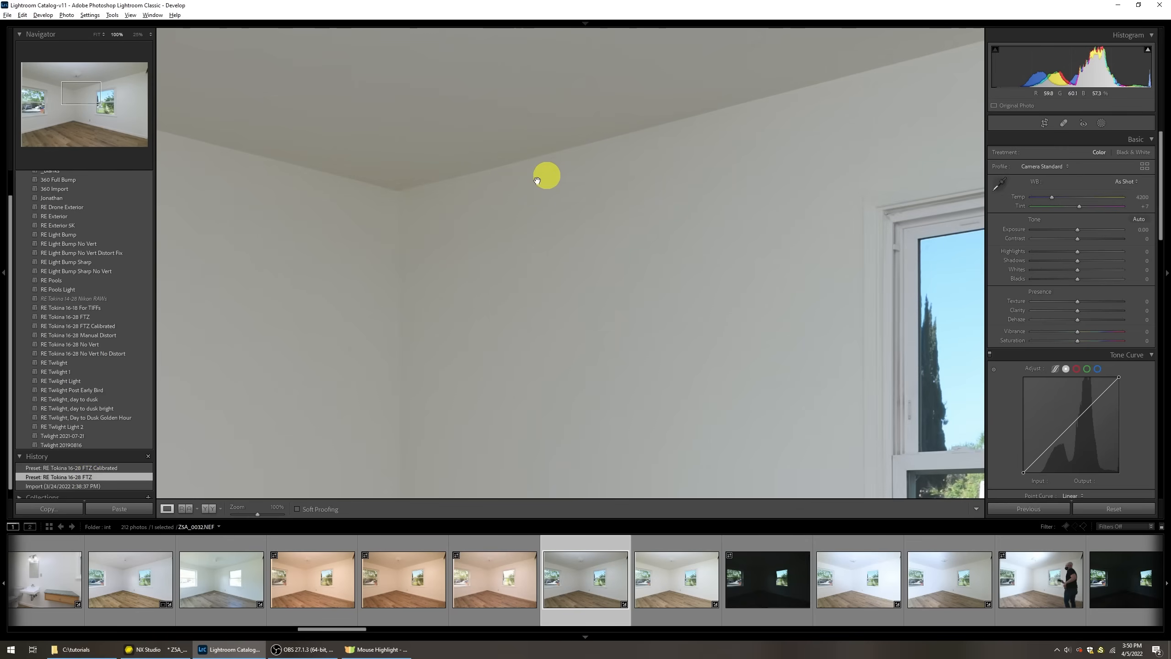
mouse_move(67, 440)
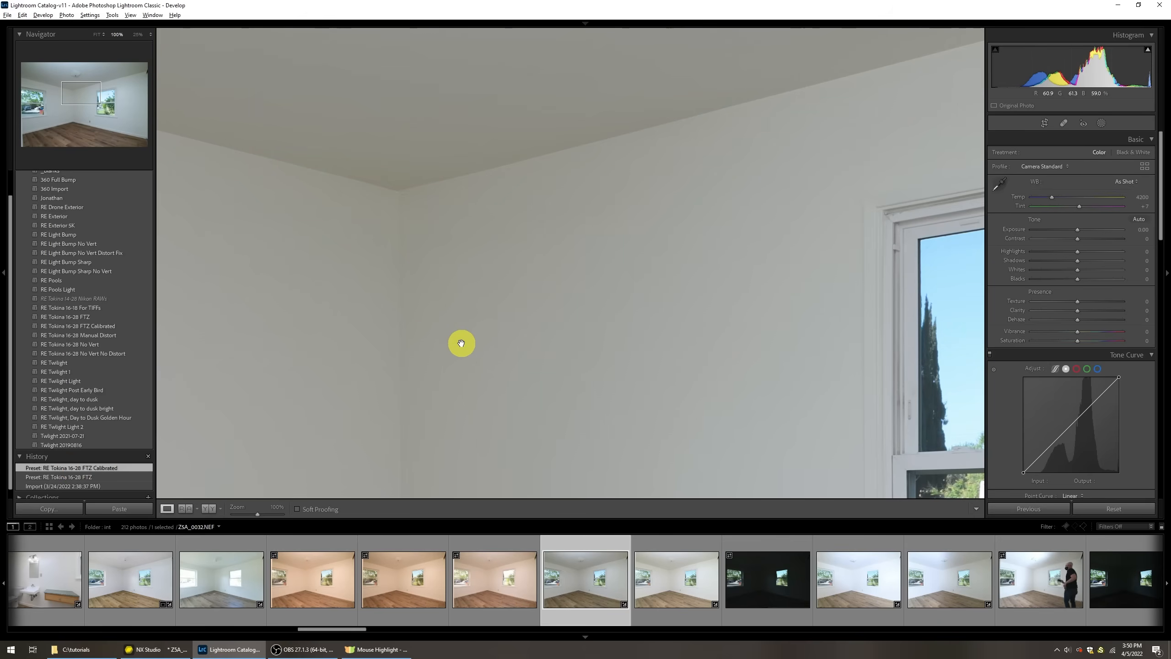
Step: Zoom out to the whole room, revisit the History state and bring NX Studio to the front
left_click(461, 343)
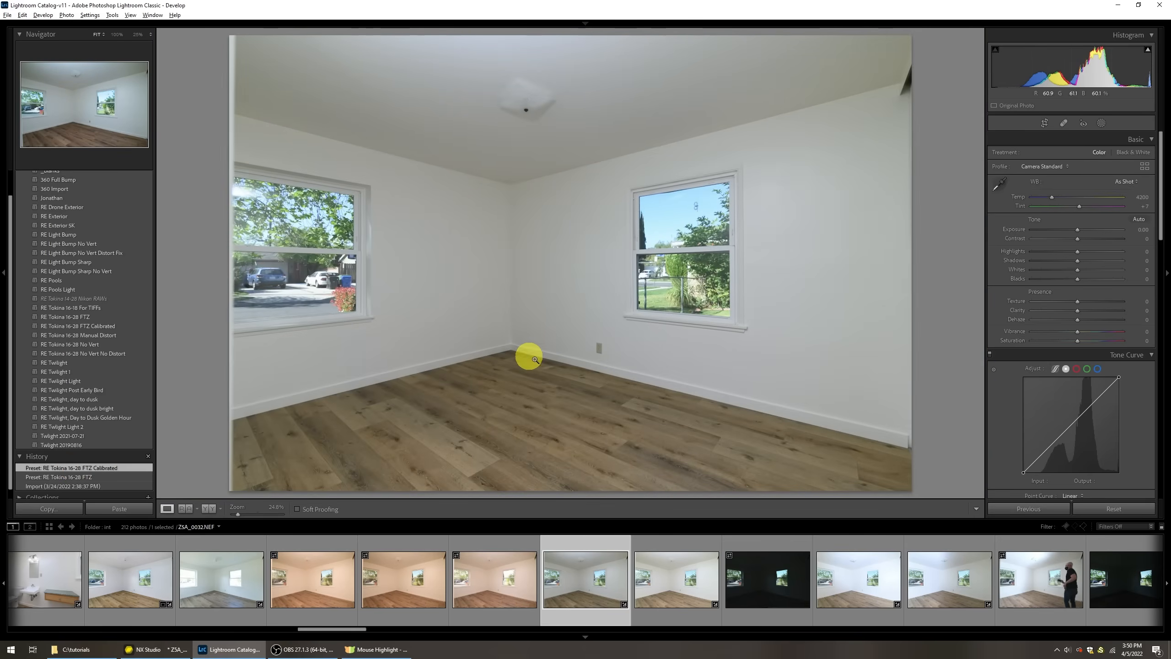
left_click(67, 476)
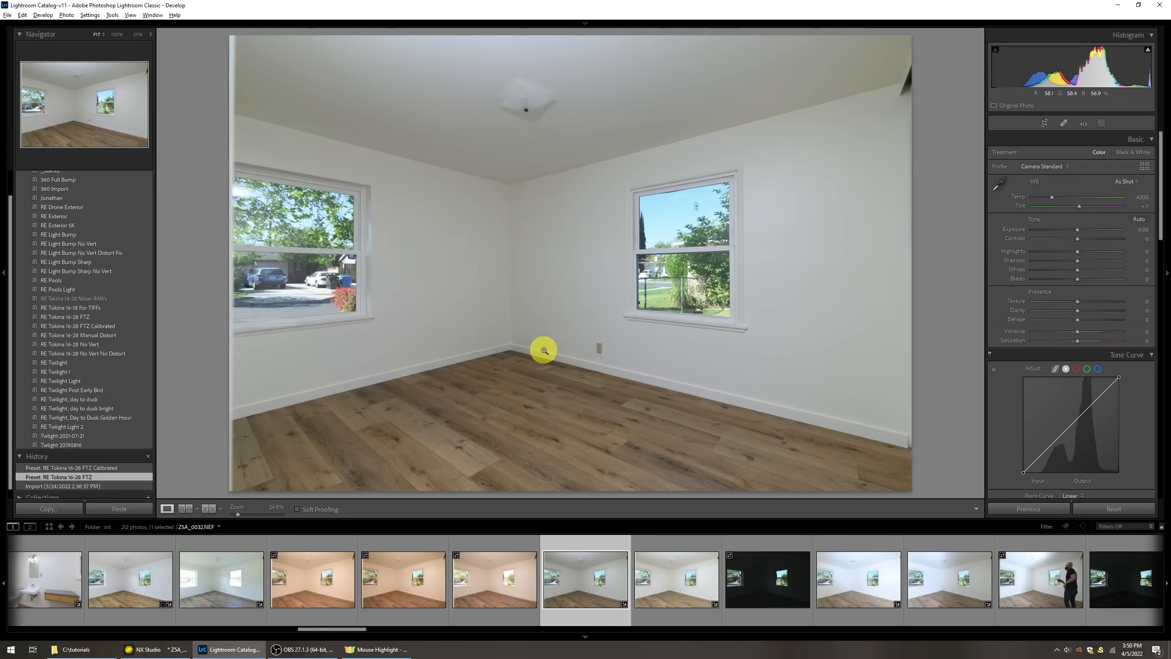
left_click(128, 579)
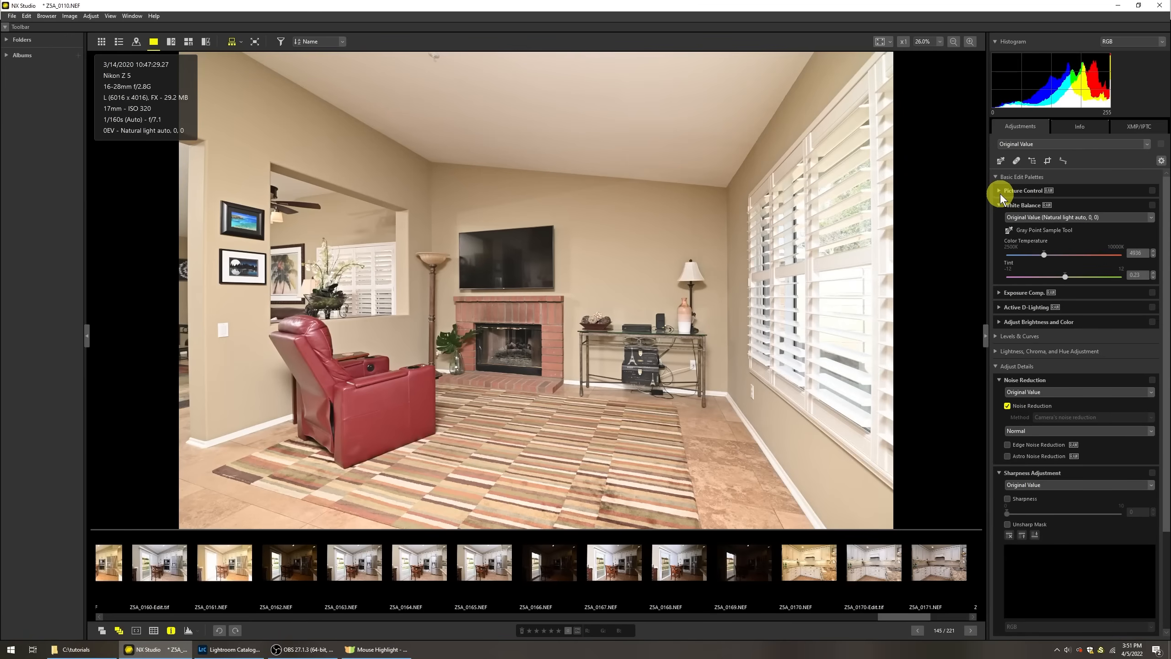
Step: Set the living-room raw's Picture Control to [PT] Portrait in NX Studio and return to Lightroom
left_click(998, 189)
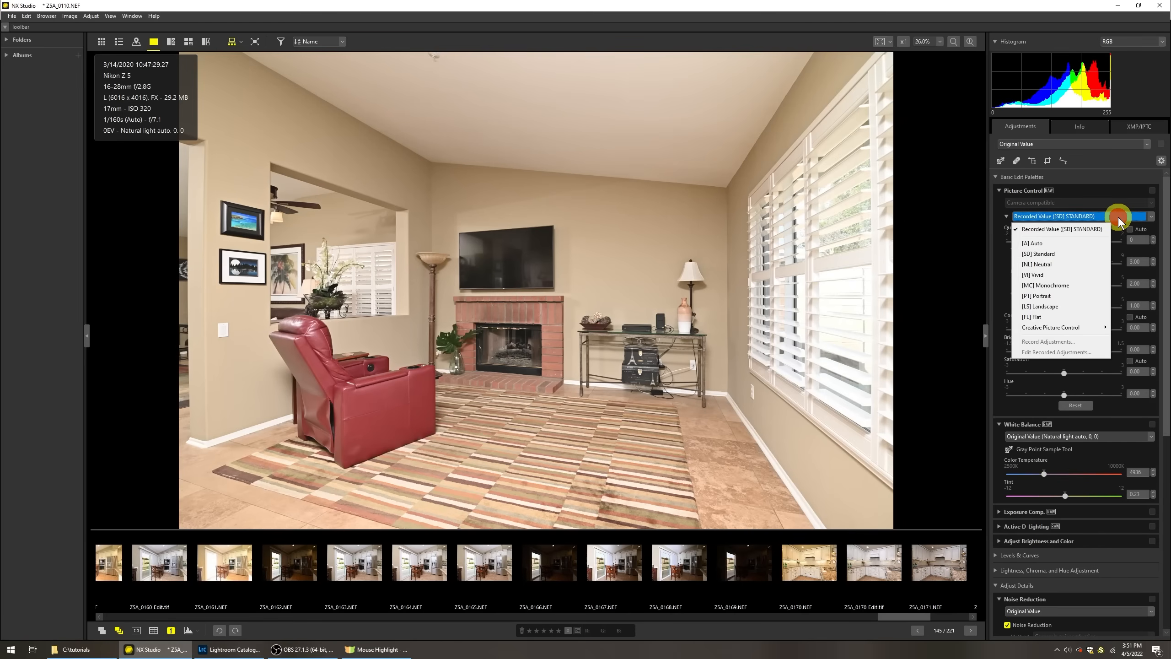
left_click(1036, 295)
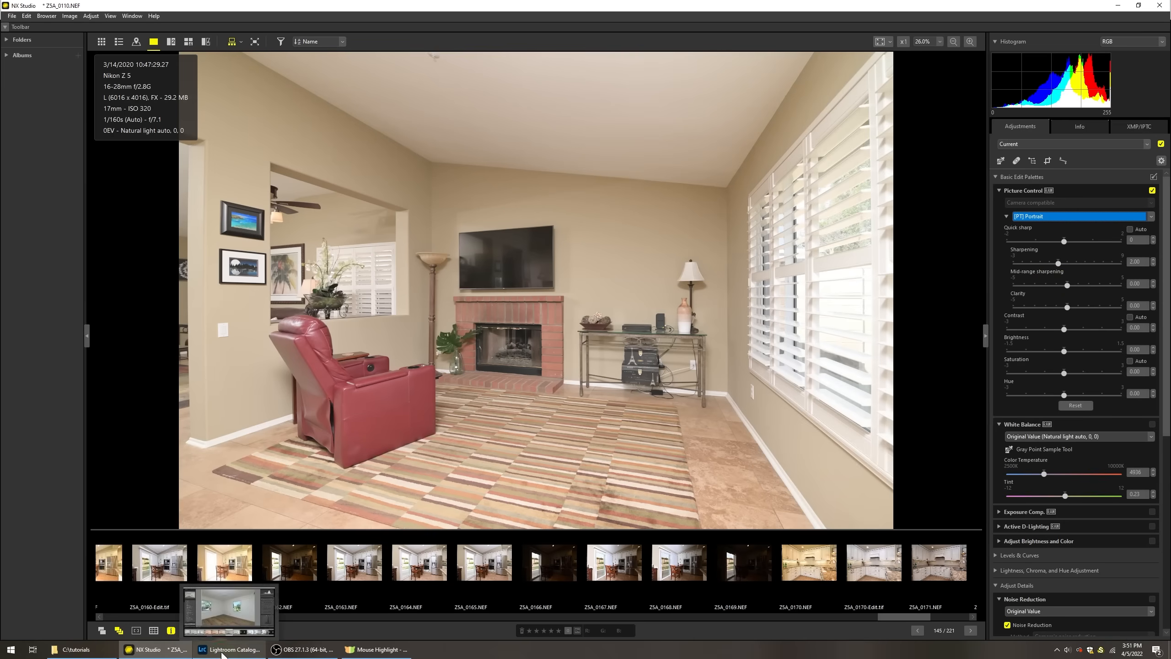
left_click(230, 648)
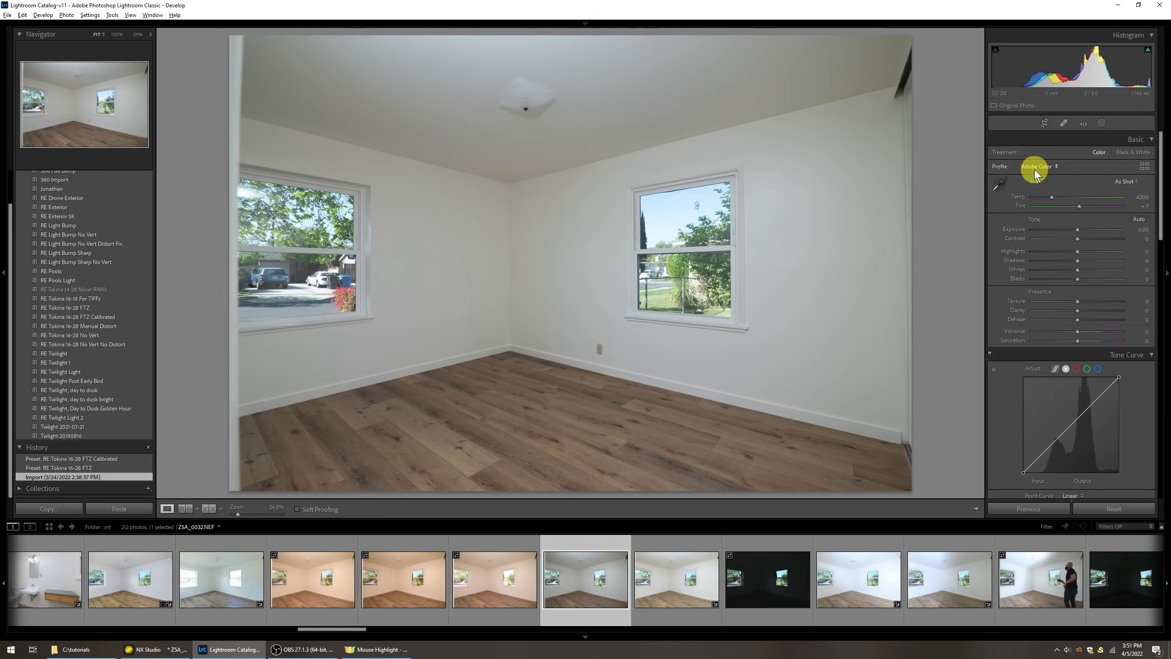
Step: Browse profiles and toggle between Camera Portrait and Camera Standard on the white two-window room
left_click(1038, 166)
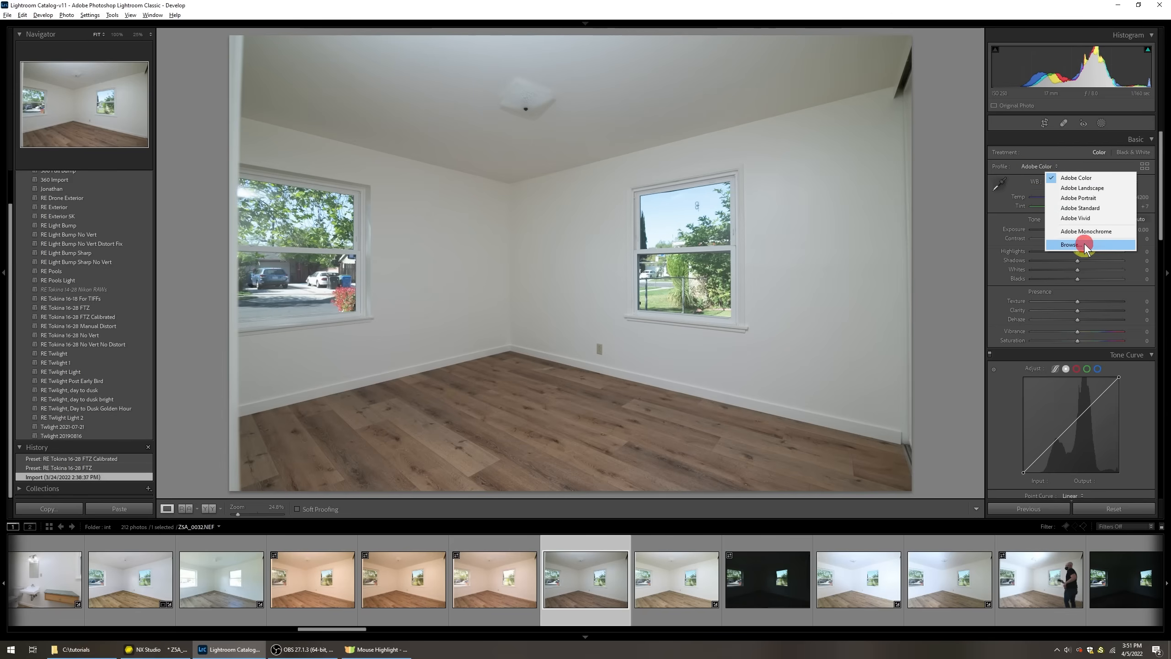
left_click(1060, 244)
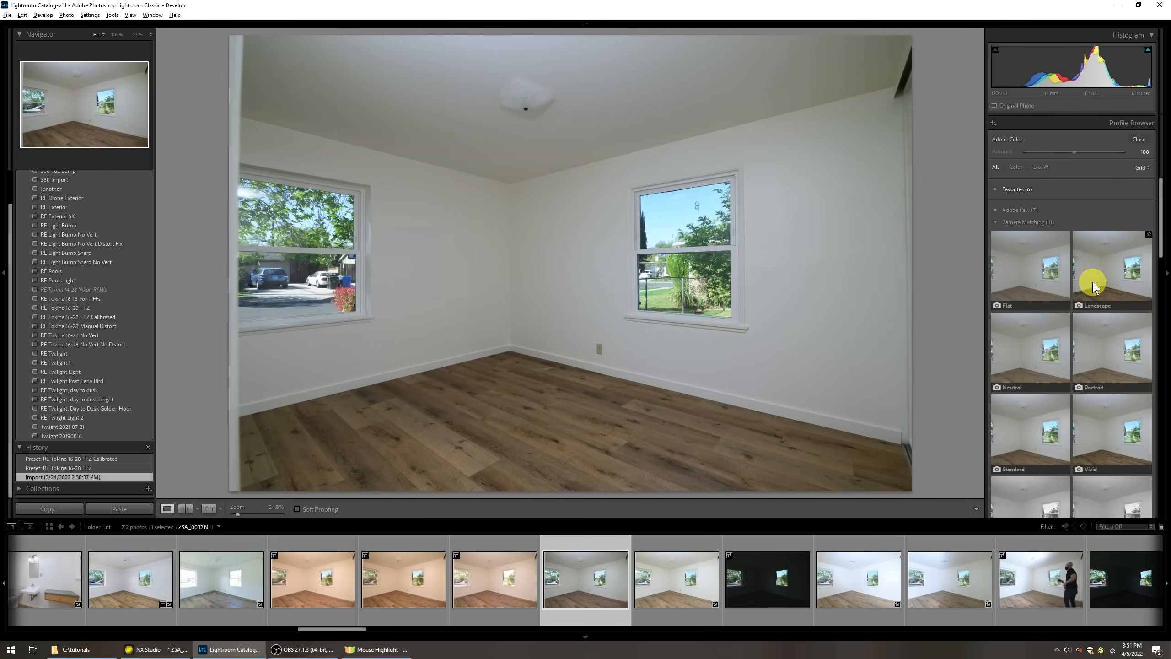
left_click(1112, 351)
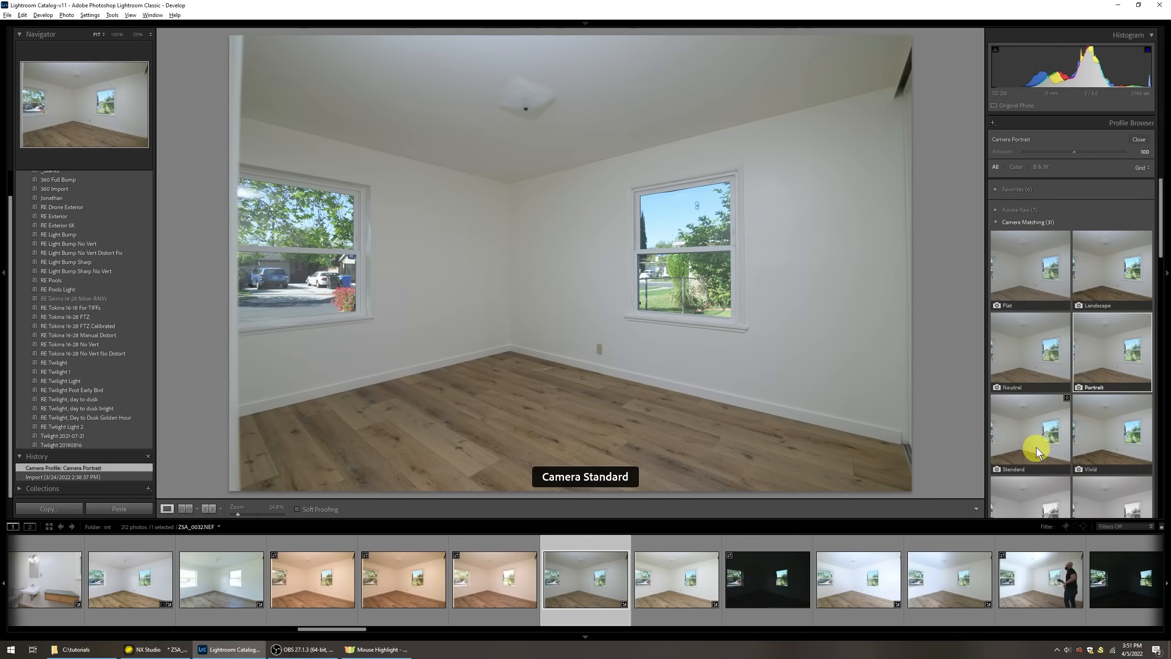
left_click(1029, 429)
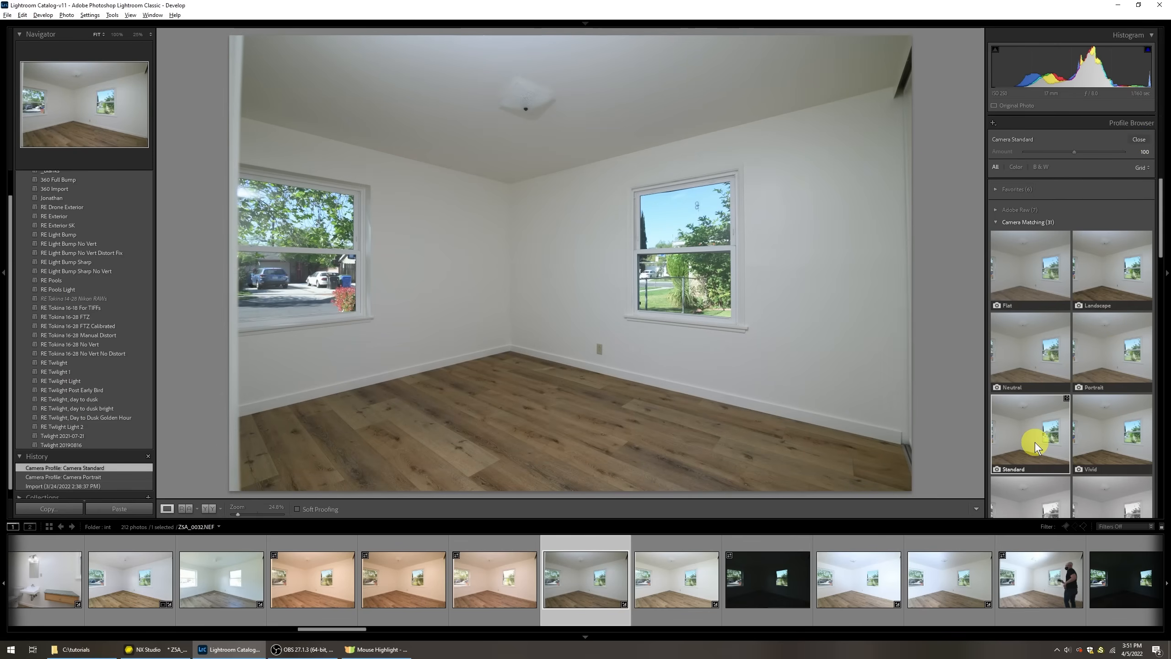
left_click(1112, 352)
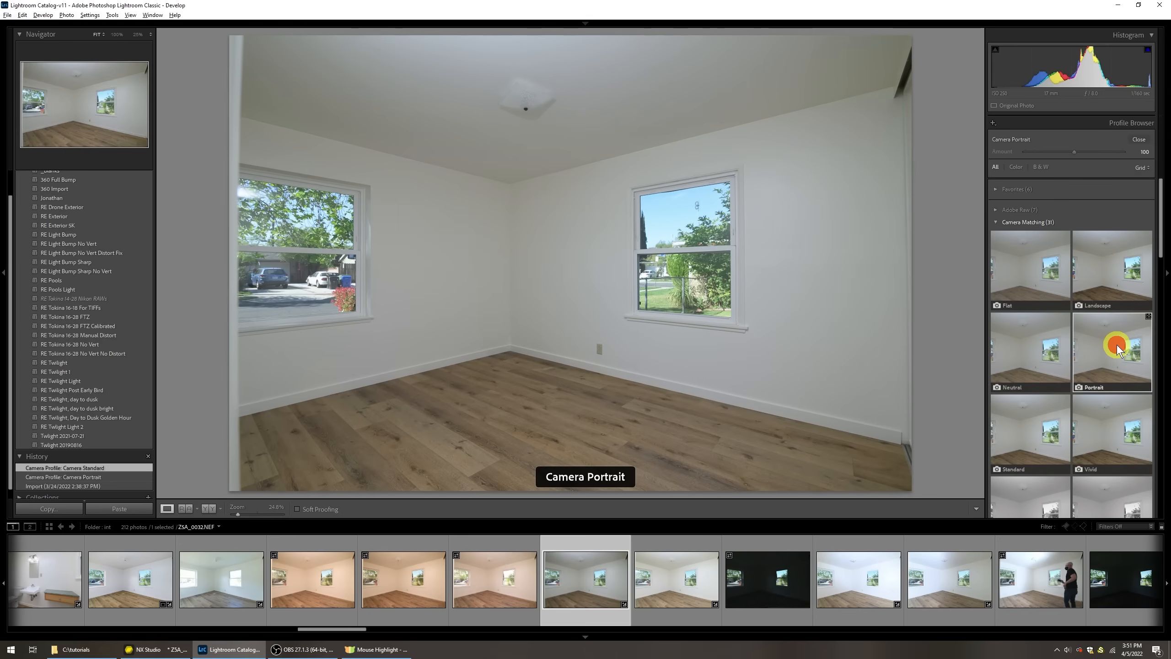
Step: Compare at 100% on the right window, keep Camera Standard and close the profile browser
left_click(1112, 351)
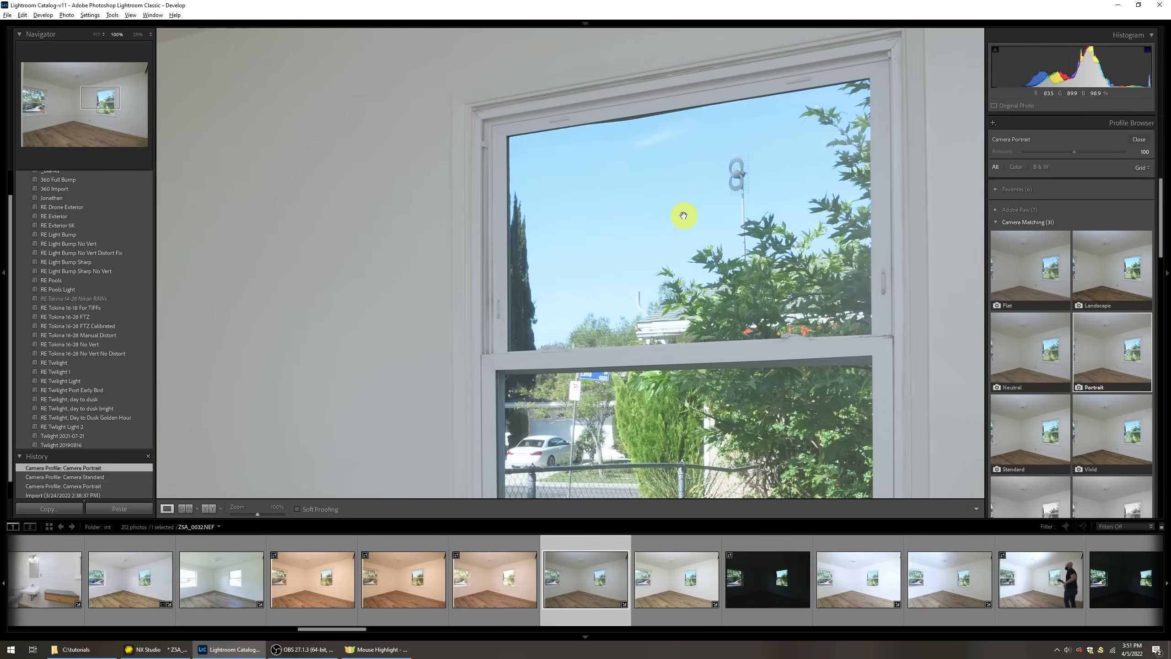
mouse_move(775, 298)
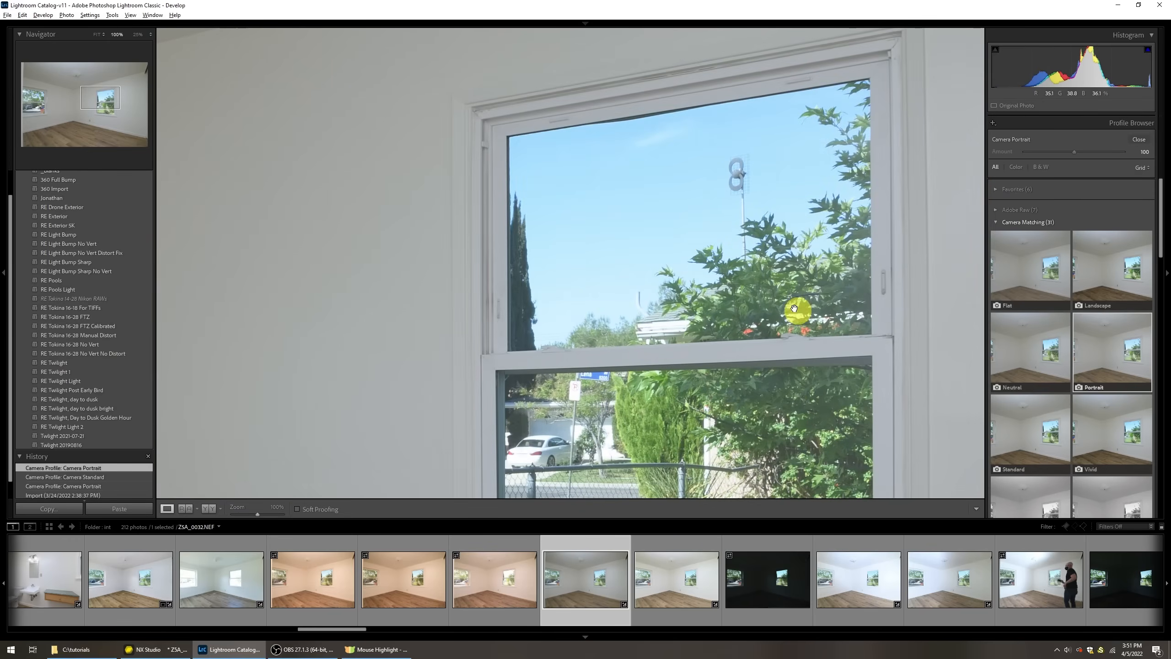
mouse_move(730, 193)
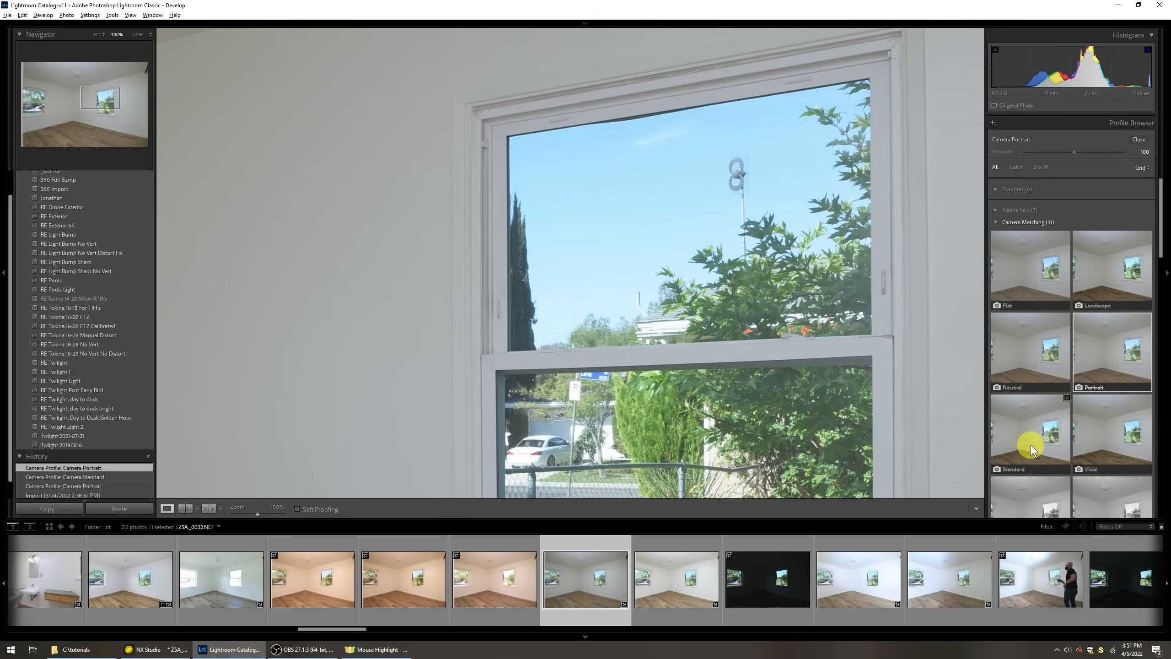
left_click(1029, 435)
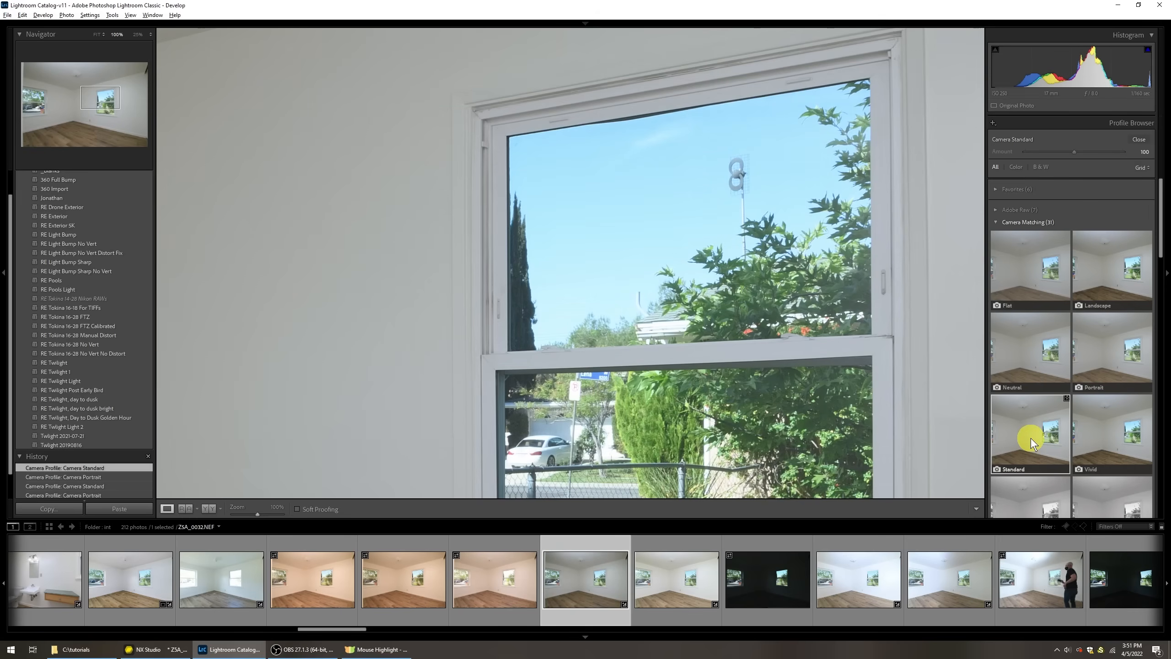
mouse_move(1114, 352)
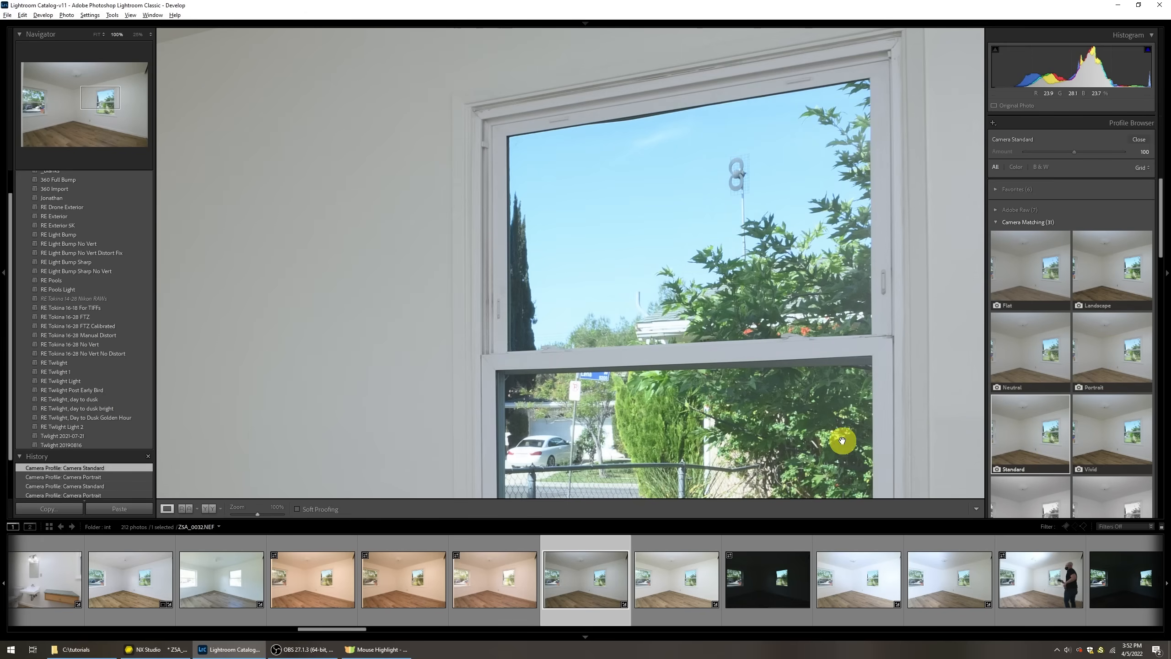
left_click(842, 441)
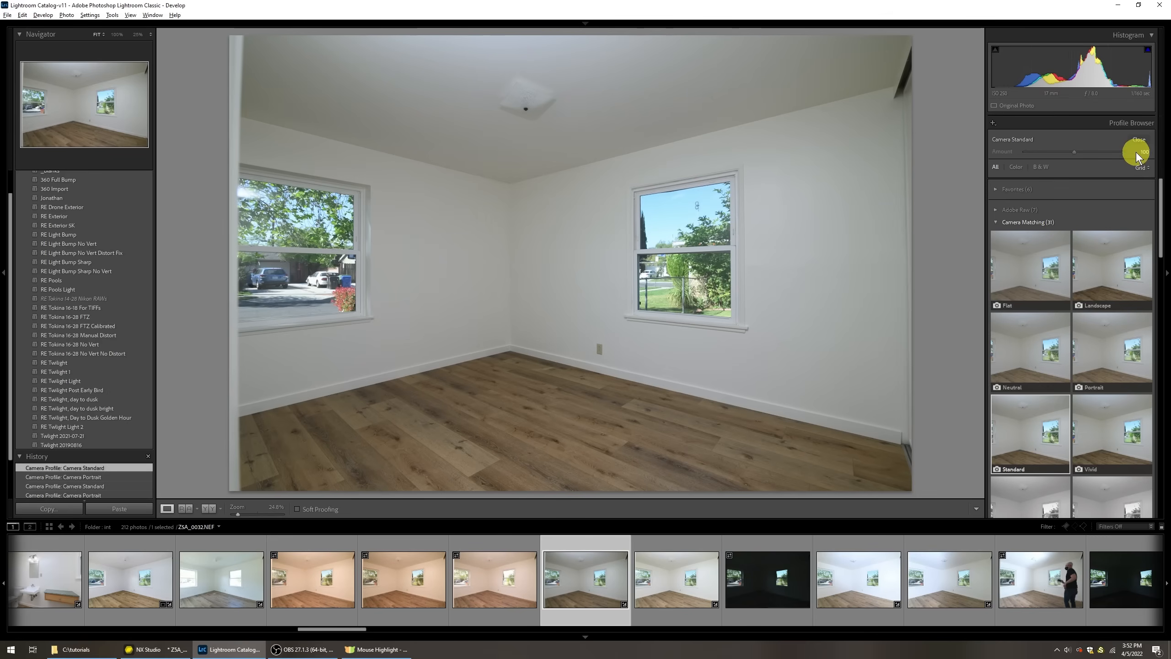
left_click(1138, 140)
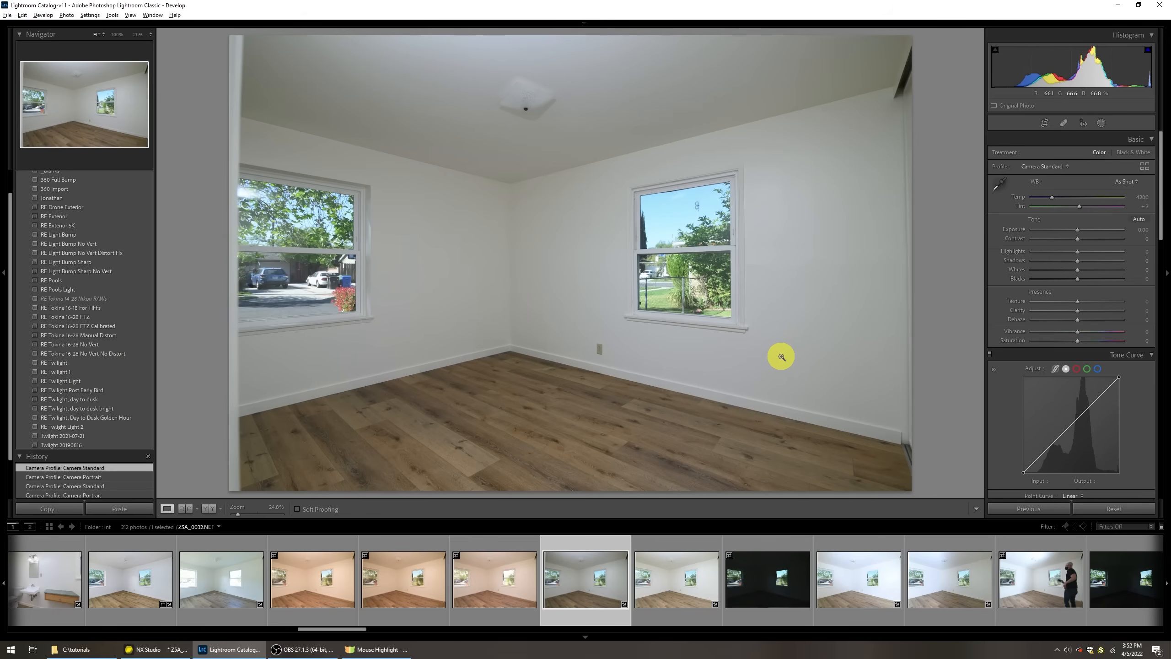
Step: Leave the profile unchanged and apply the RE Tokina 16-28 FTZ preset over Camera Standard, showing its calibration values
left_click(1052, 166)
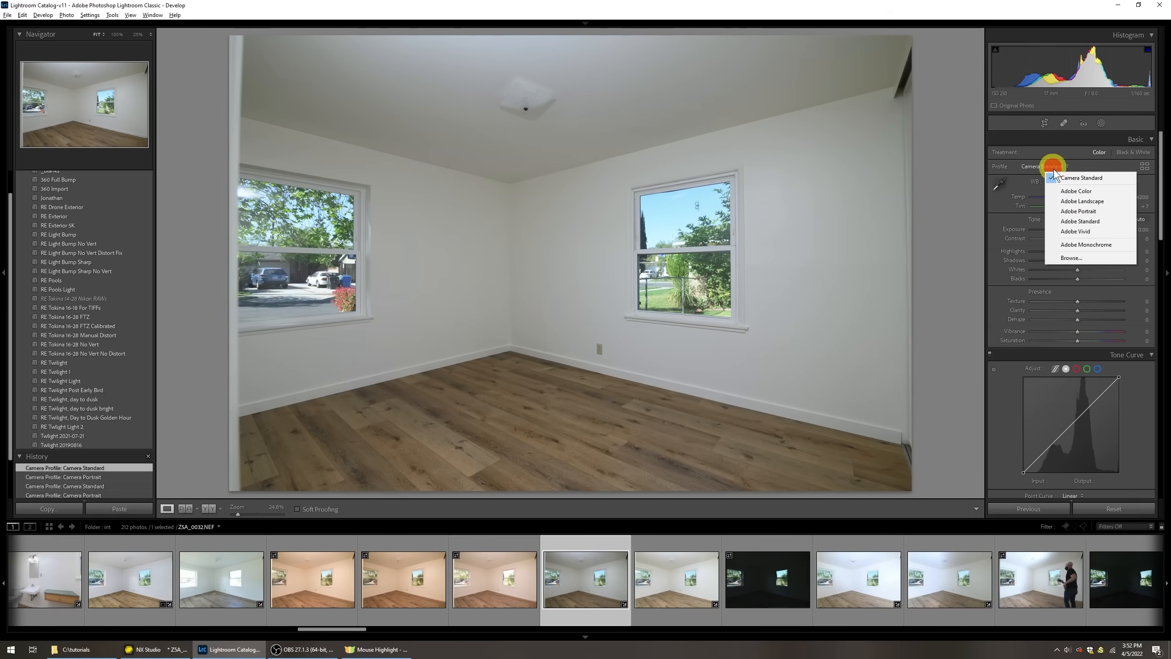
mouse_move(1079, 222)
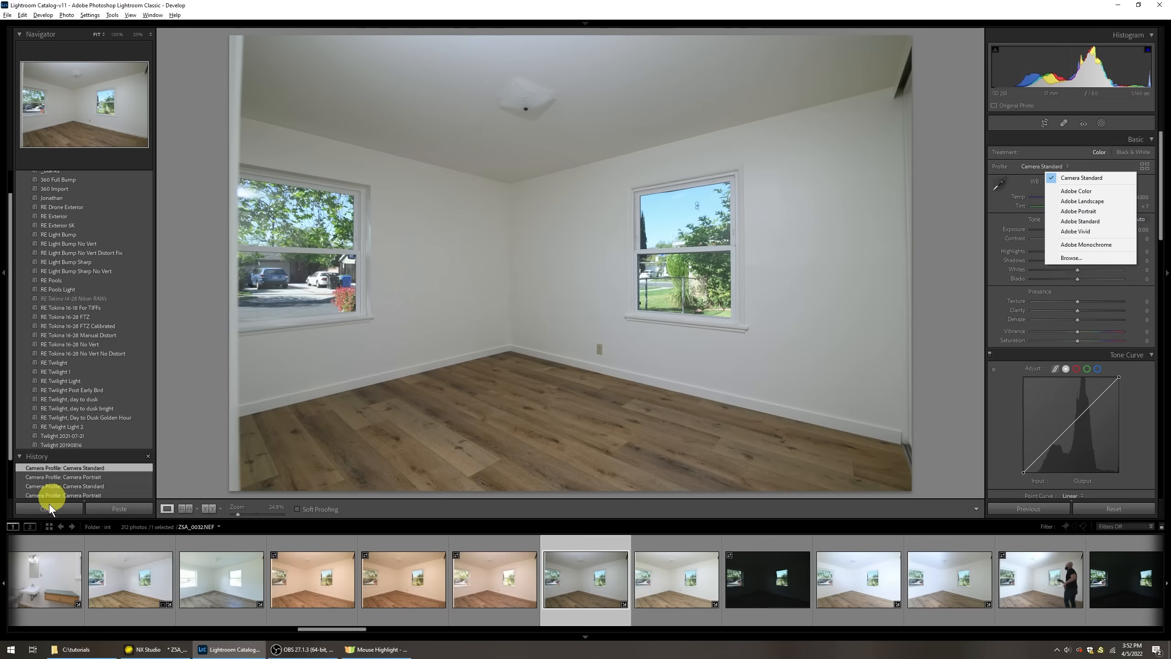
left_click(67, 316)
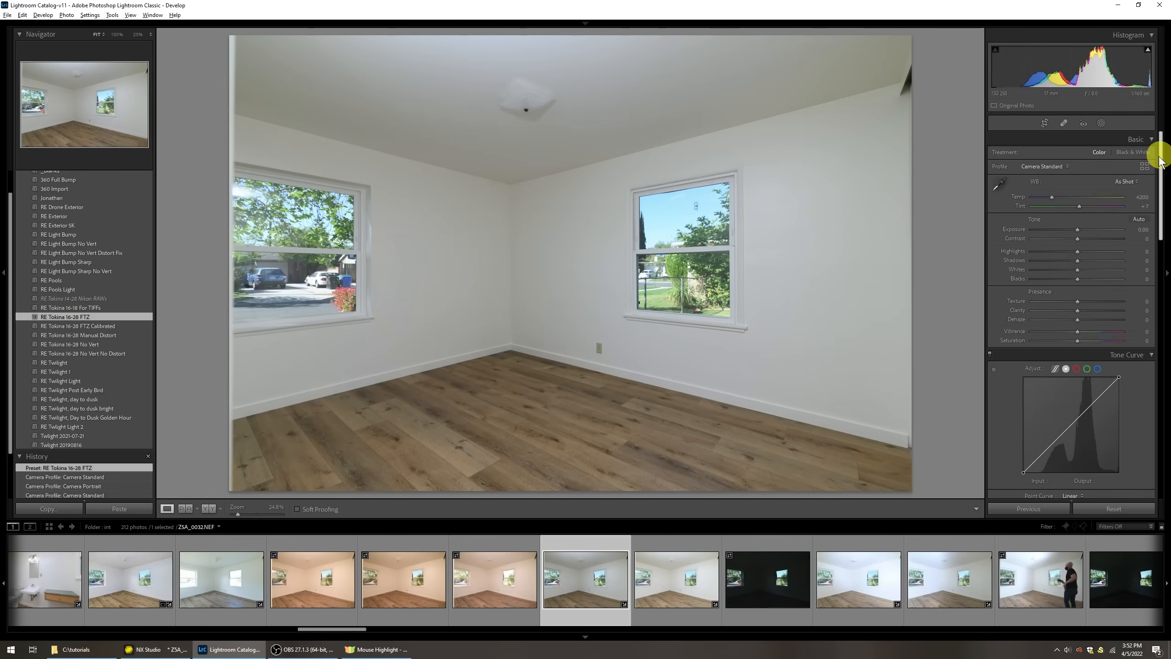
left_click(78, 326)
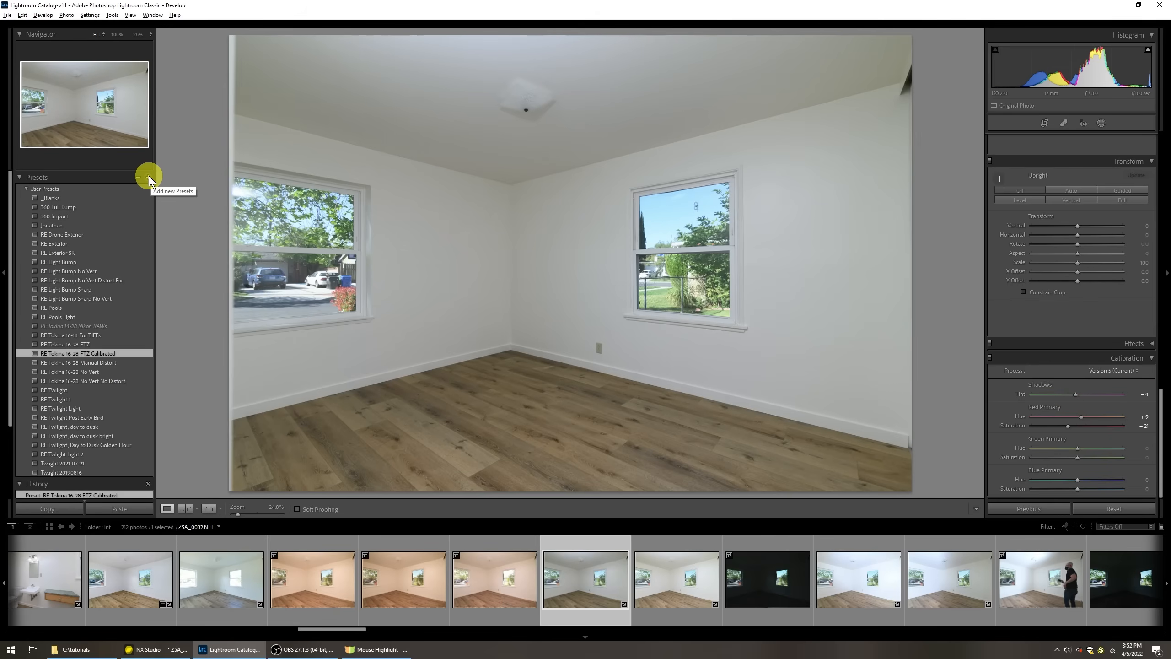
Step: Bring up the management menu for RE Tokina 16-28 FTZ Calibrated with Update with Current Settings available
left_click(149, 177)
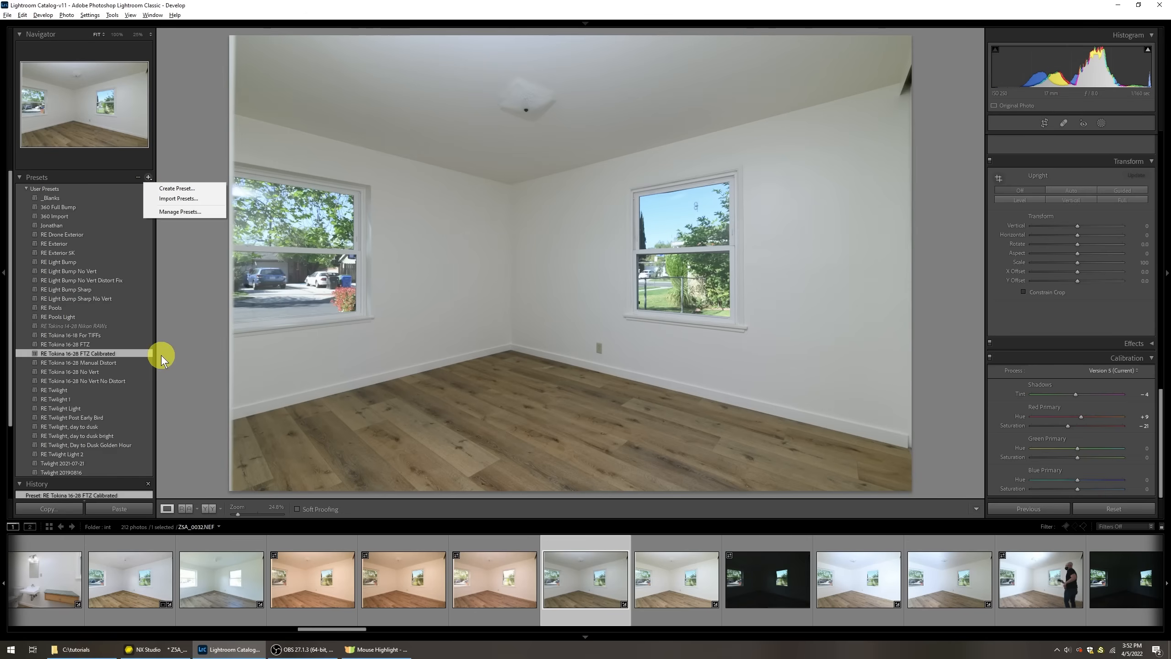
right_click(78, 353)
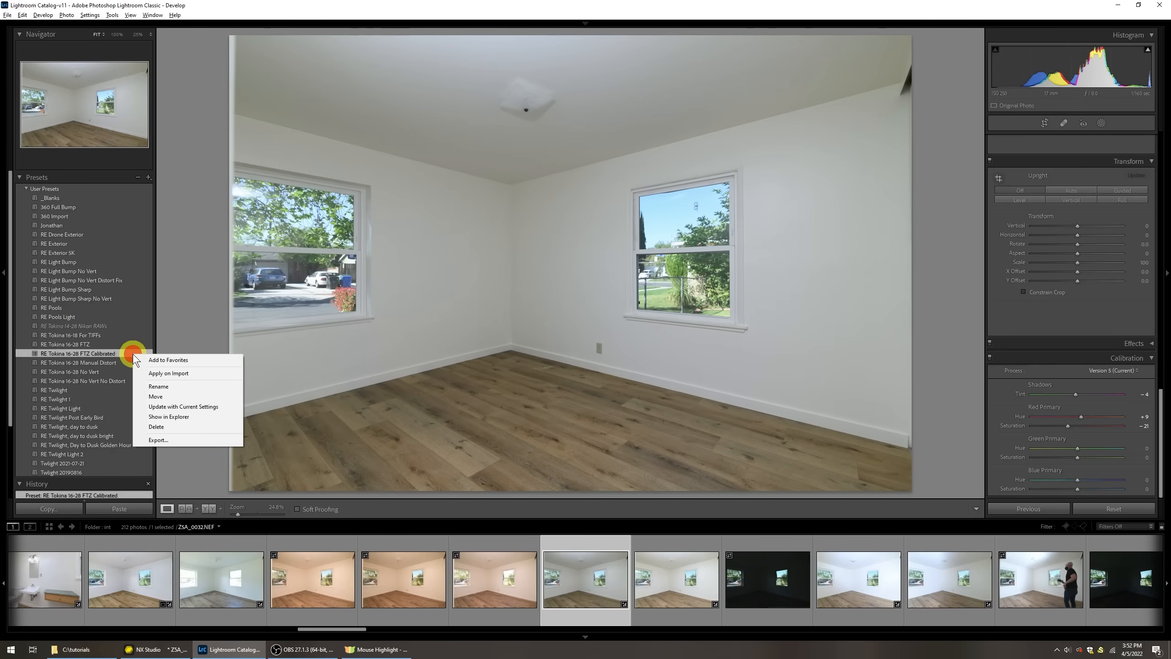
mouse_move(189, 406)
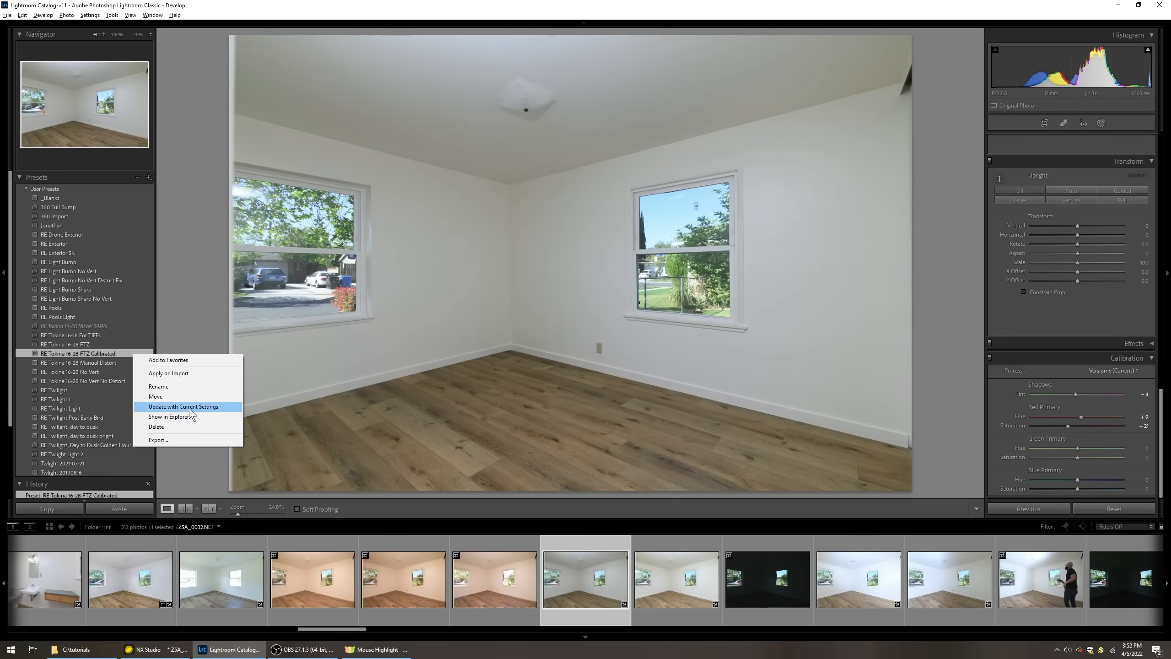